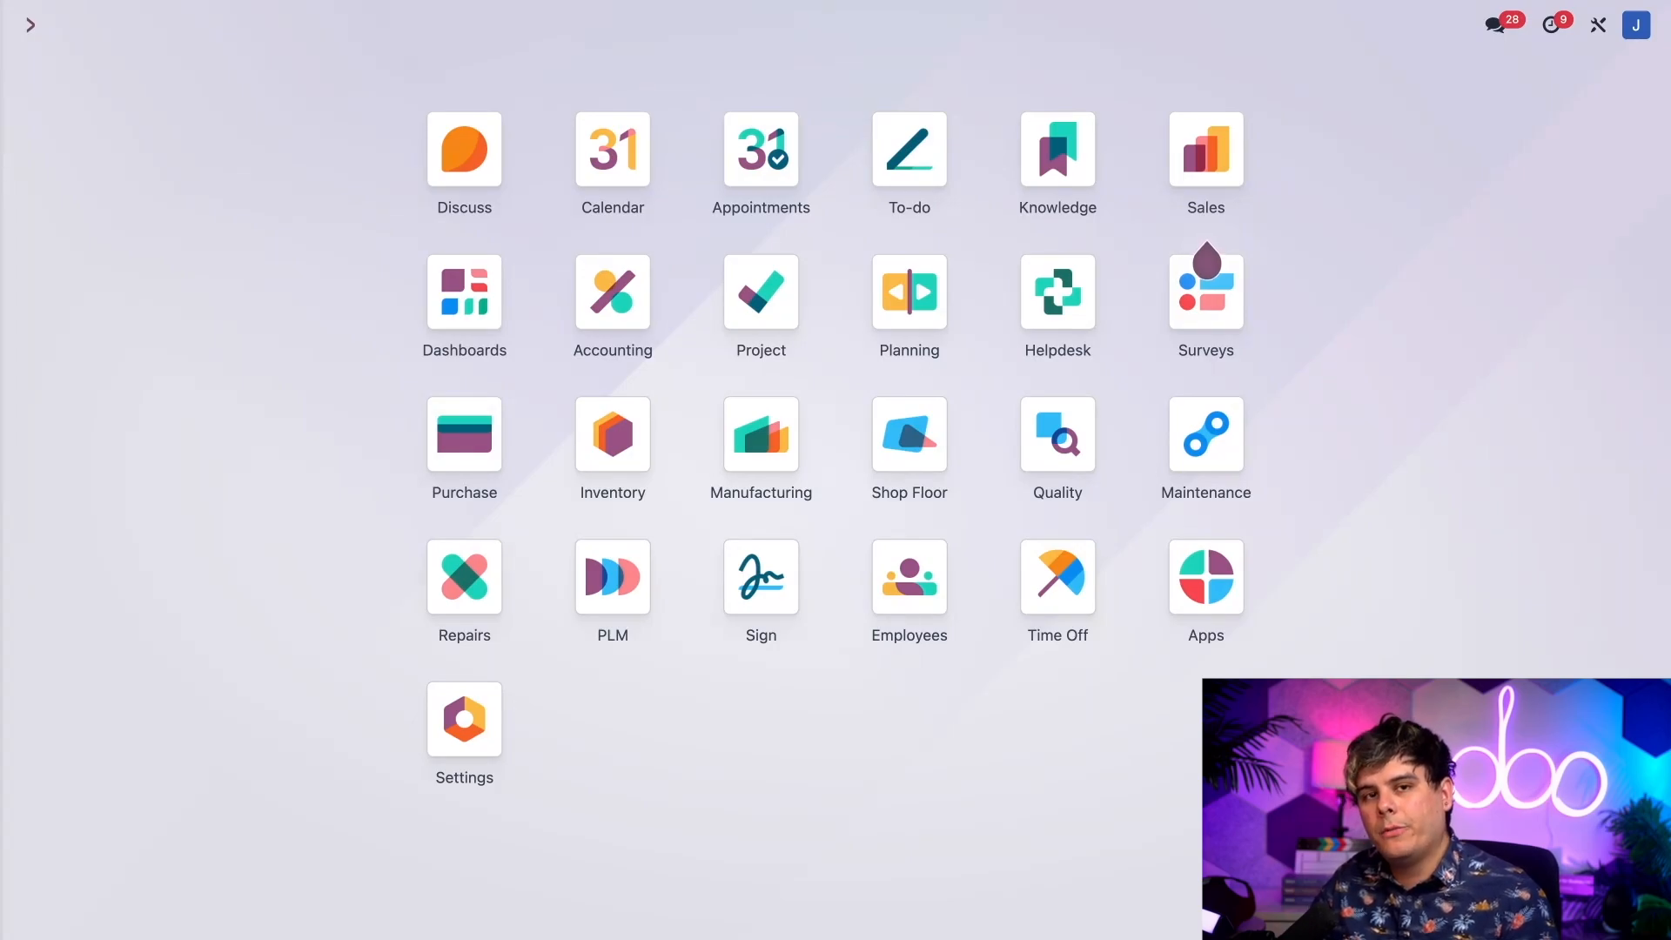
# Launch the Inventory app via /inv and bring up its Configuration menu
pyautogui.write('/inv')
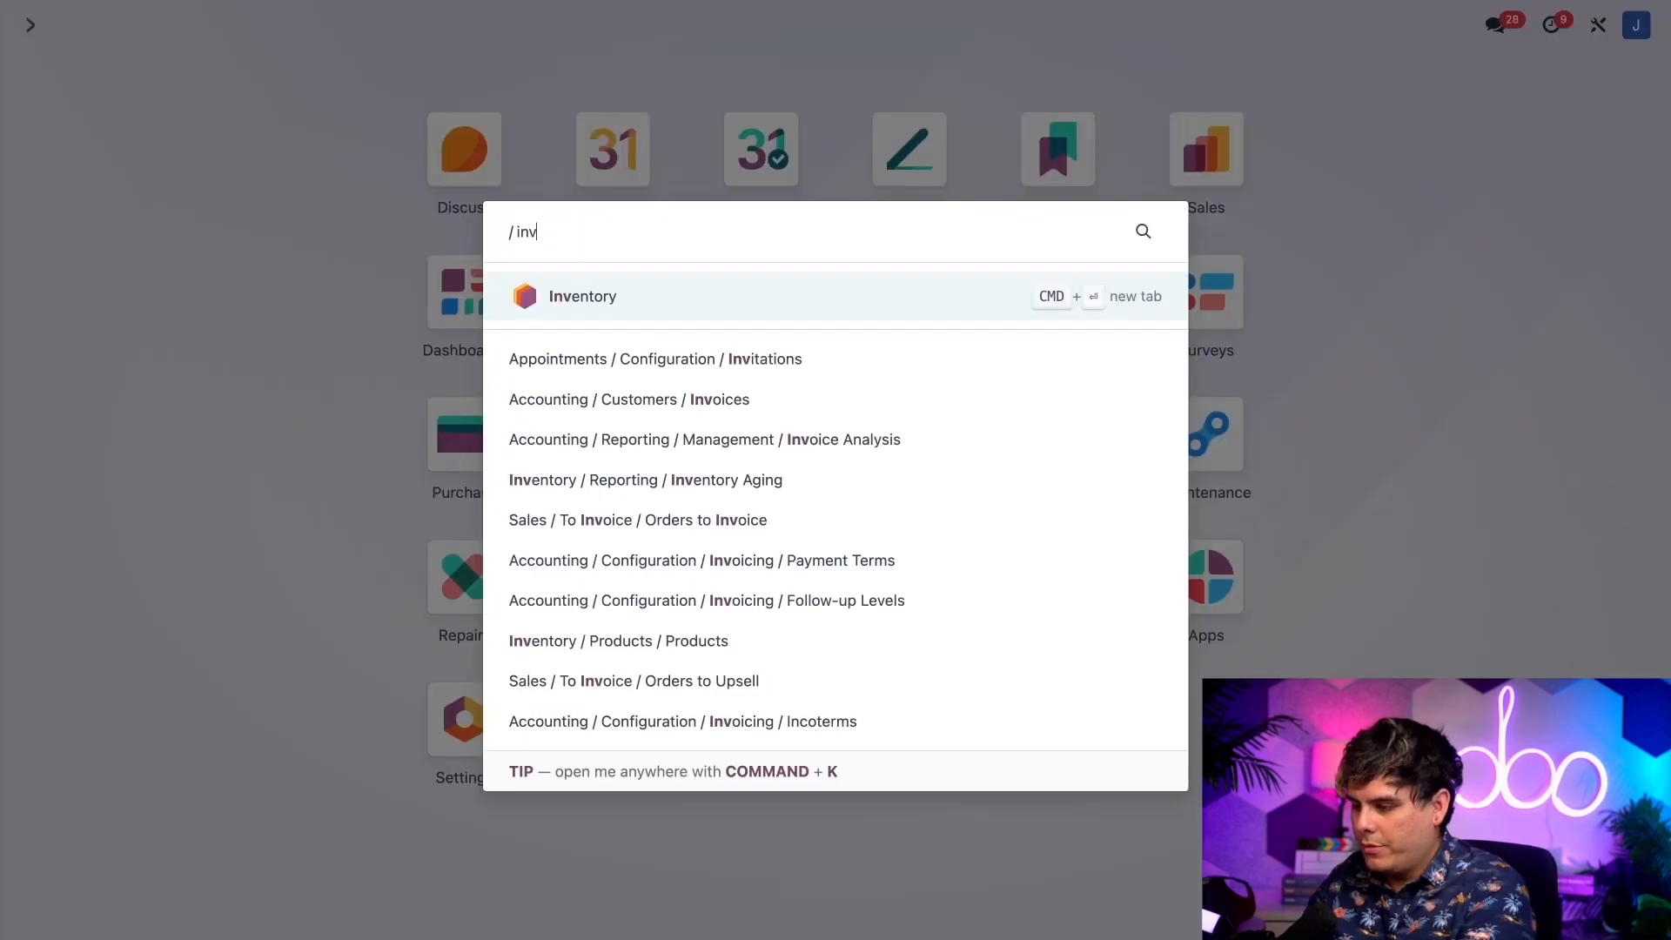
pyautogui.click(581, 296)
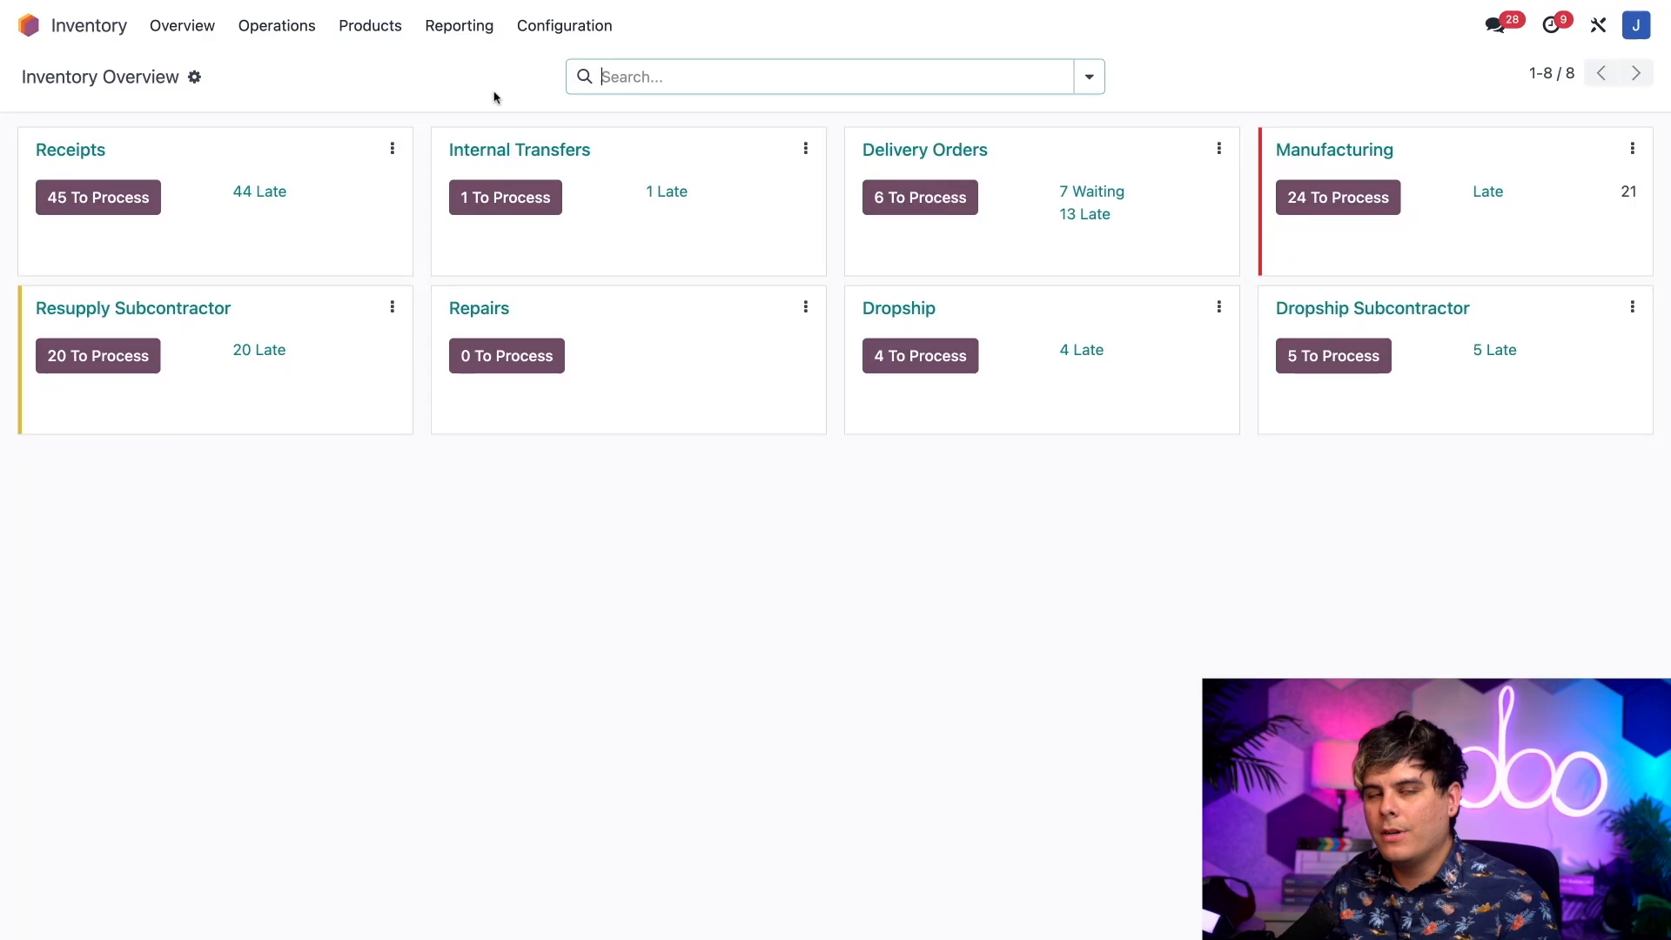
pyautogui.click(564, 24)
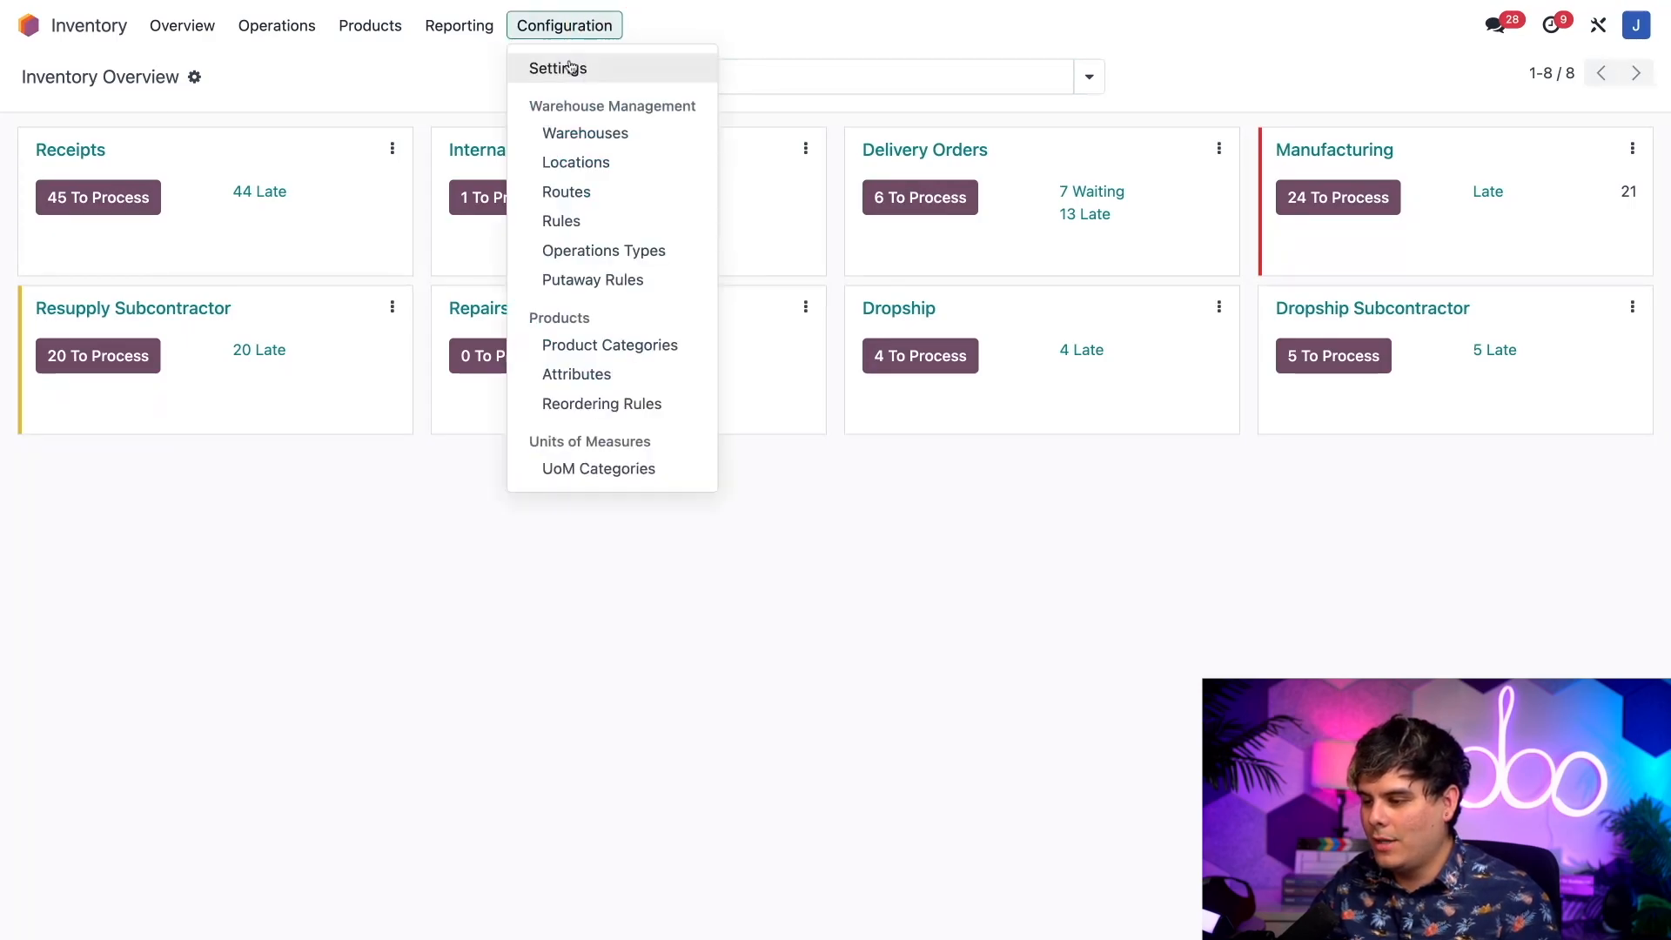
# Review Inventory settings to confirm Quality, Storage Locations and Multi-Step Routes are enabled
pyautogui.click(557, 68)
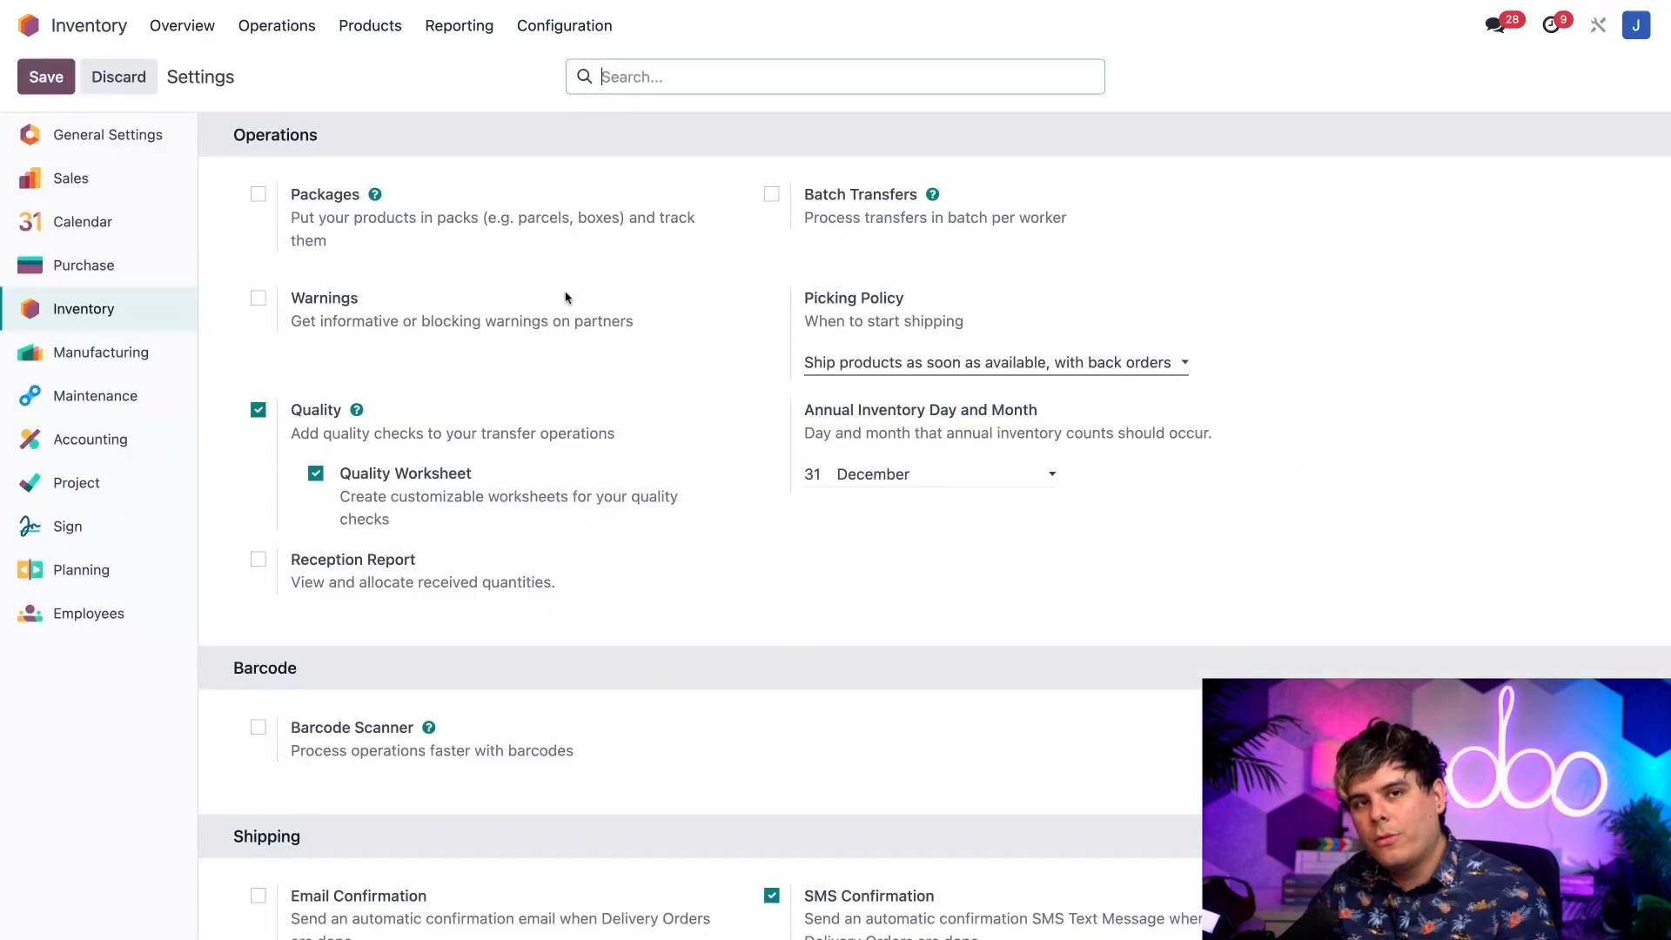
pyautogui.scroll(-3)
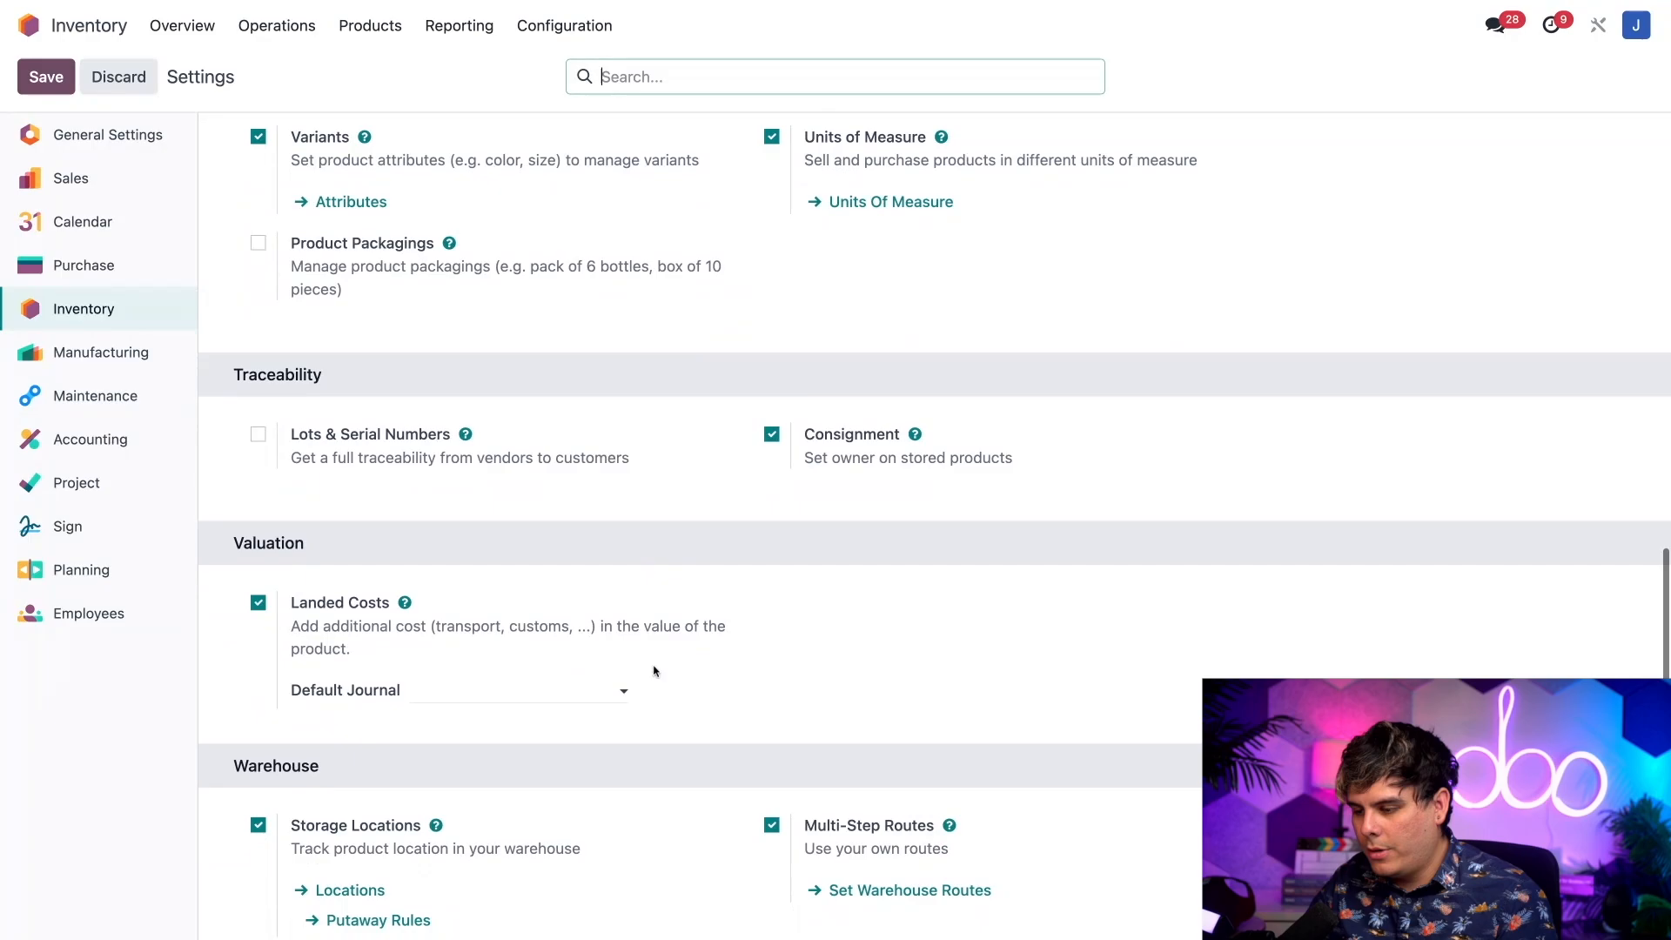
pyautogui.scroll(-3)
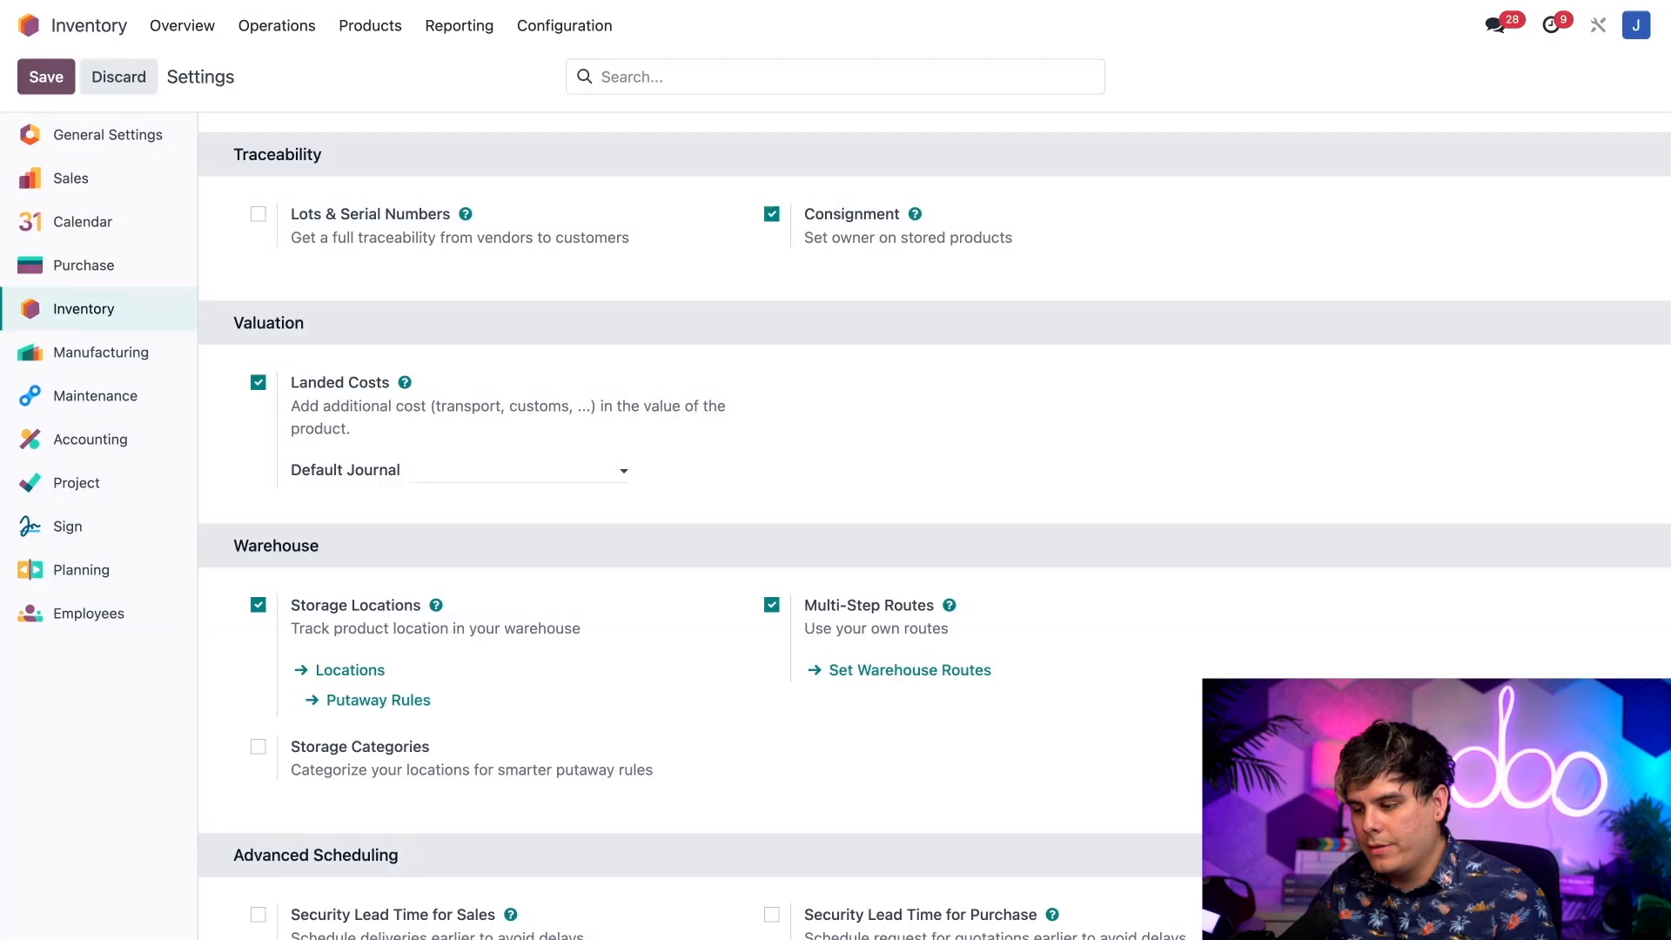
pyautogui.moveTo(331, 591)
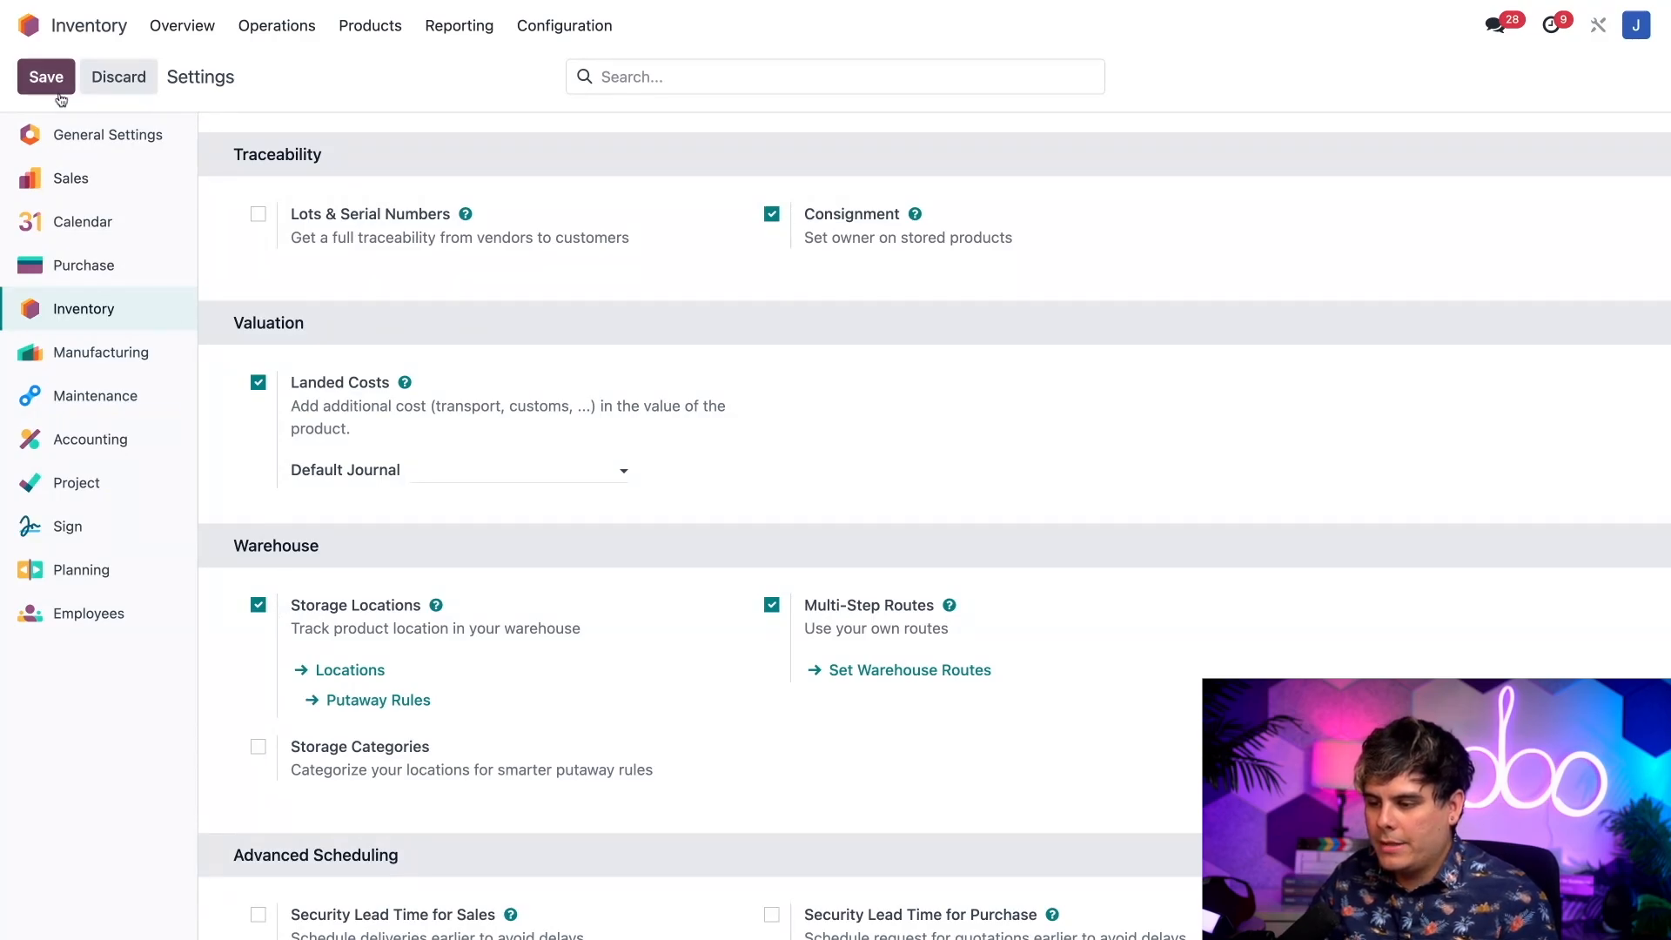
pyautogui.moveTo(469, 570)
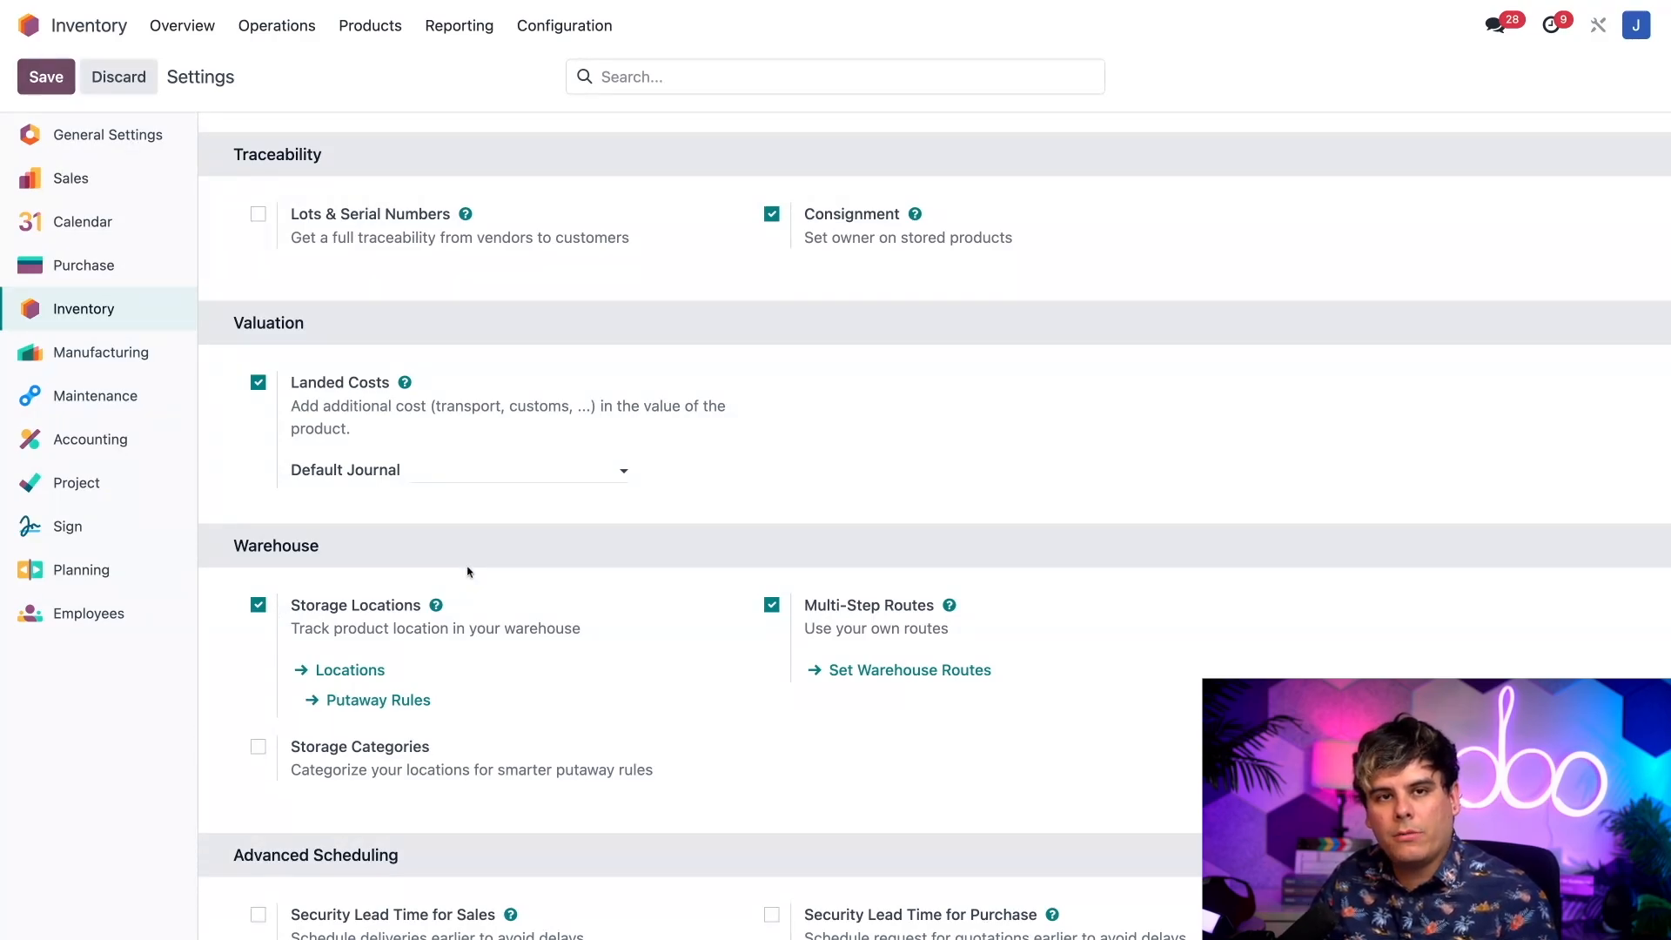
pyautogui.moveTo(463, 604)
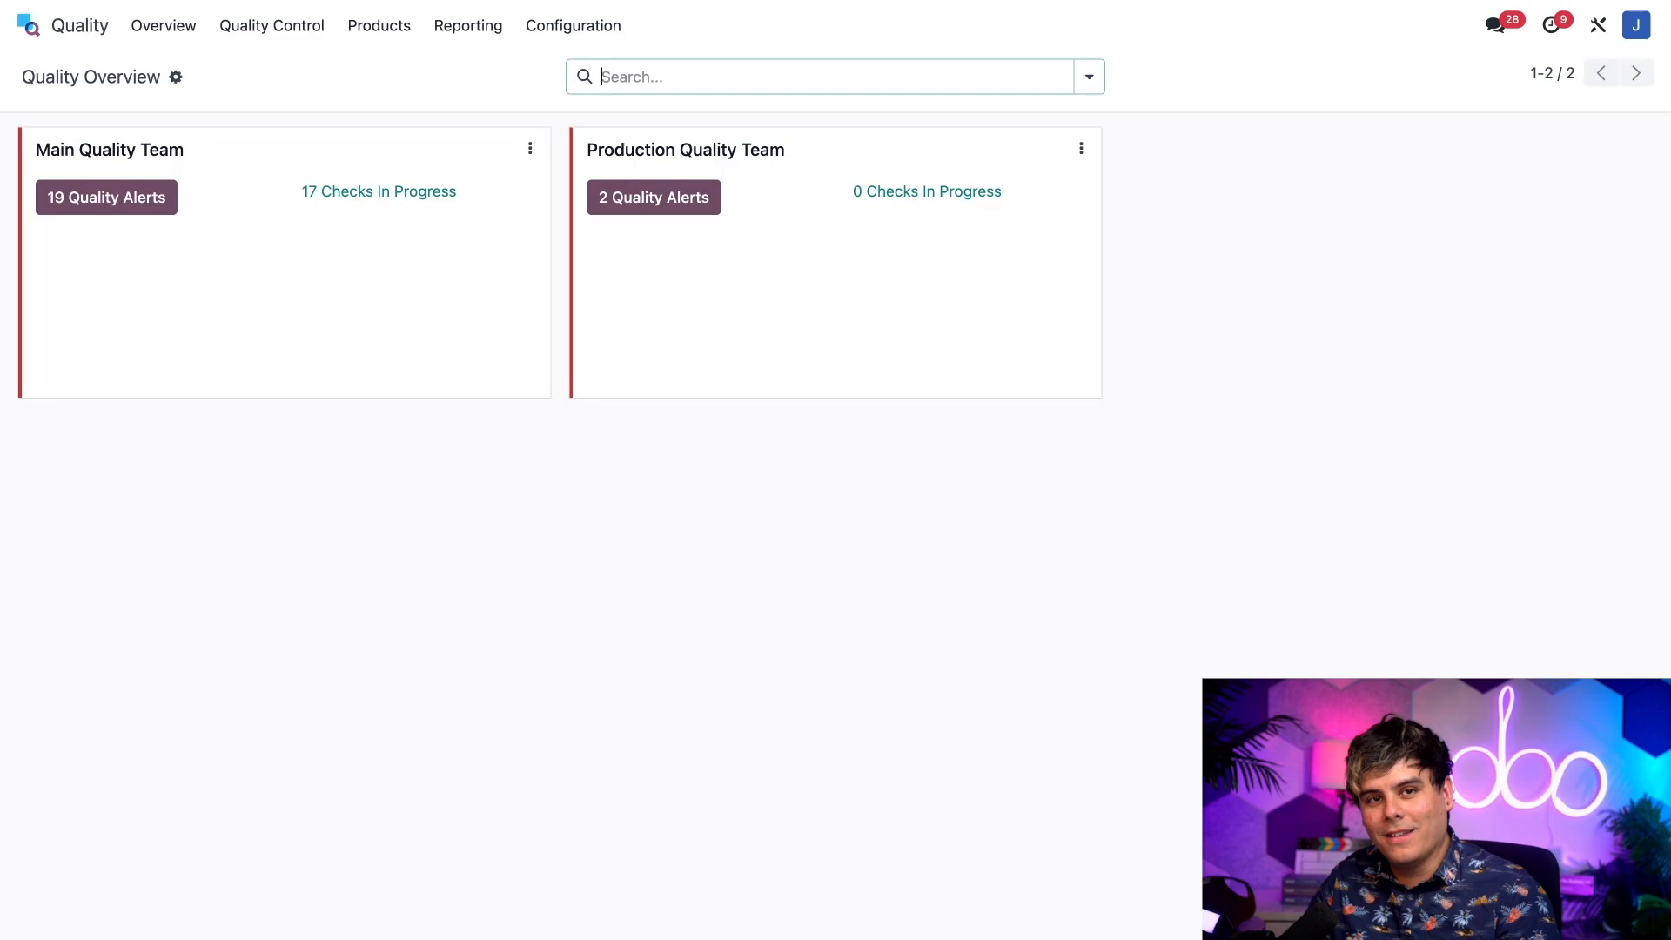
# List the quality control points, start then abandon a new one, returning to find Cat Tree QCP00016
pyautogui.click(270, 24)
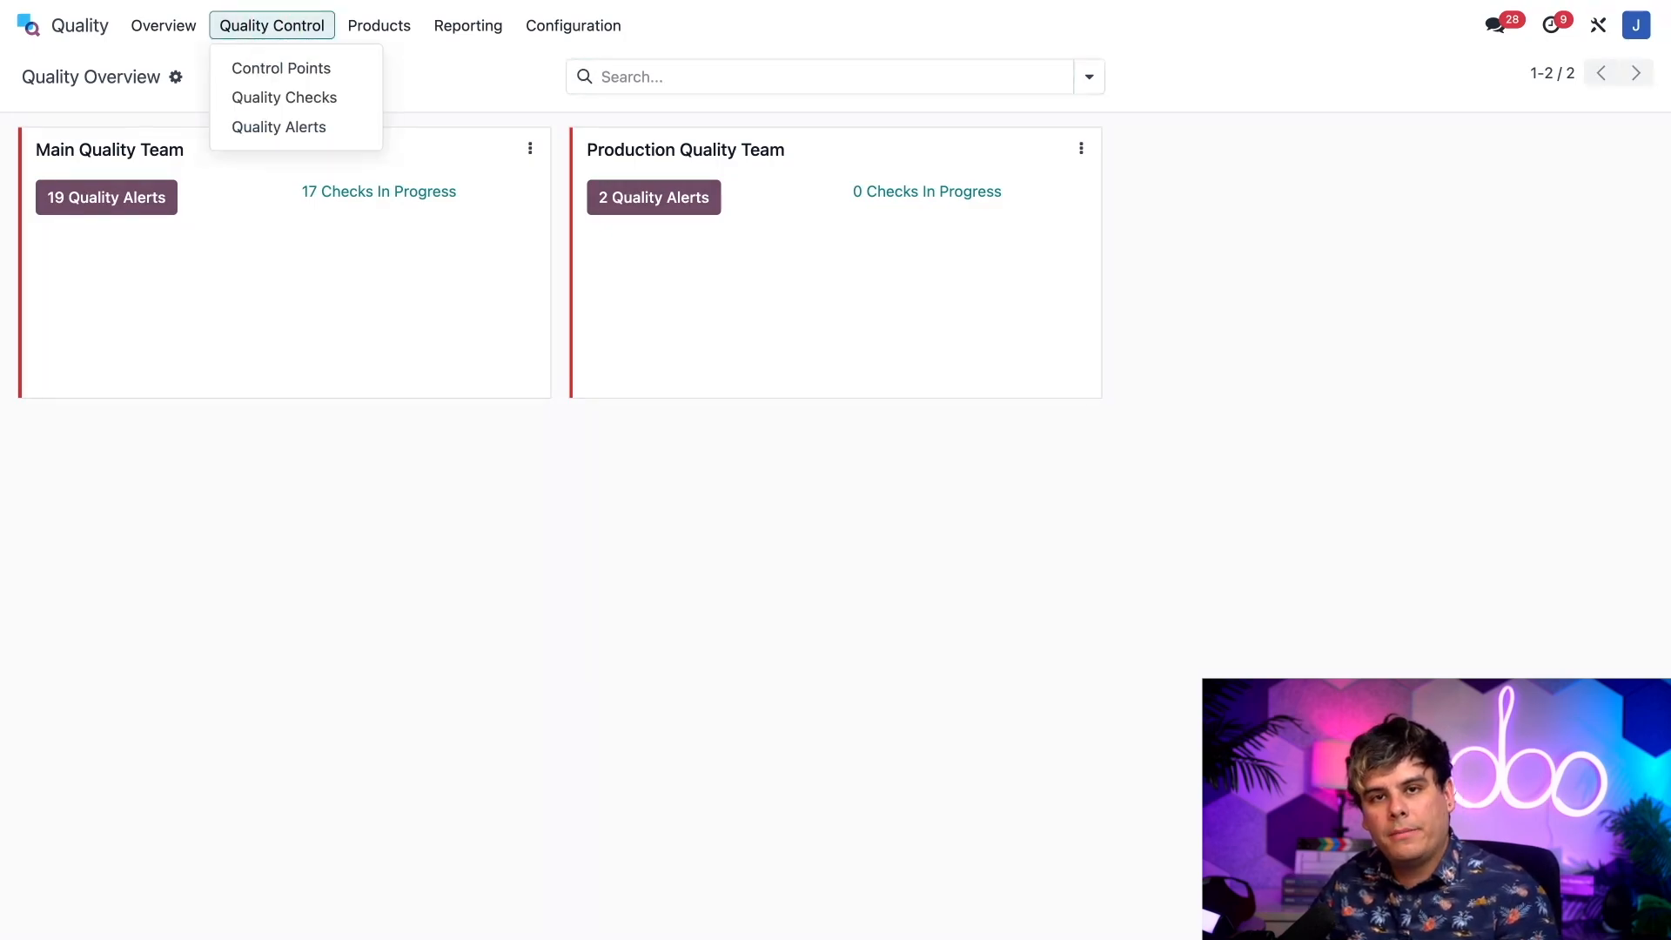
pyautogui.moveTo(275, 68)
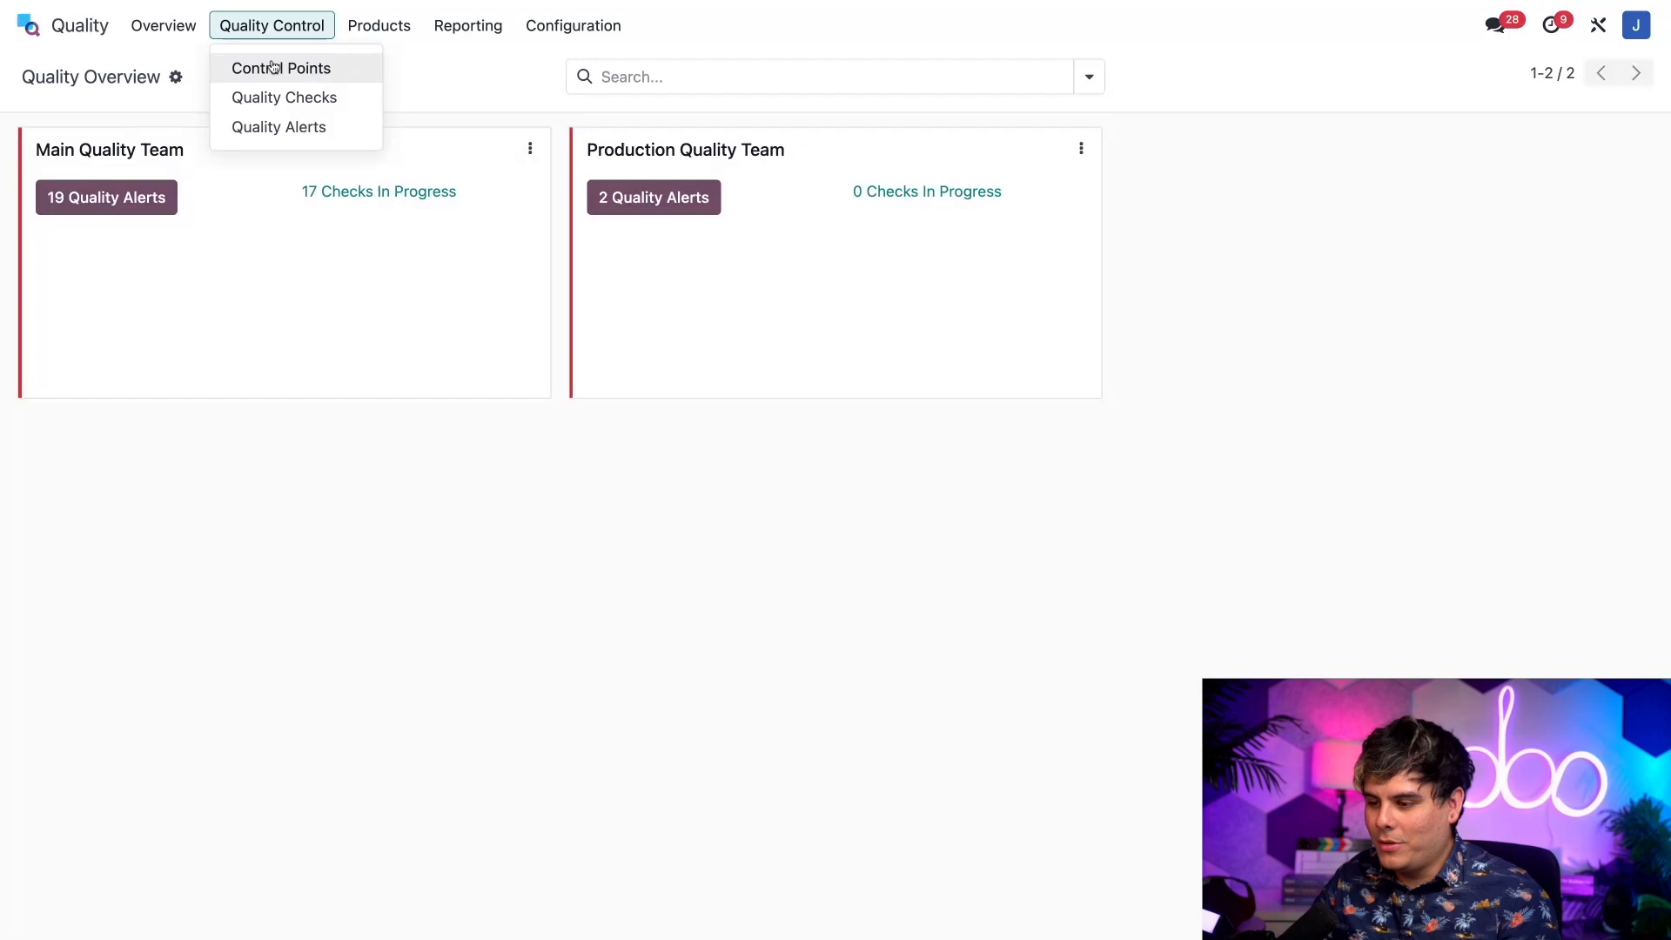
pyautogui.click(278, 68)
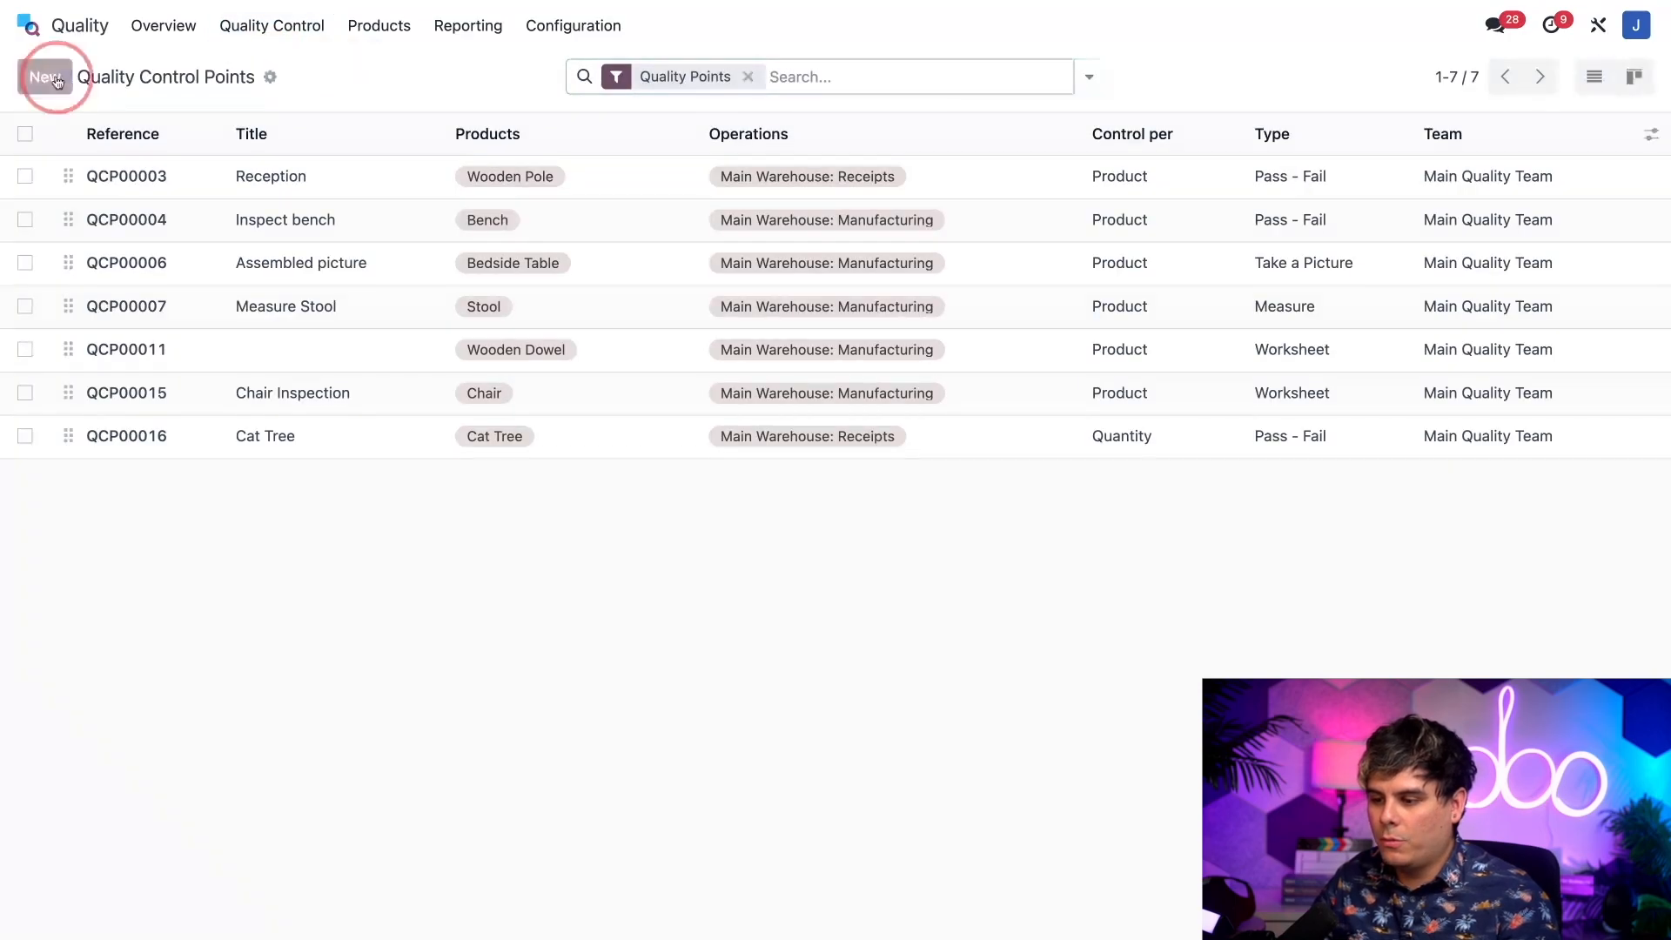
pyautogui.click(45, 77)
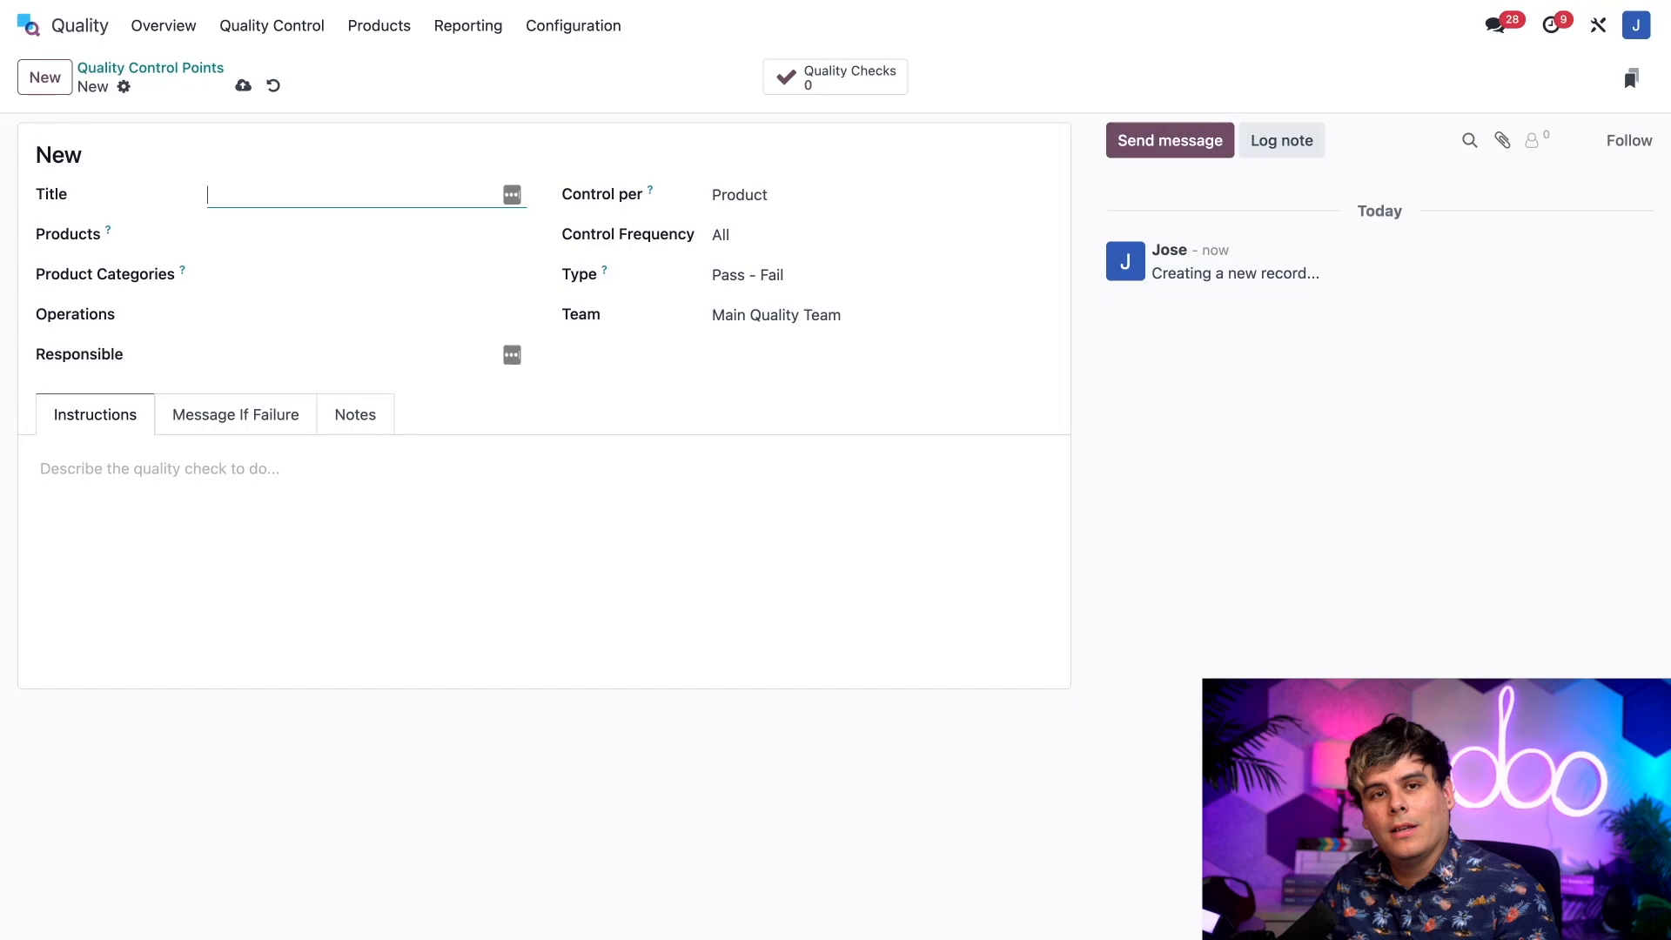
pyautogui.click(150, 68)
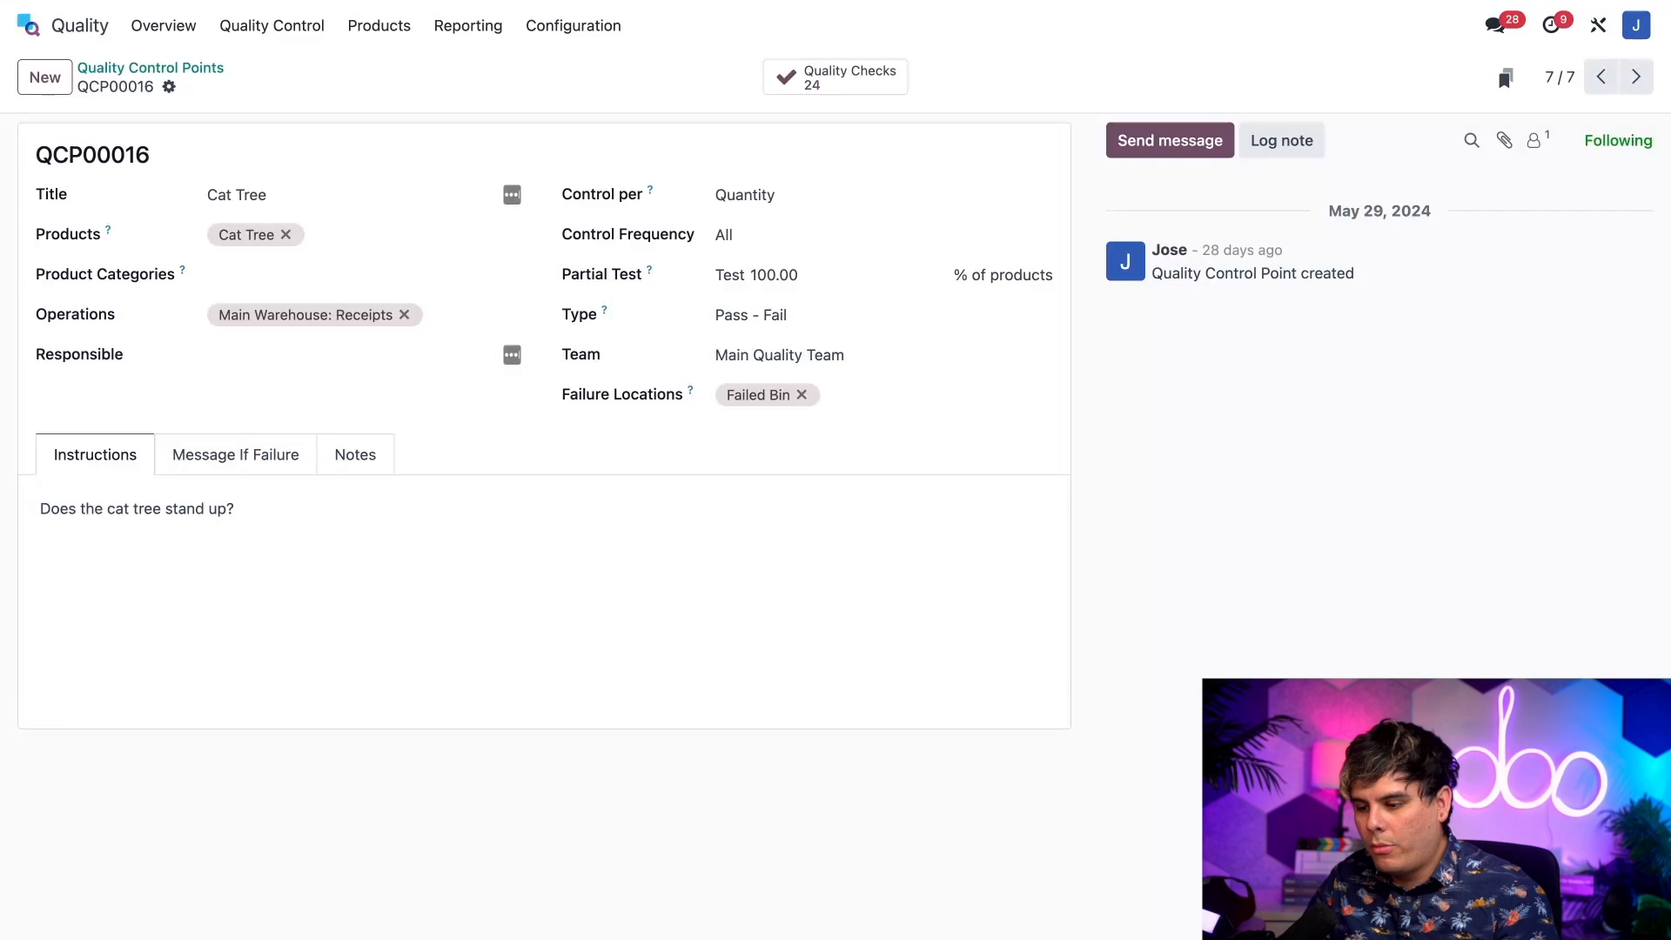
pyautogui.click(369, 235)
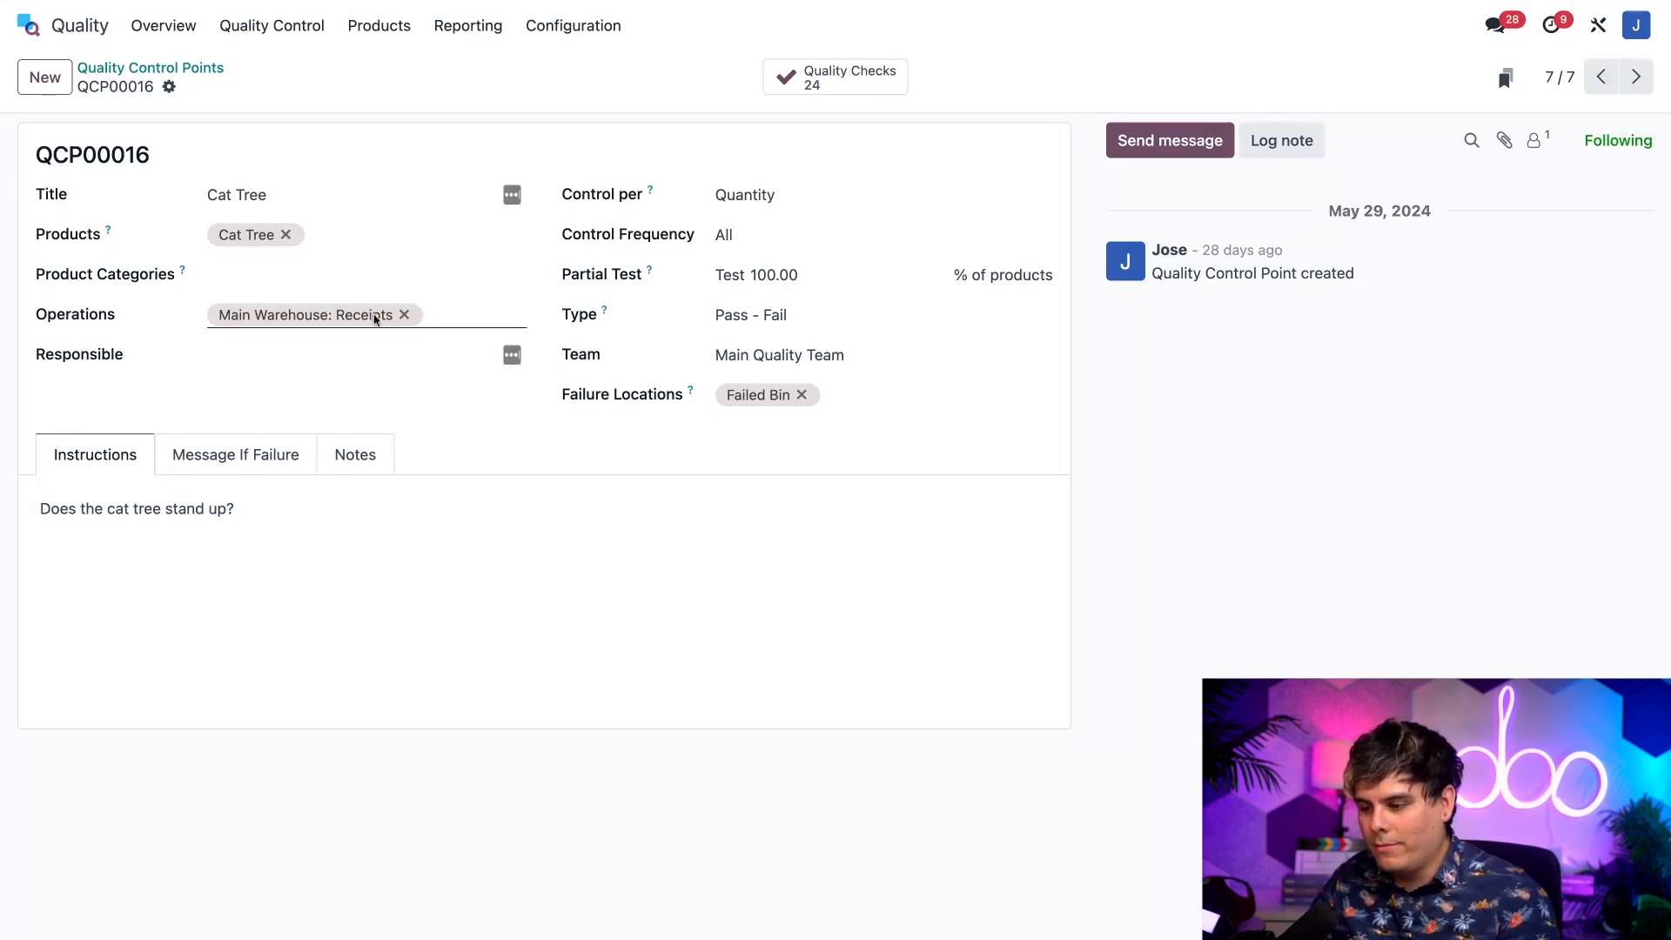
pyautogui.moveTo(553, 310)
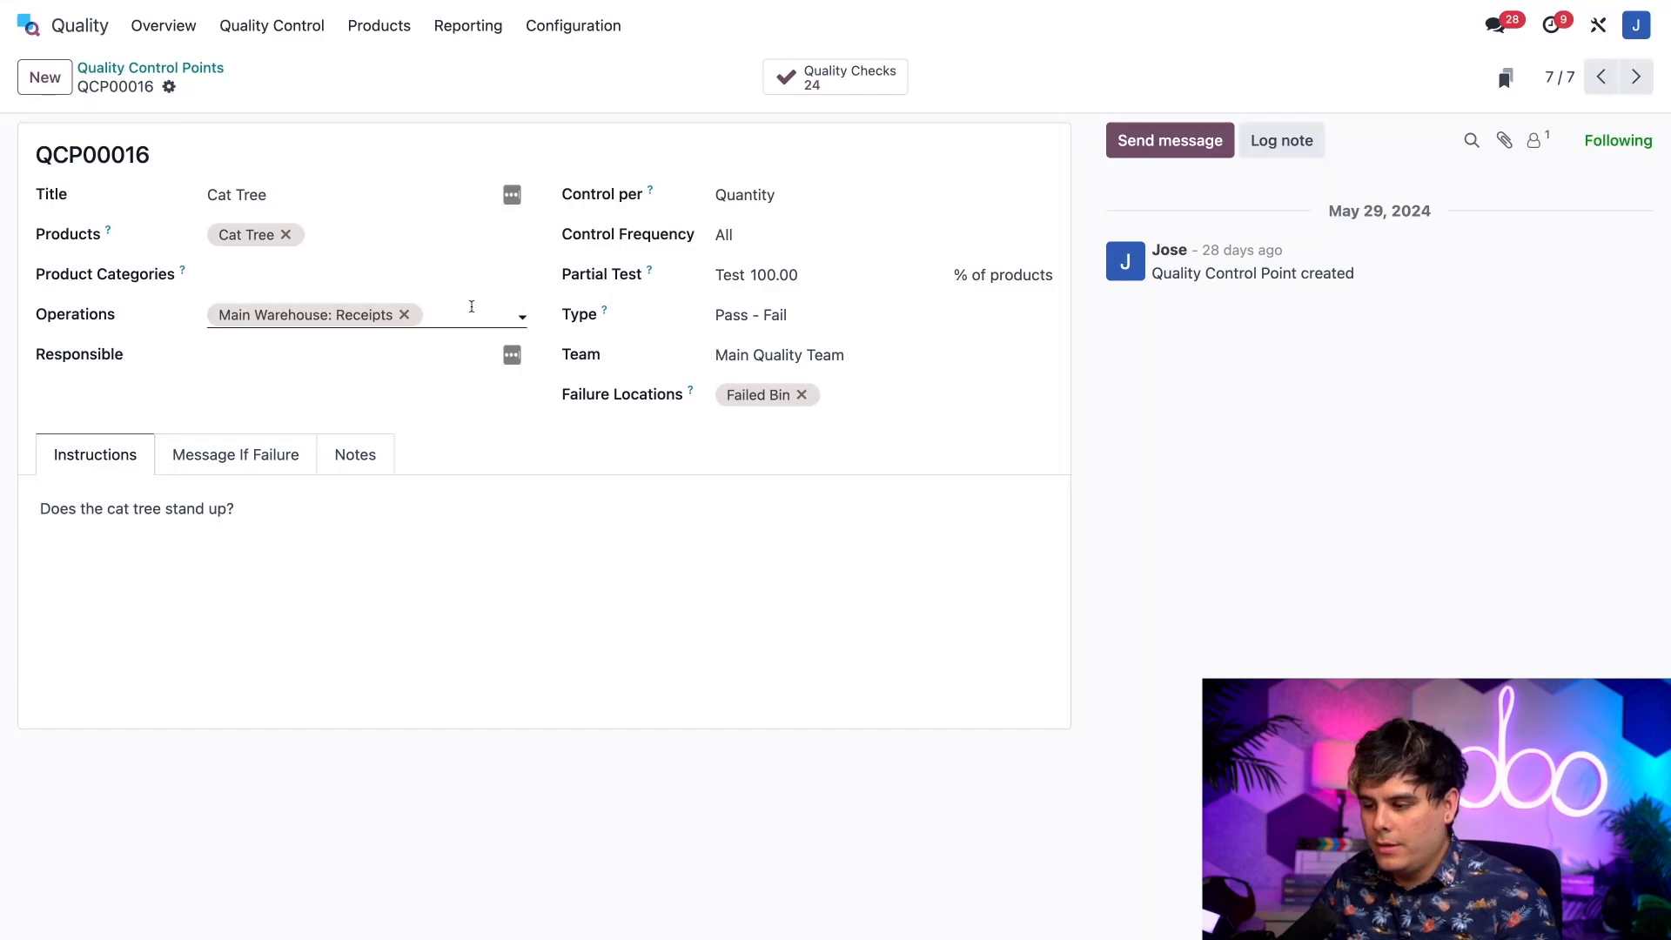
pyautogui.click(509, 315)
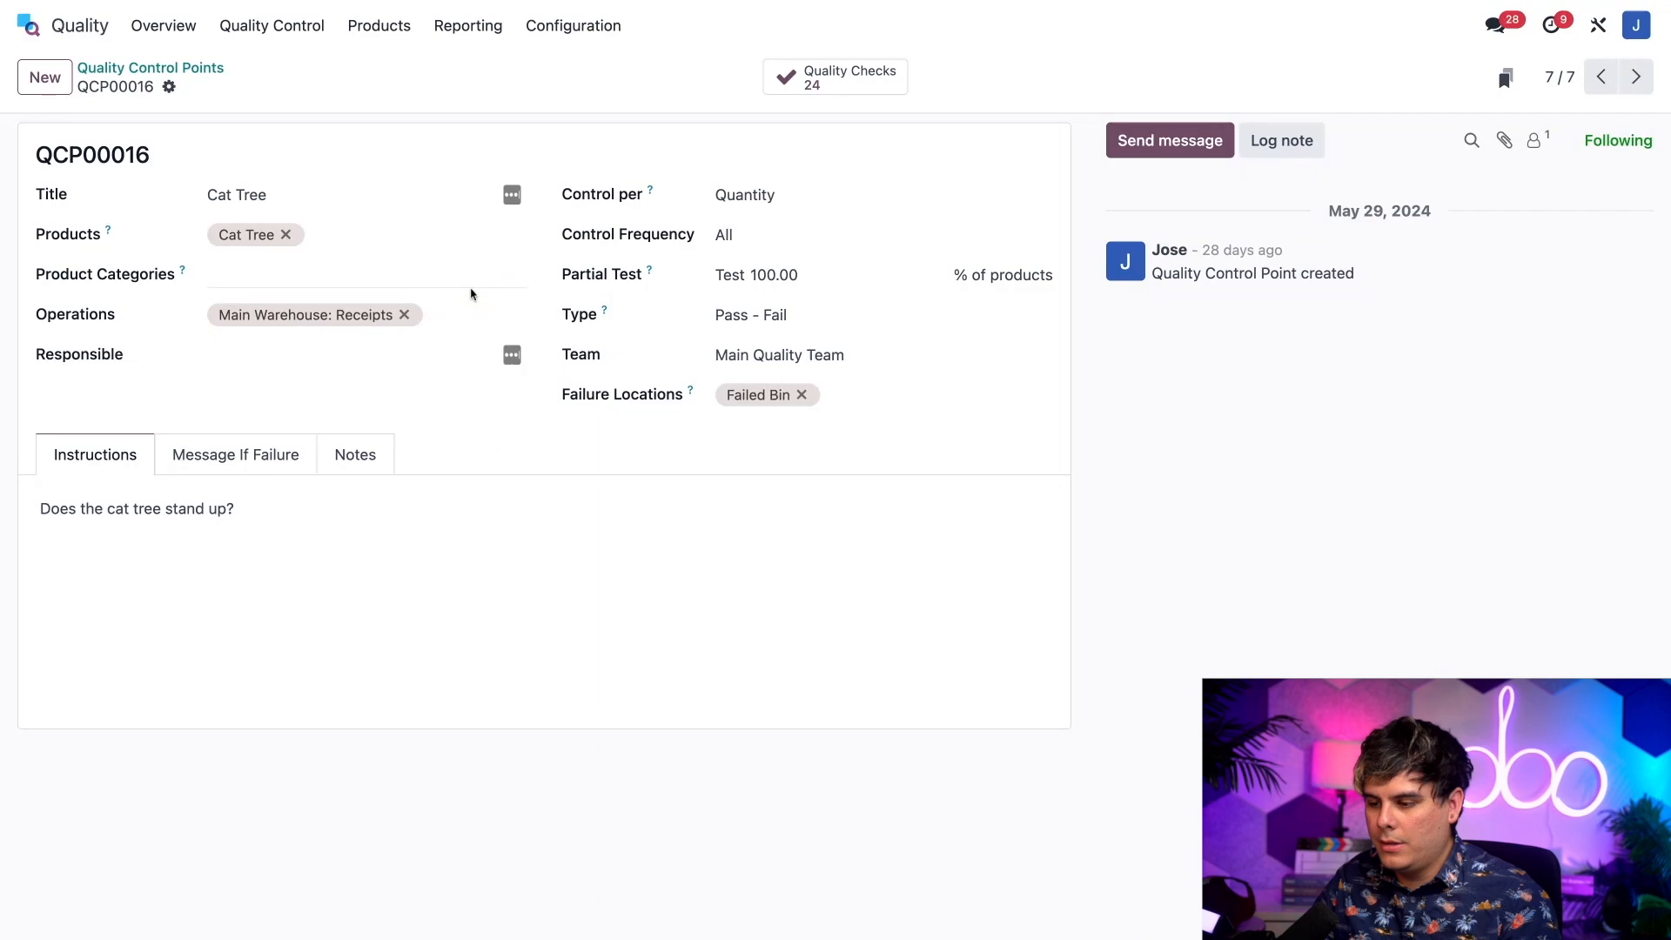
pyautogui.click(473, 314)
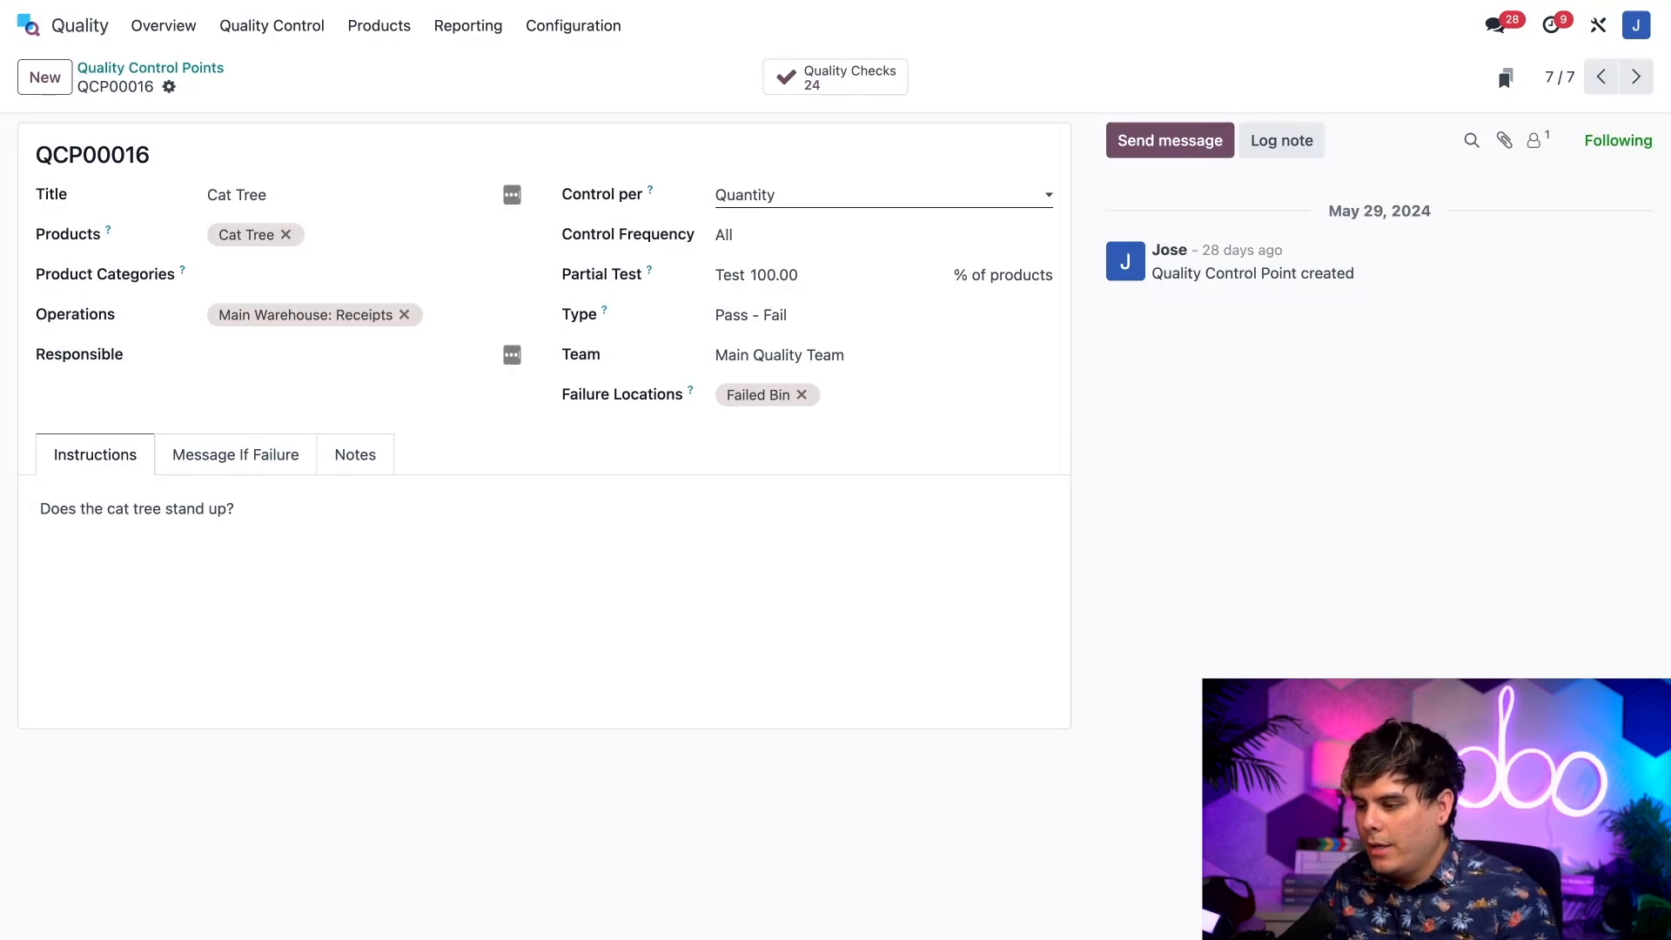
# Leave the Cat Tree control point unchanged and return to the apps dashboard
pyautogui.click(881, 394)
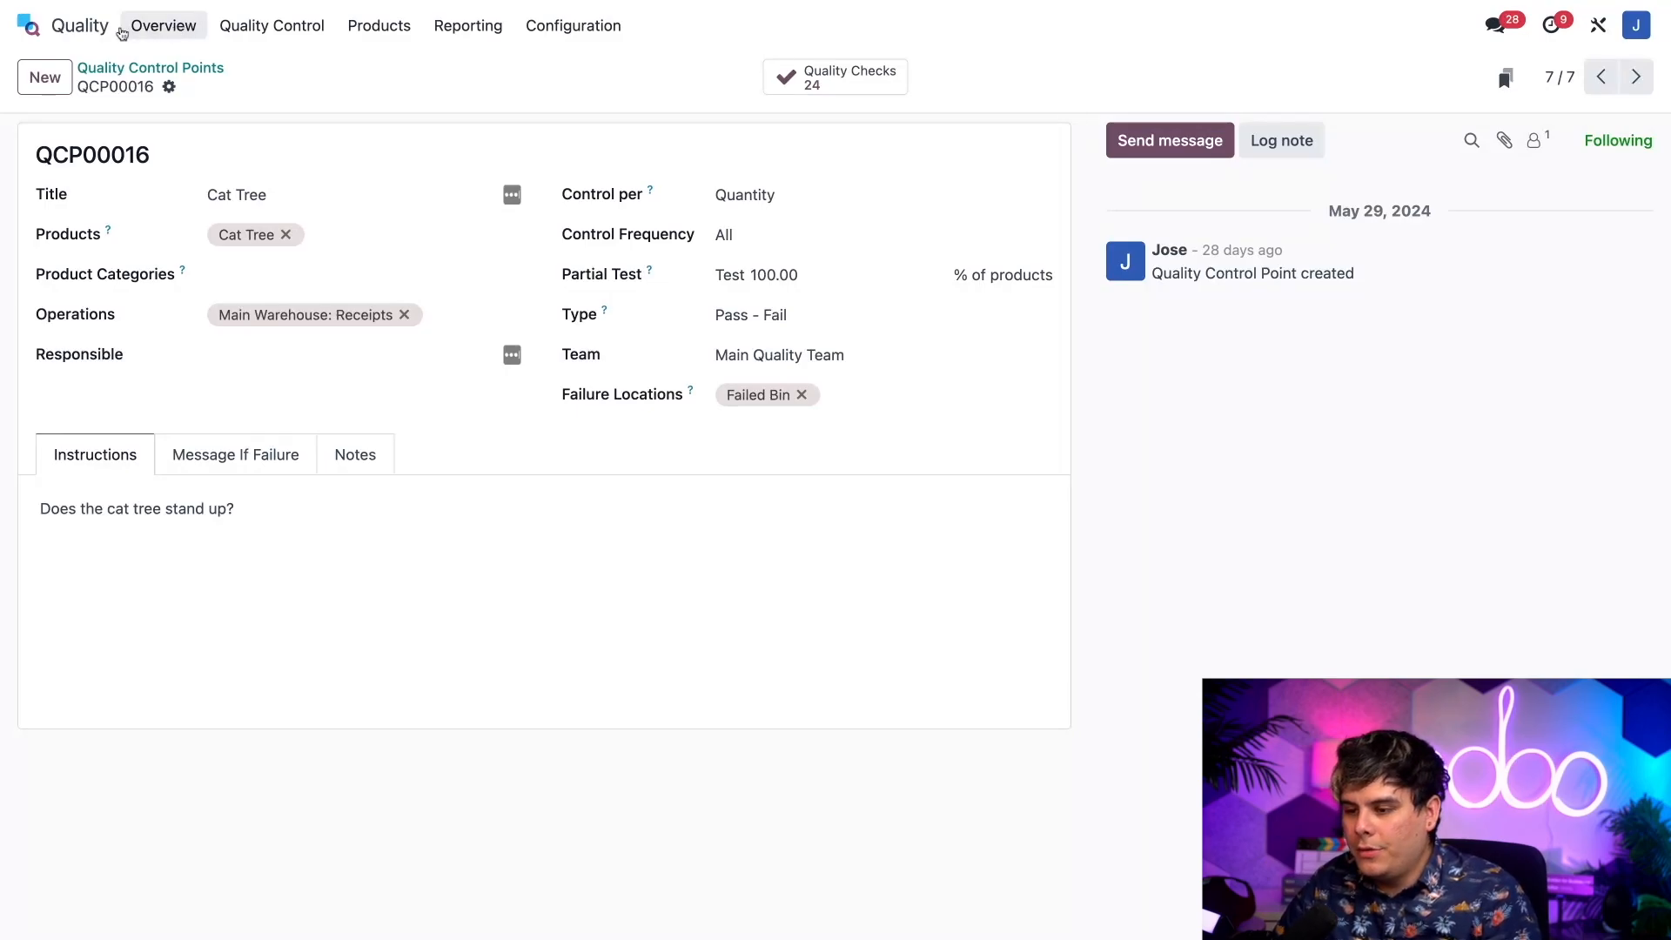
pyautogui.click(28, 24)
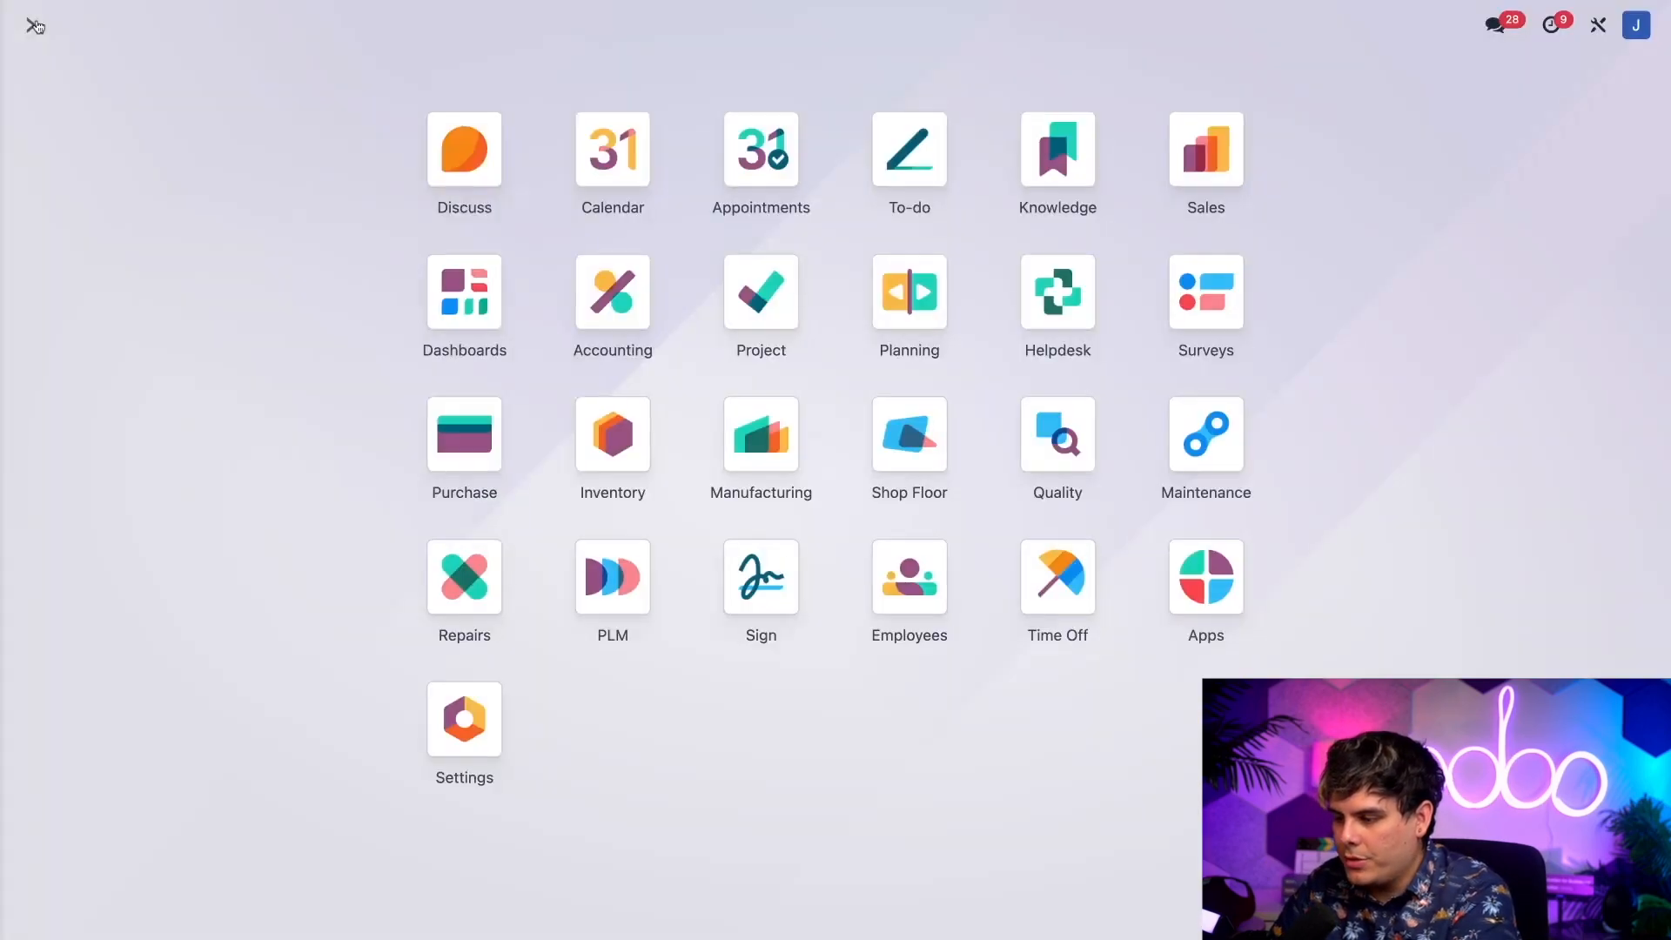
# Start a new request for quotation from the Purchase orders list
pyautogui.click(463, 433)
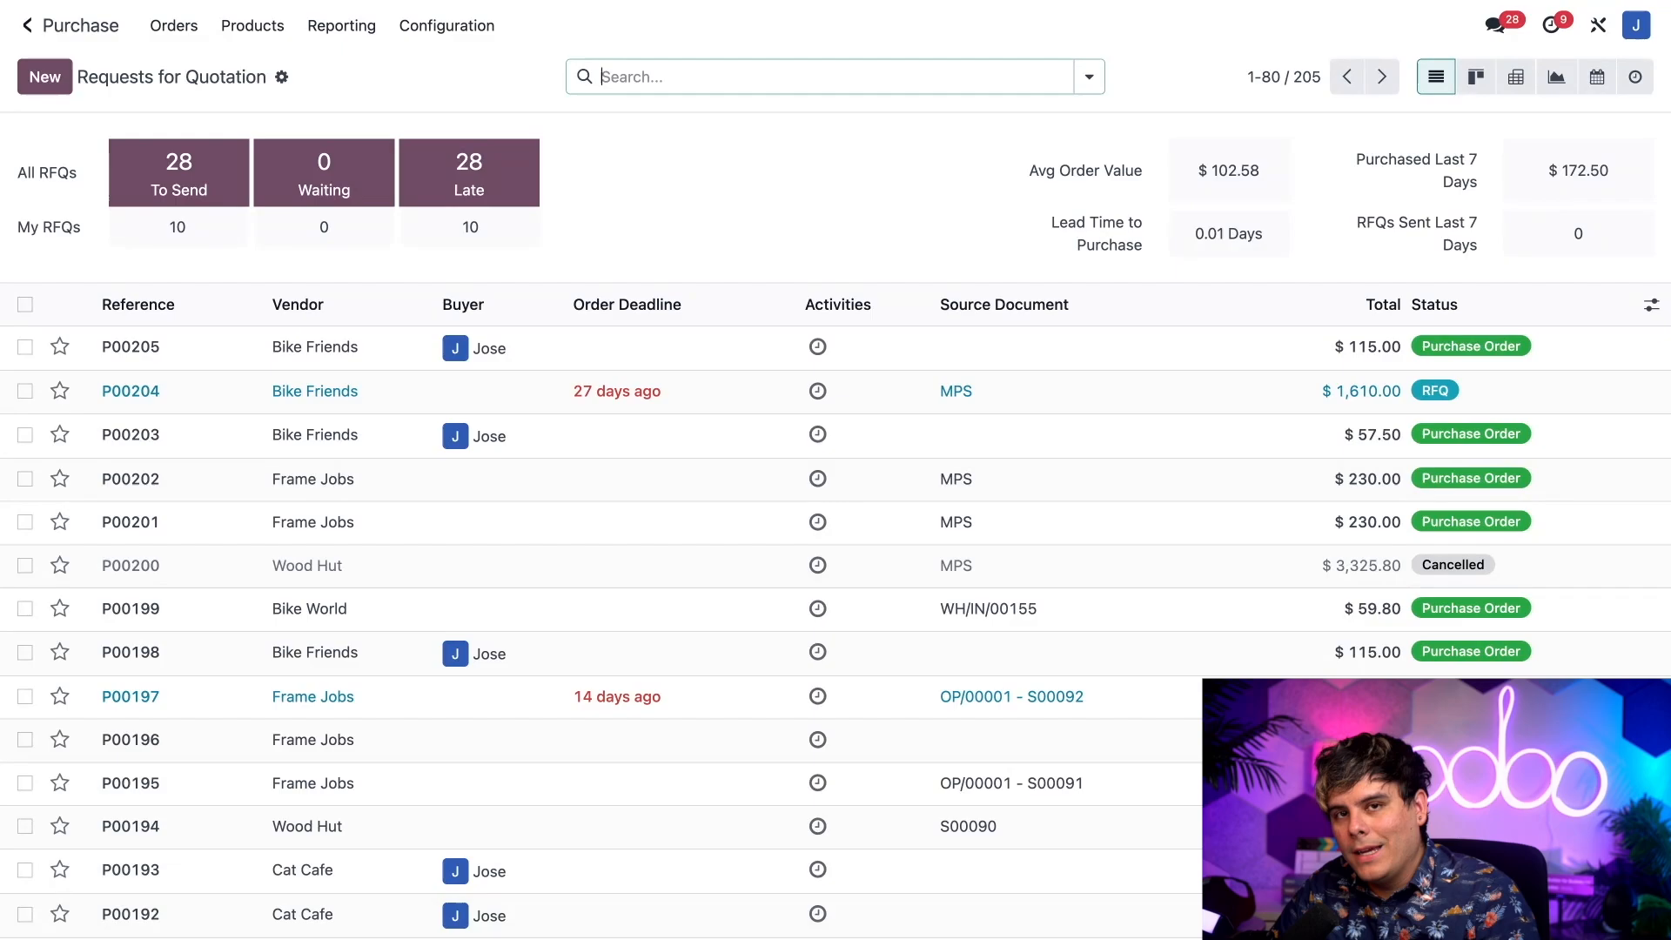
pyautogui.click(174, 25)
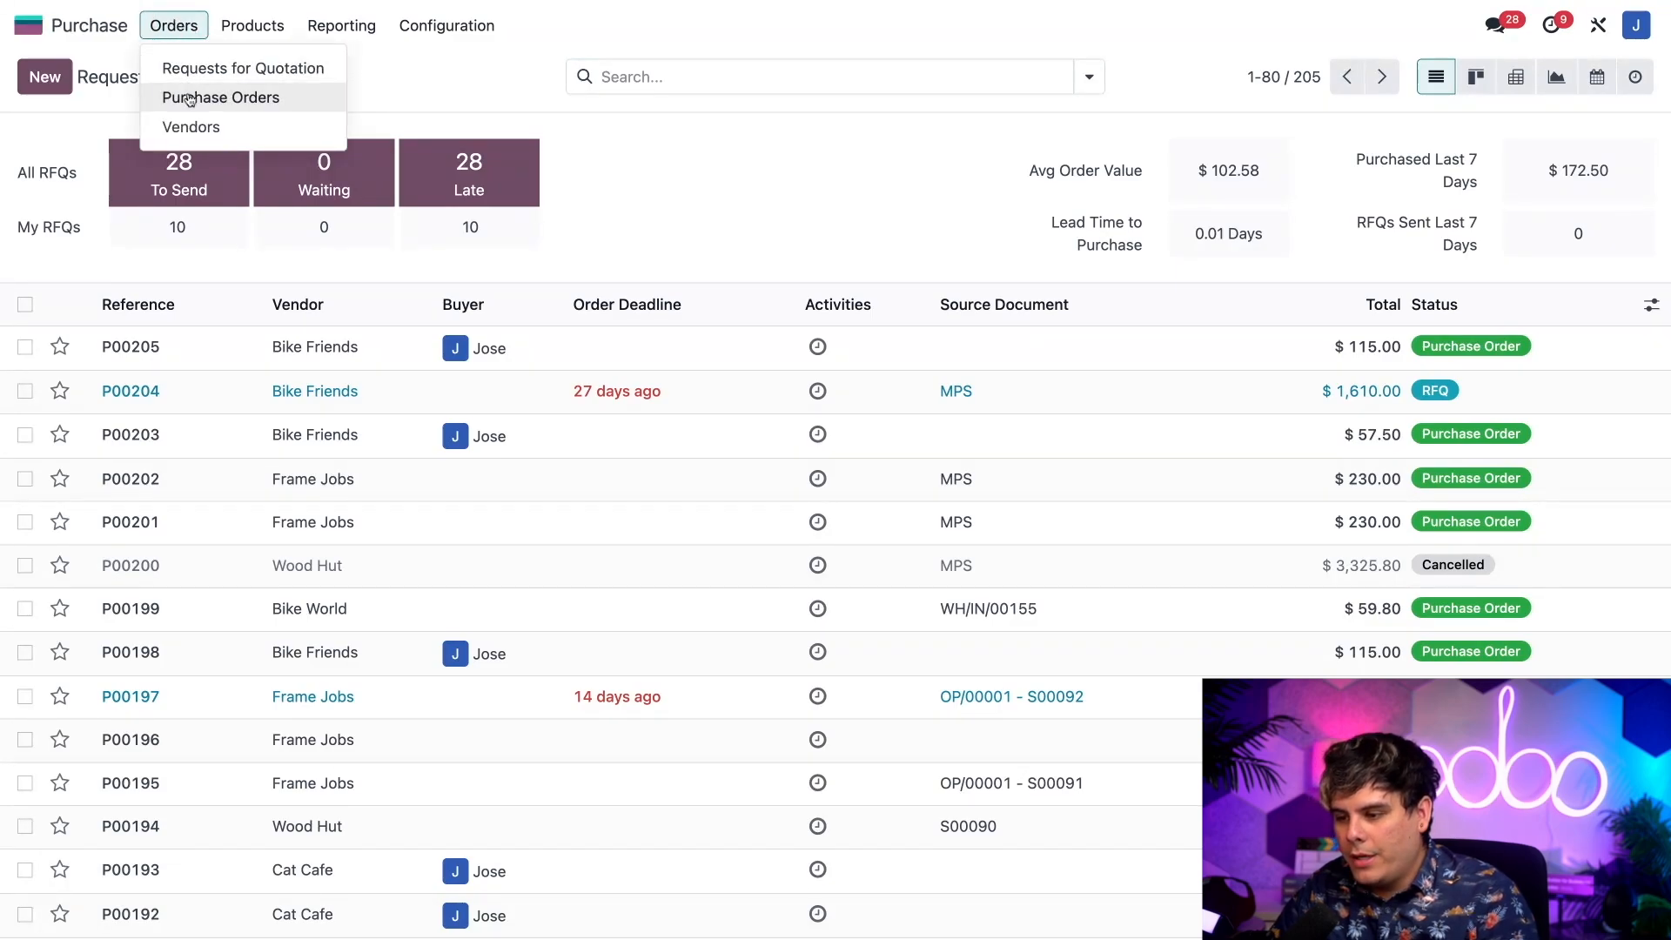
pyautogui.click(220, 97)
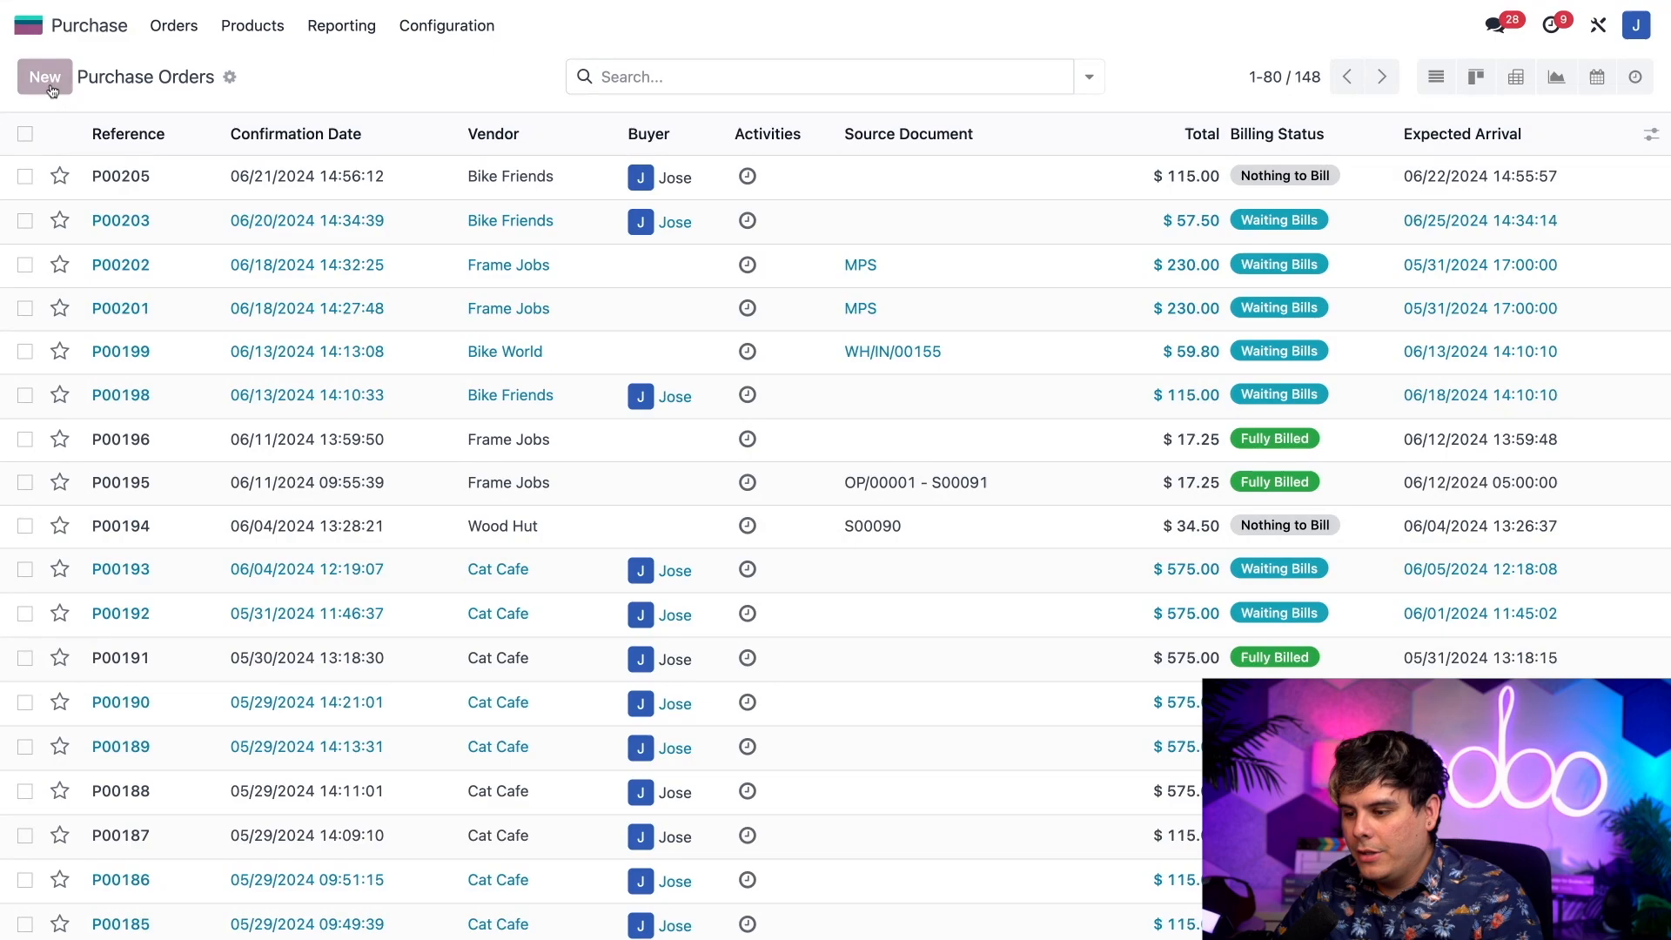
pyautogui.click(45, 76)
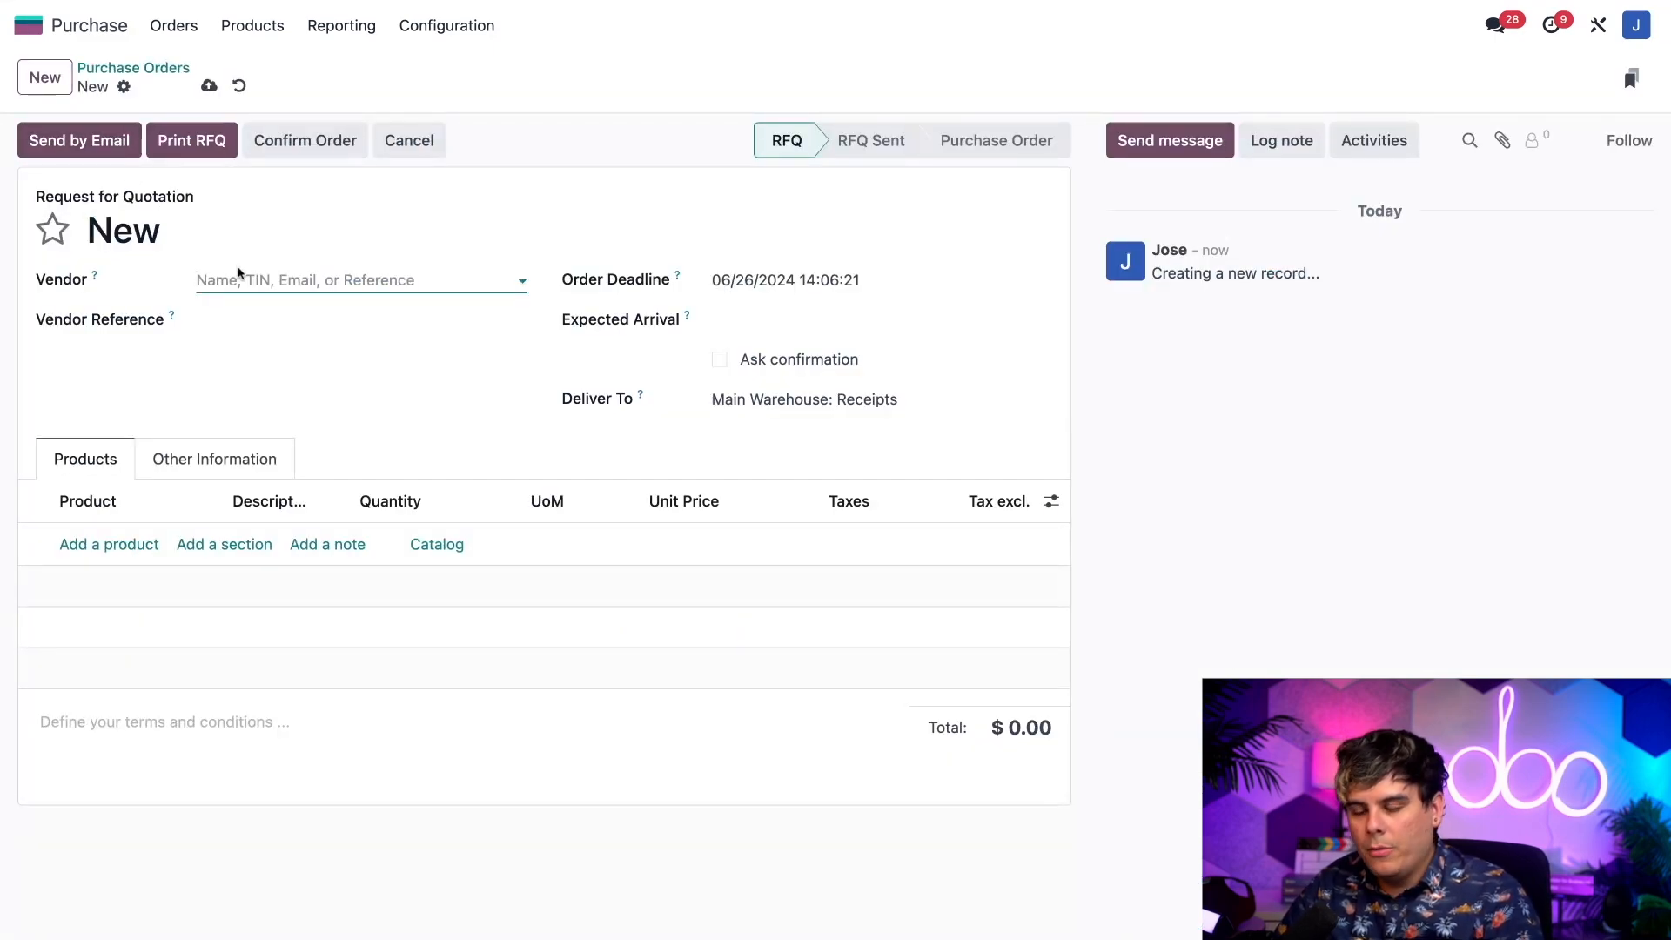
# Set vendor Cat Cafe with 5 Cat Trees at 100 each and save the RFQ
pyautogui.write('cat ca')
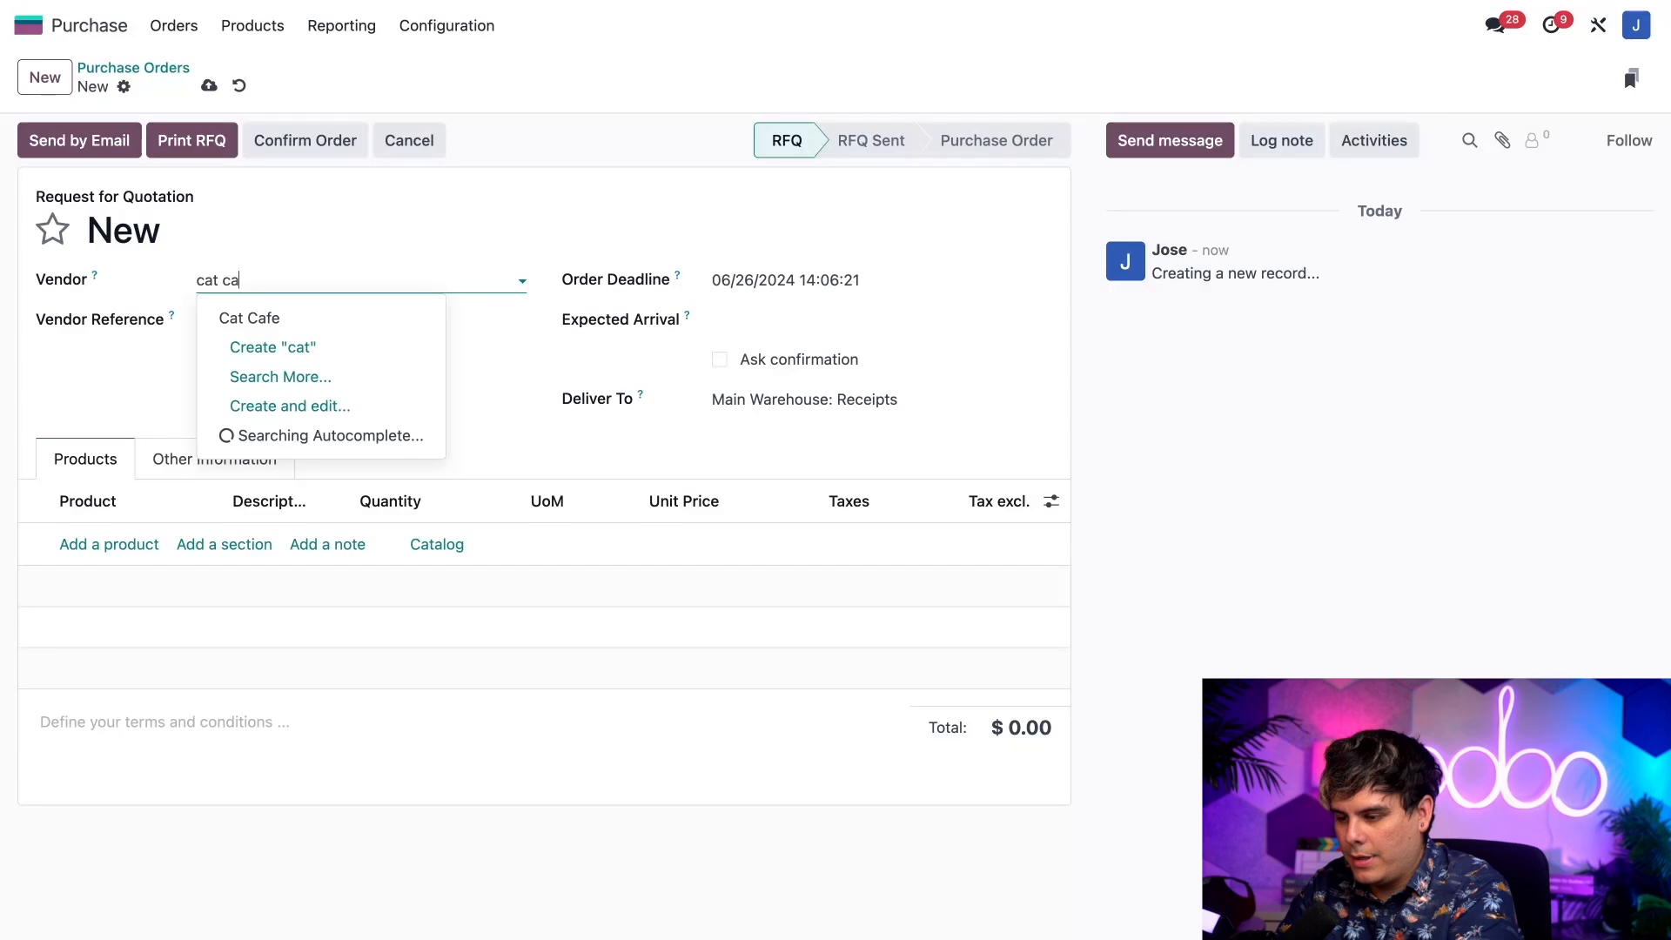
pyautogui.click(251, 317)
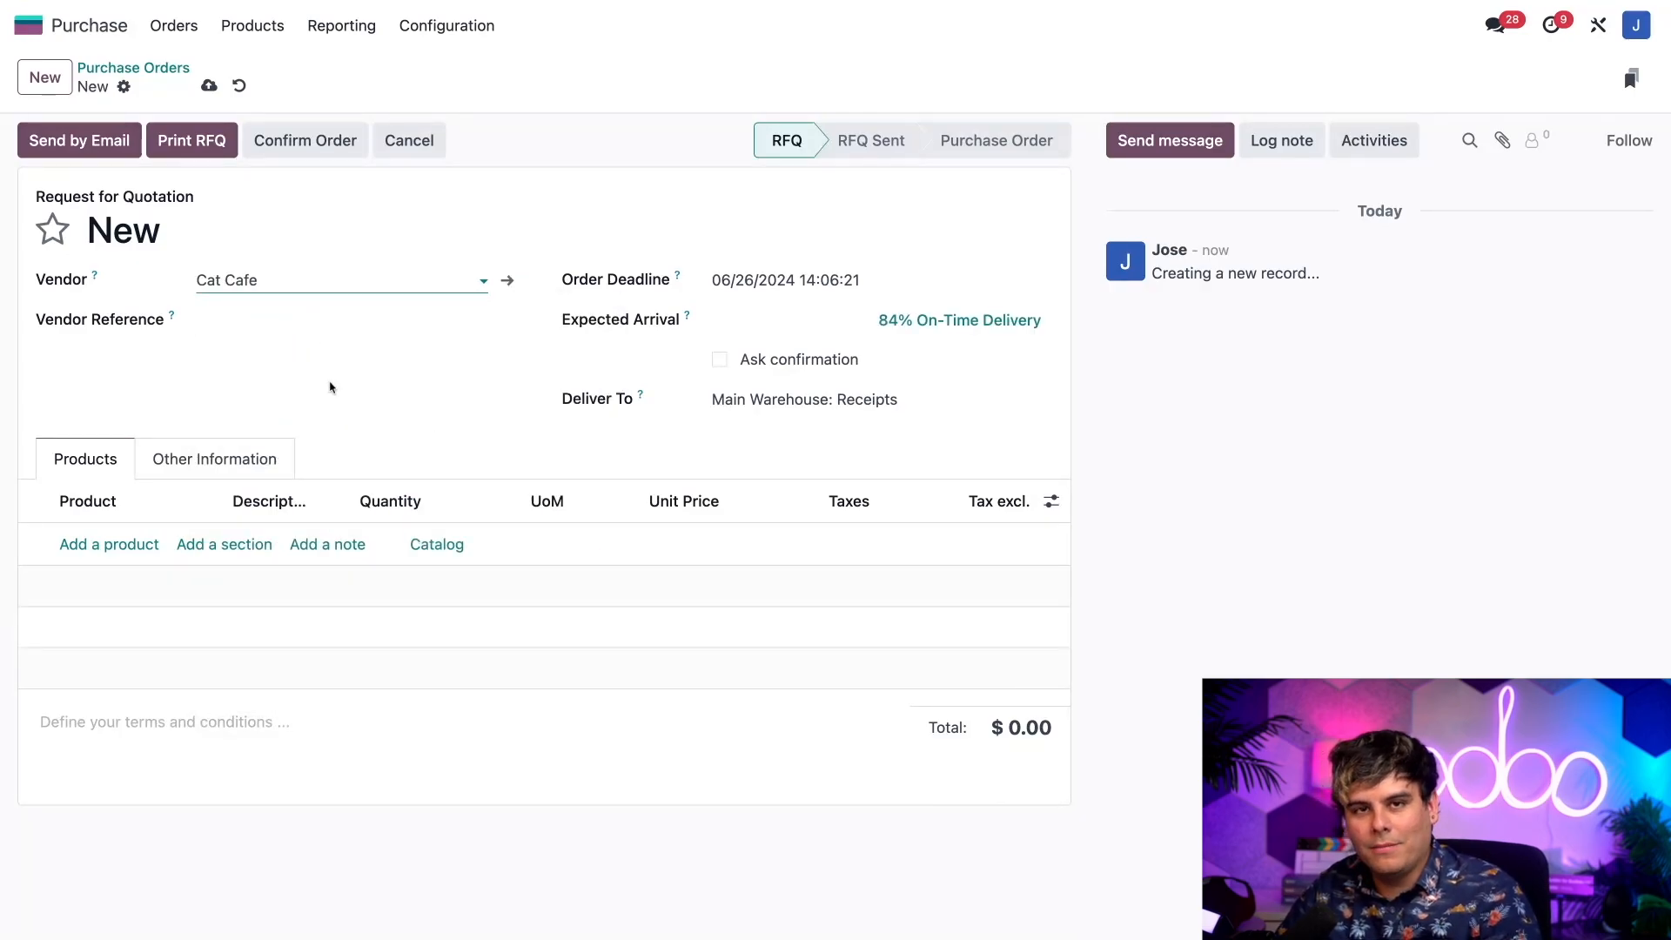
pyautogui.moveTo(299, 435)
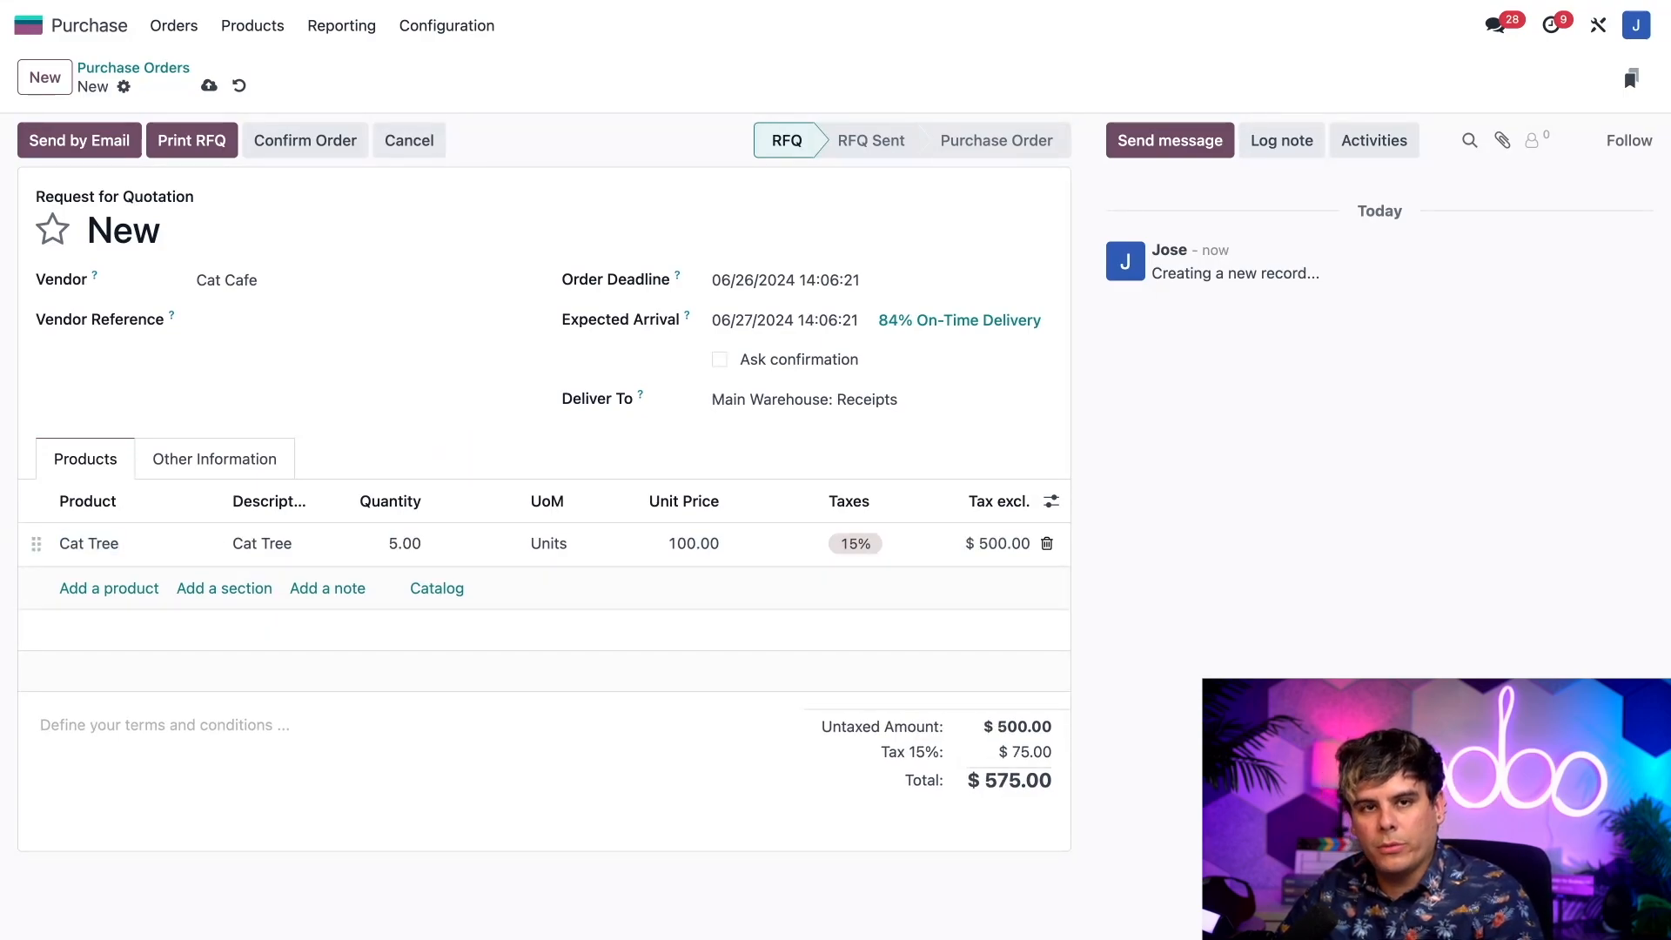
pyautogui.click(209, 86)
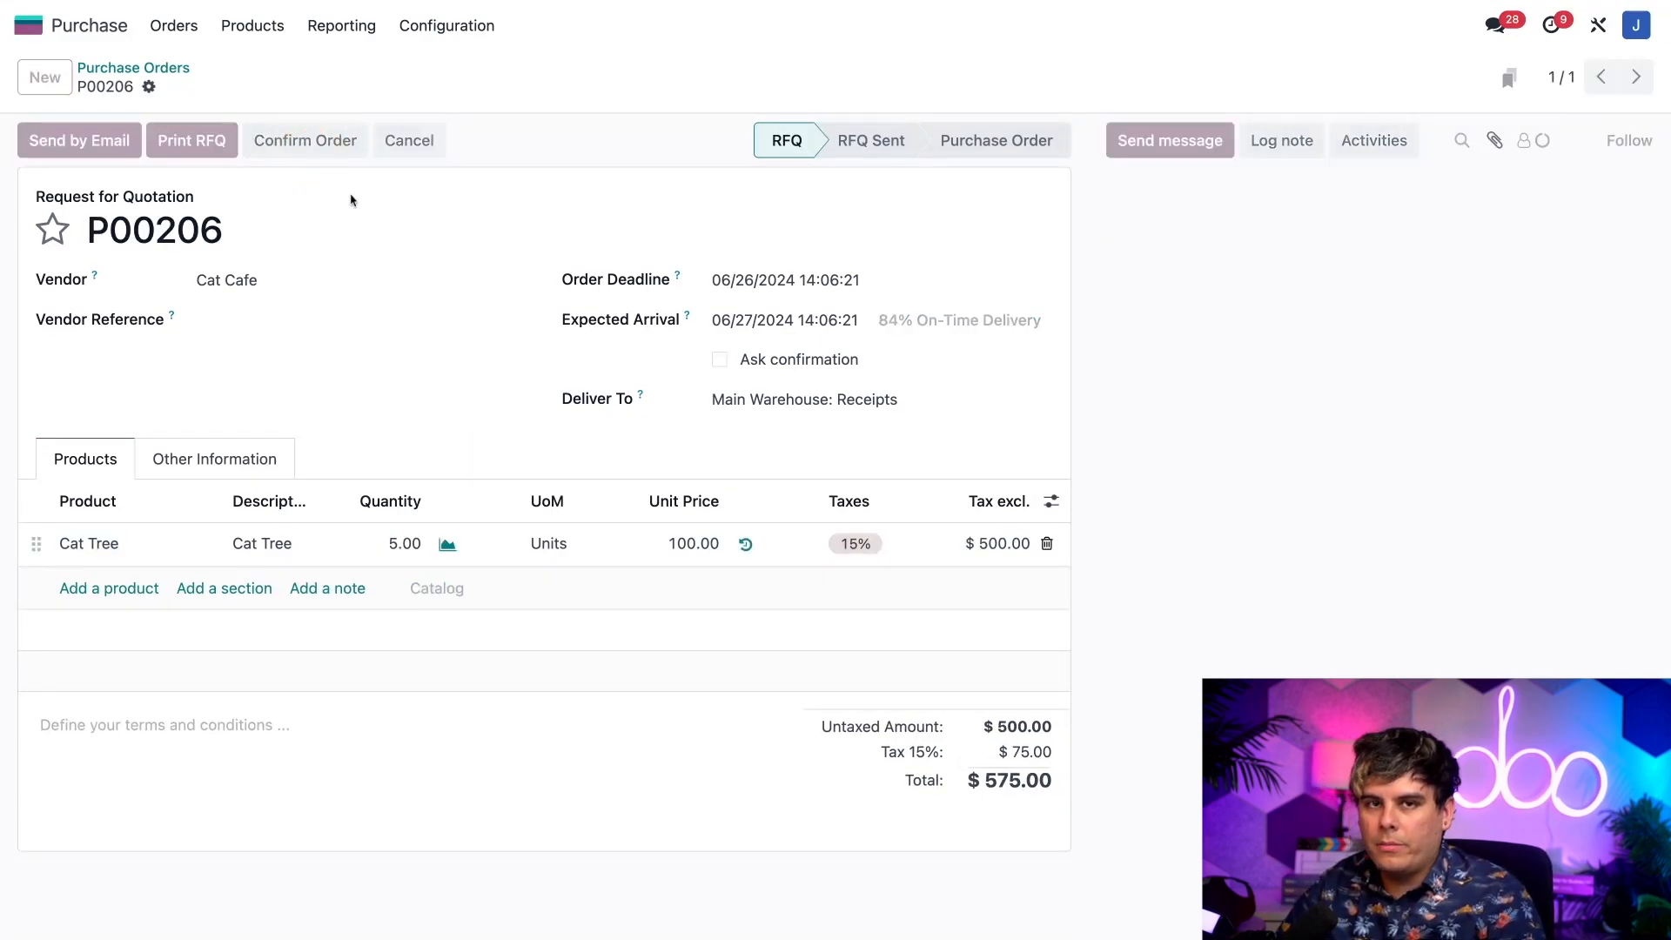
# Confirm quotation P00206 as a purchase order, generating a pending receipt
pyautogui.click(307, 140)
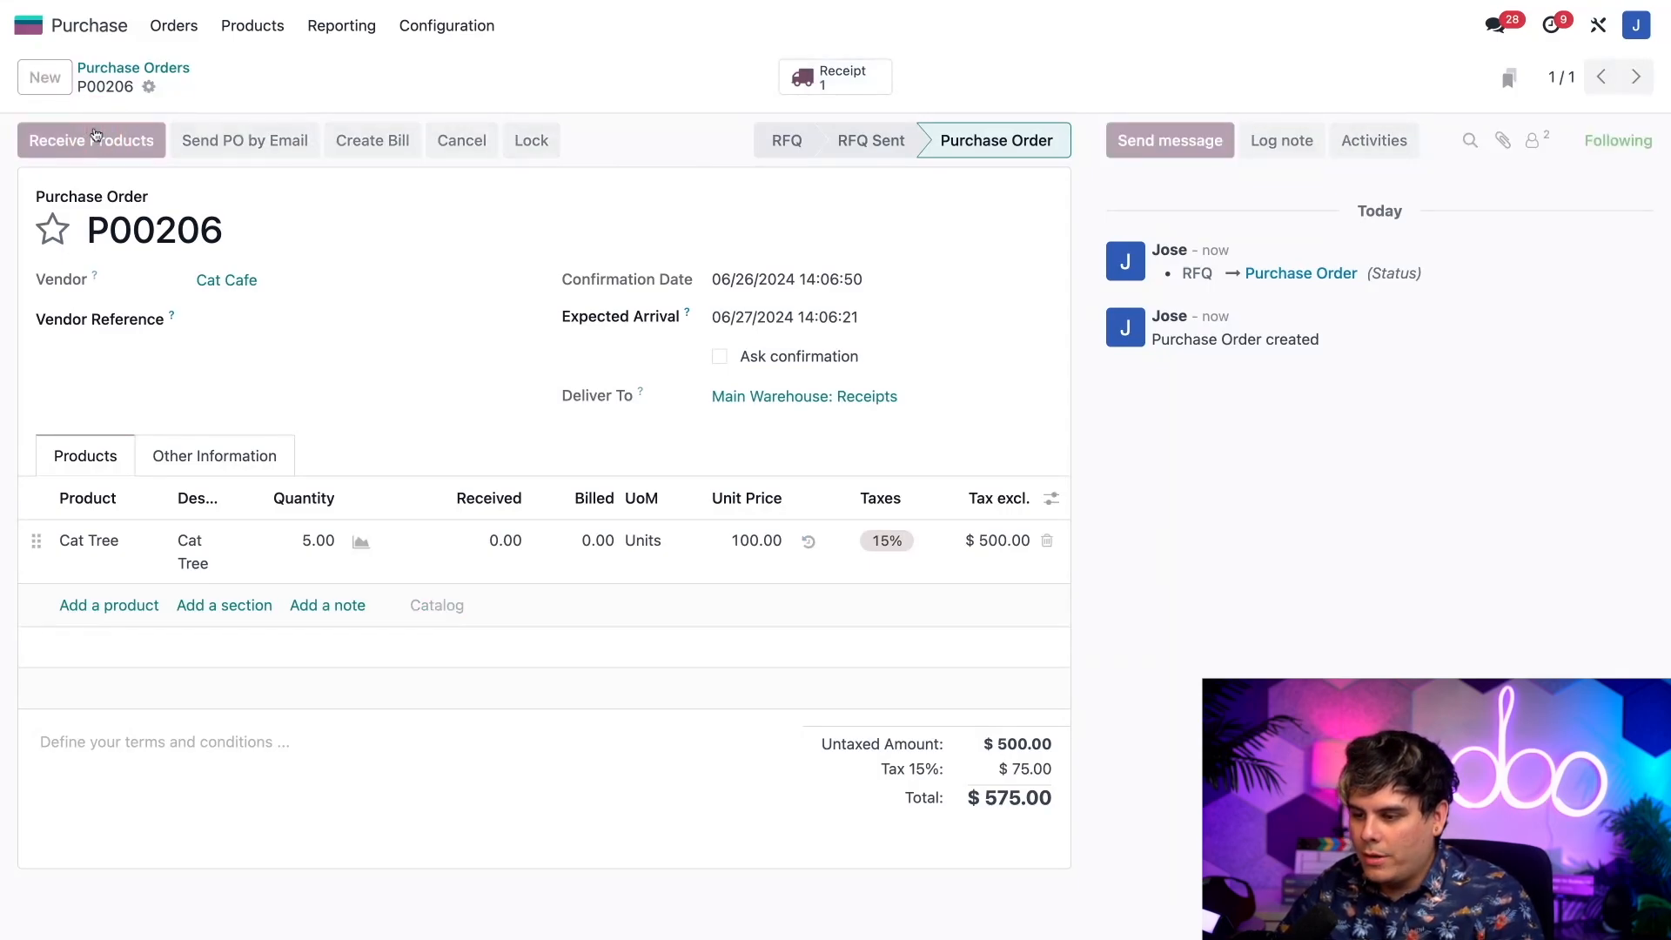
# Open receipt WH/IN/00160 and start its Cat Tree quality check
pyautogui.click(91, 139)
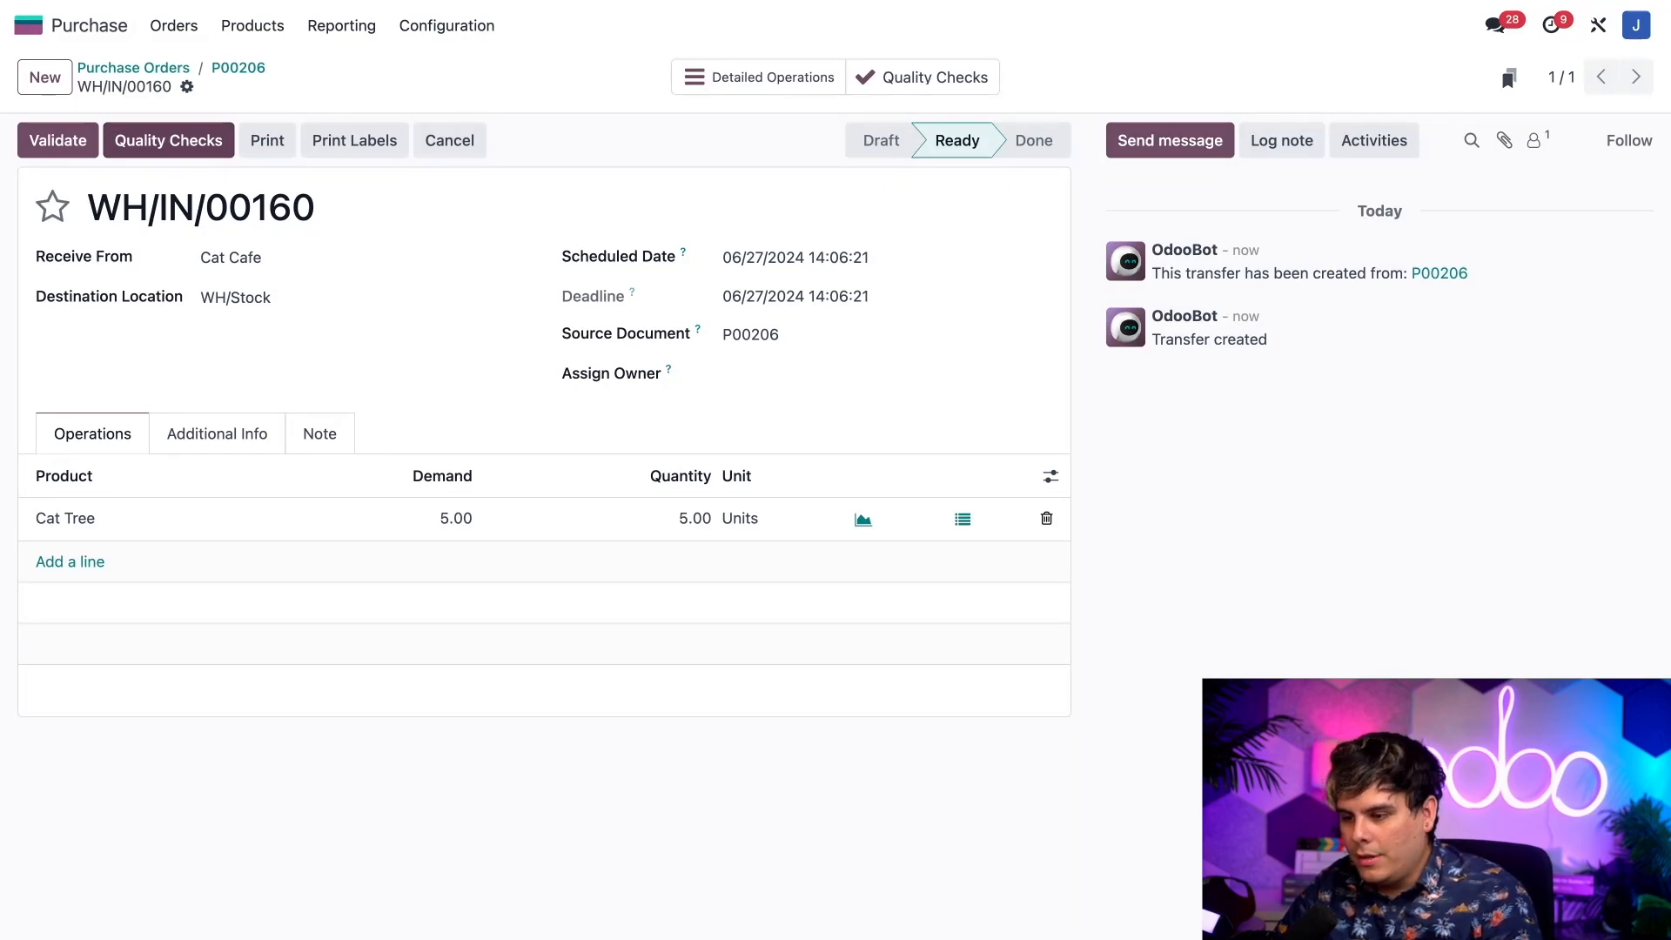
pyautogui.click(169, 140)
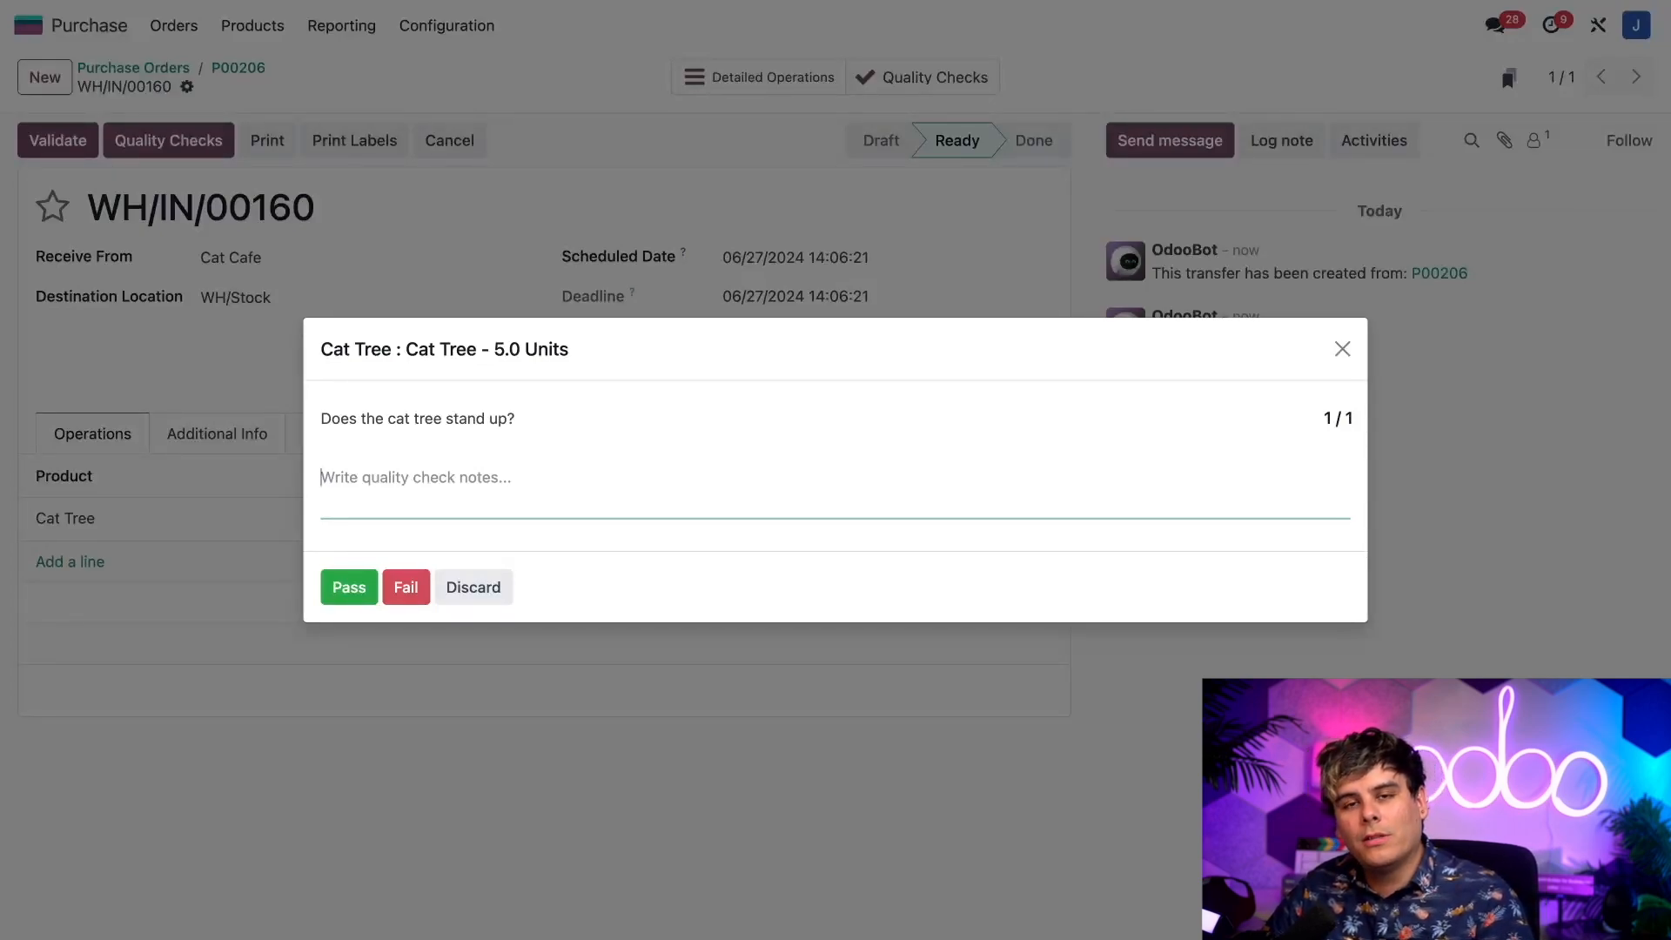
pyautogui.moveTo(194, 180)
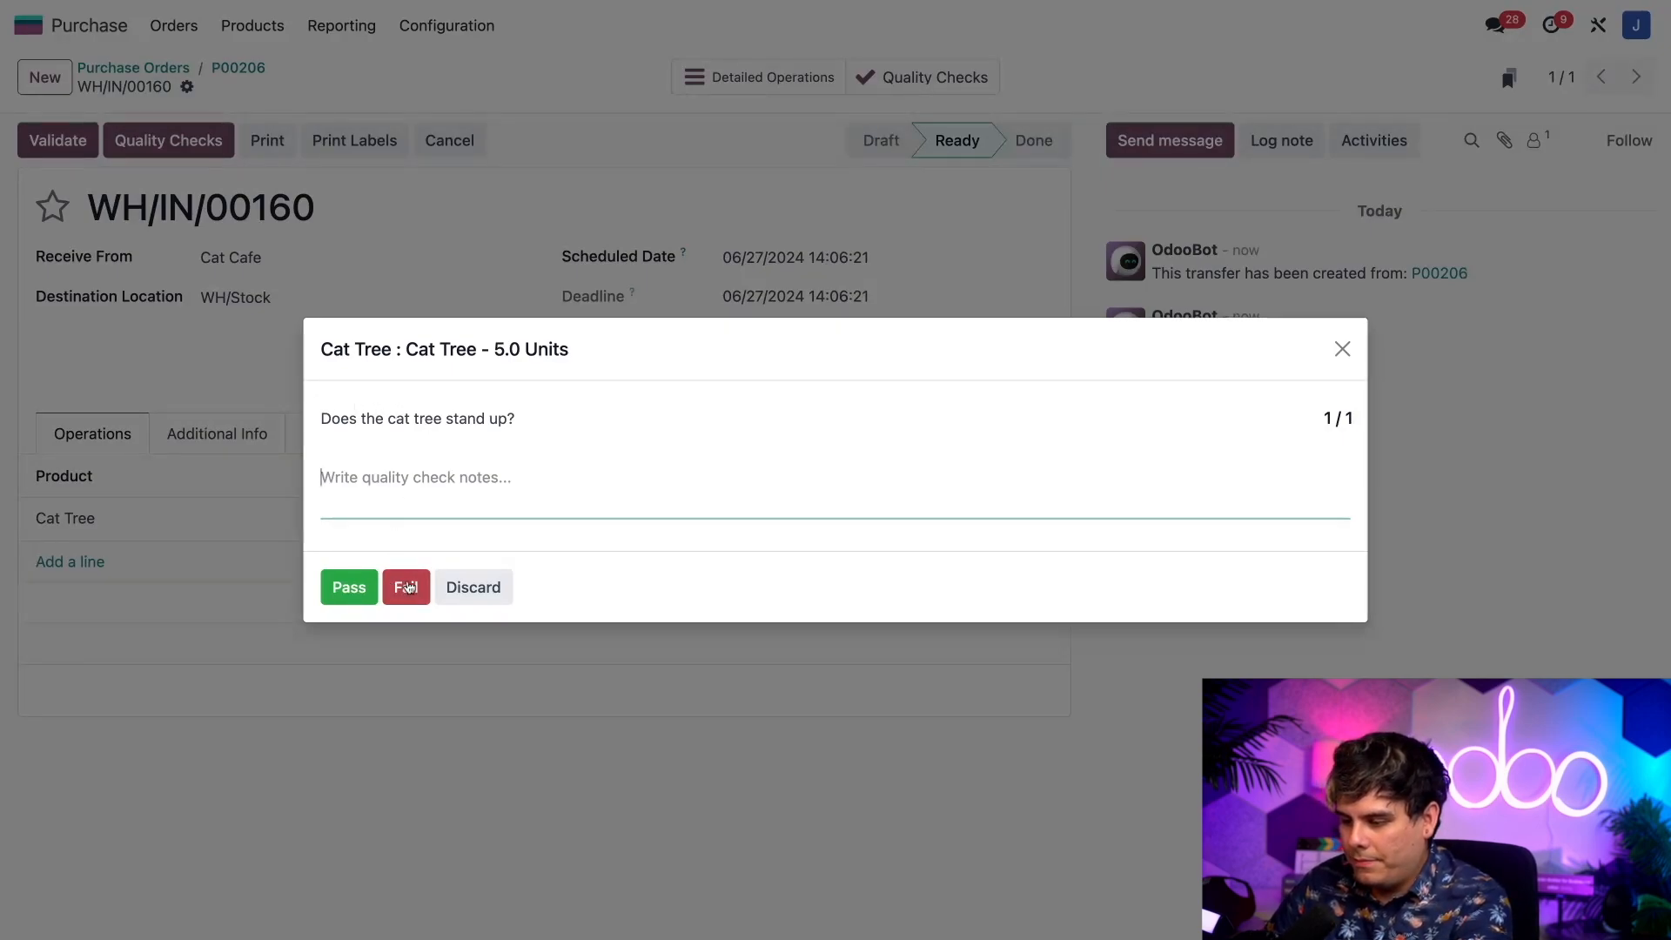
# Fail the Cat Tree check with 2 failed units routed to Failed Bin
pyautogui.click(406, 587)
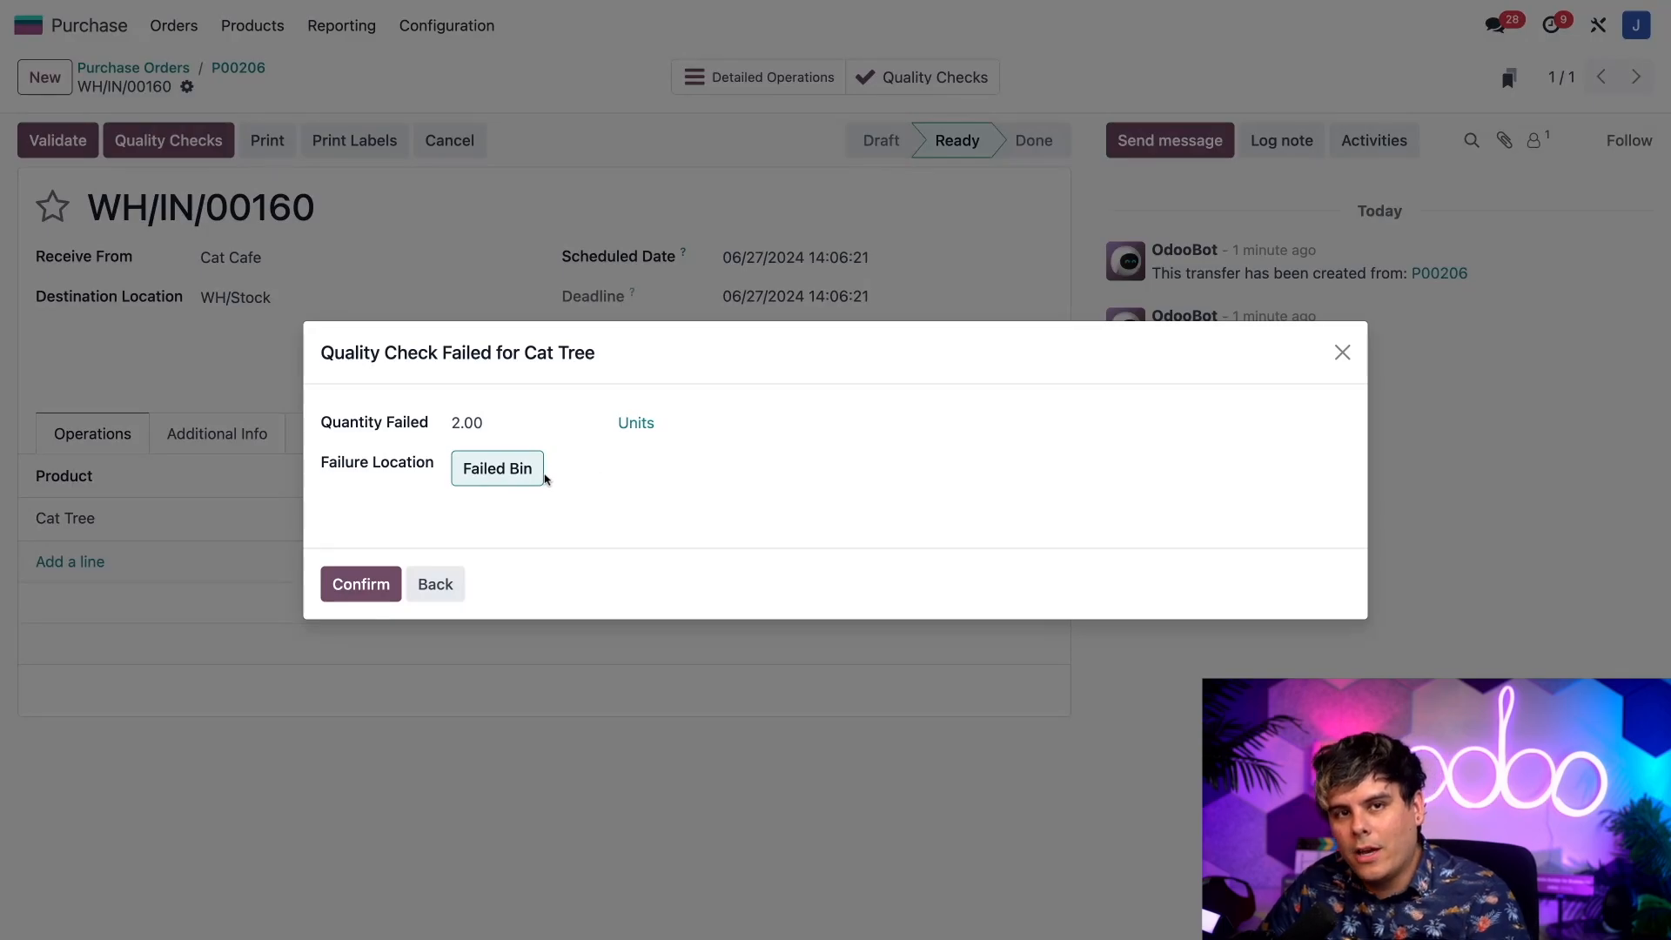
pyautogui.click(361, 584)
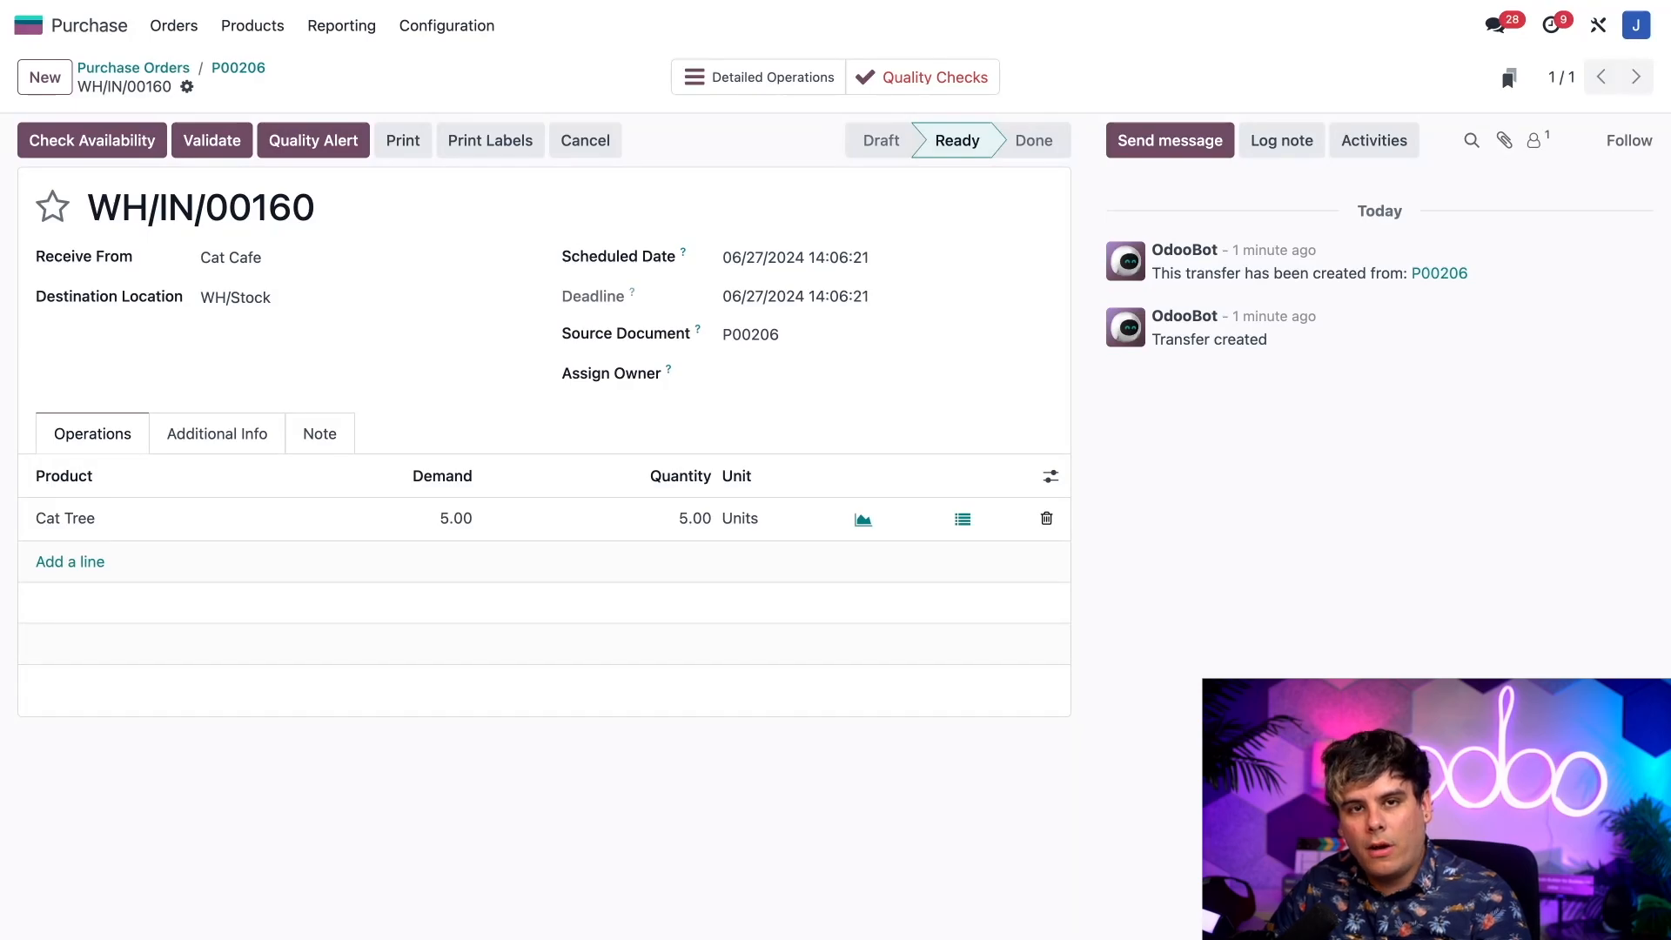
# Validate the receipt, check the 3-to-stock / 2-to-Failed-Bin move split, then go to Inventory
pyautogui.click(261, 296)
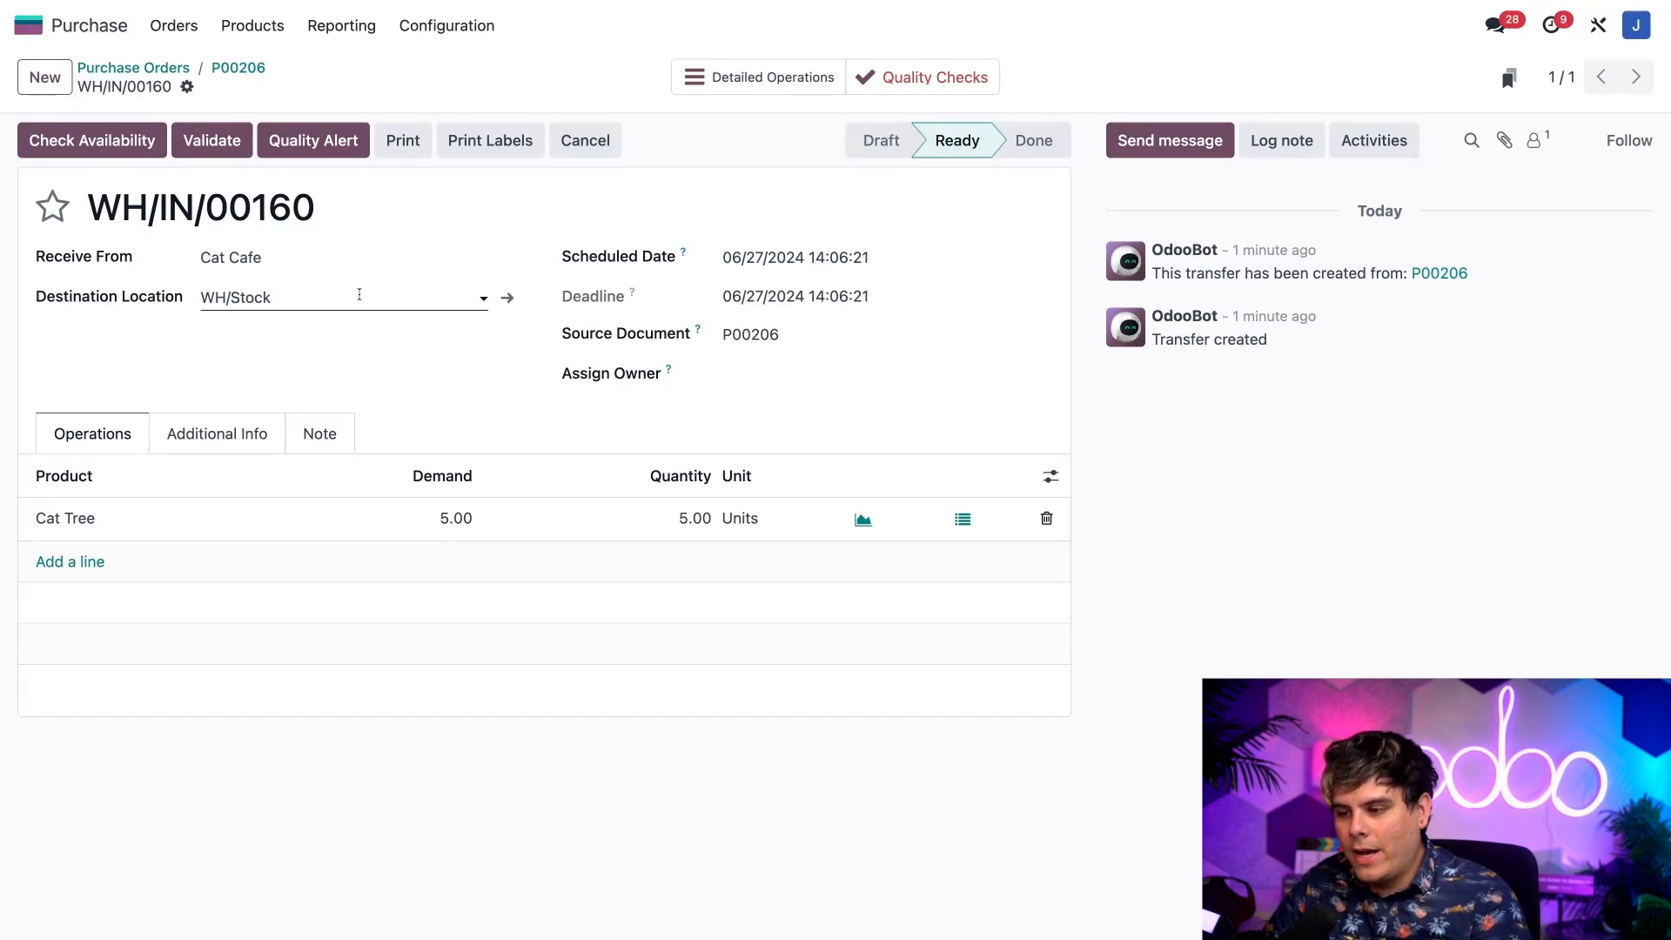
pyautogui.click(212, 139)
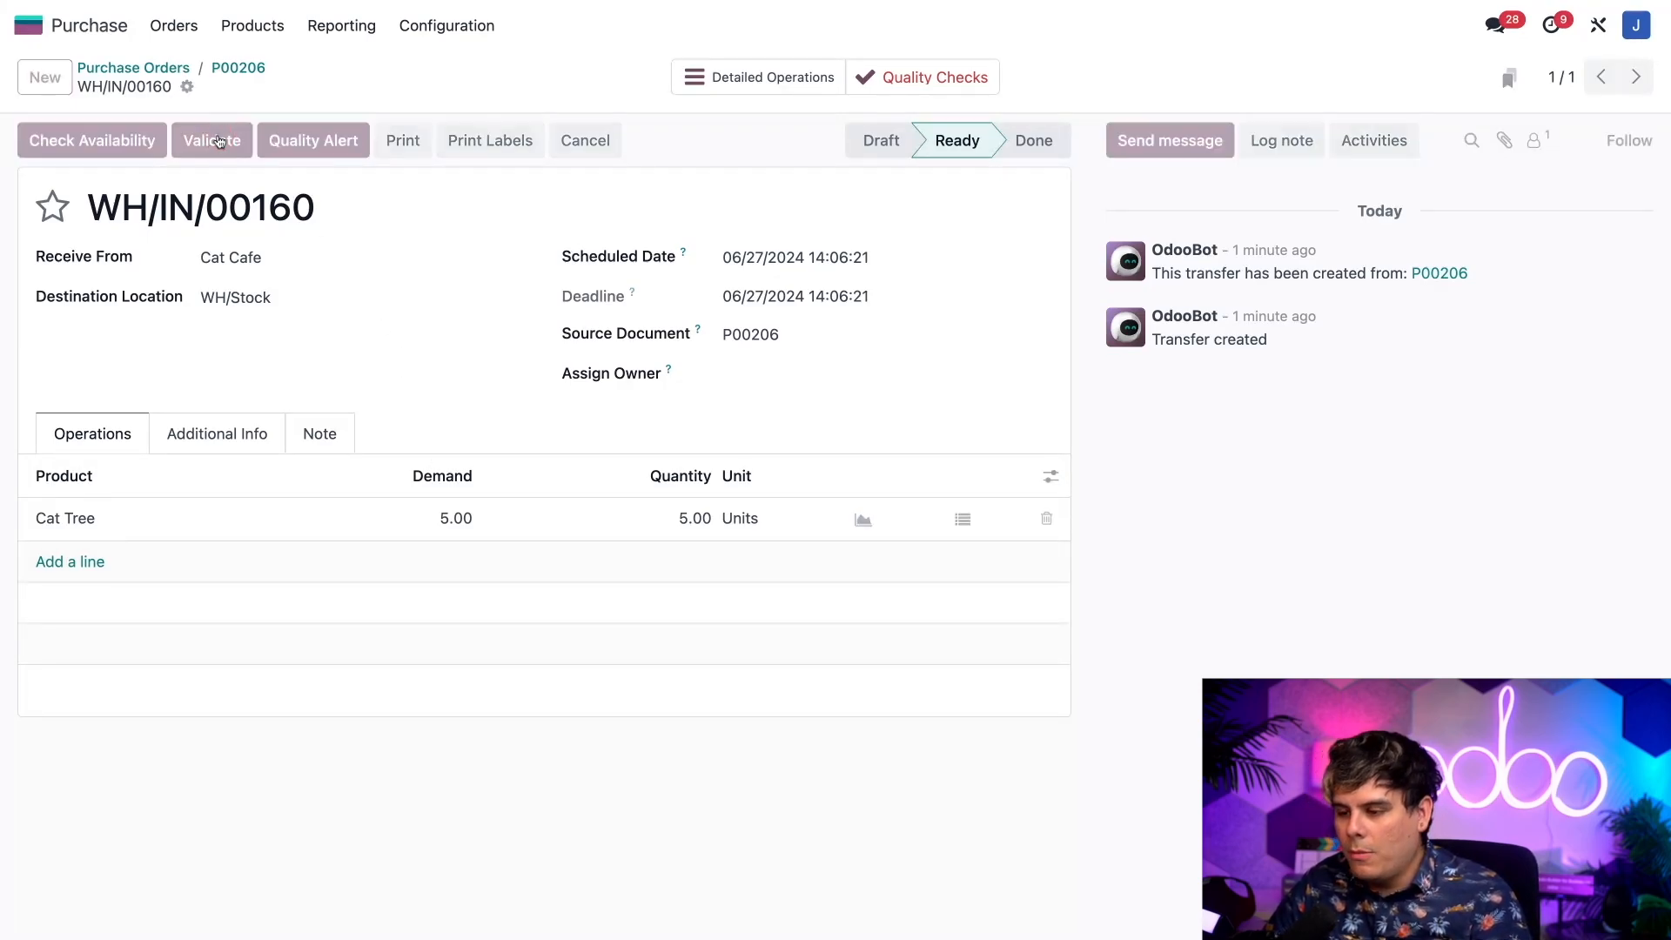
pyautogui.click(212, 139)
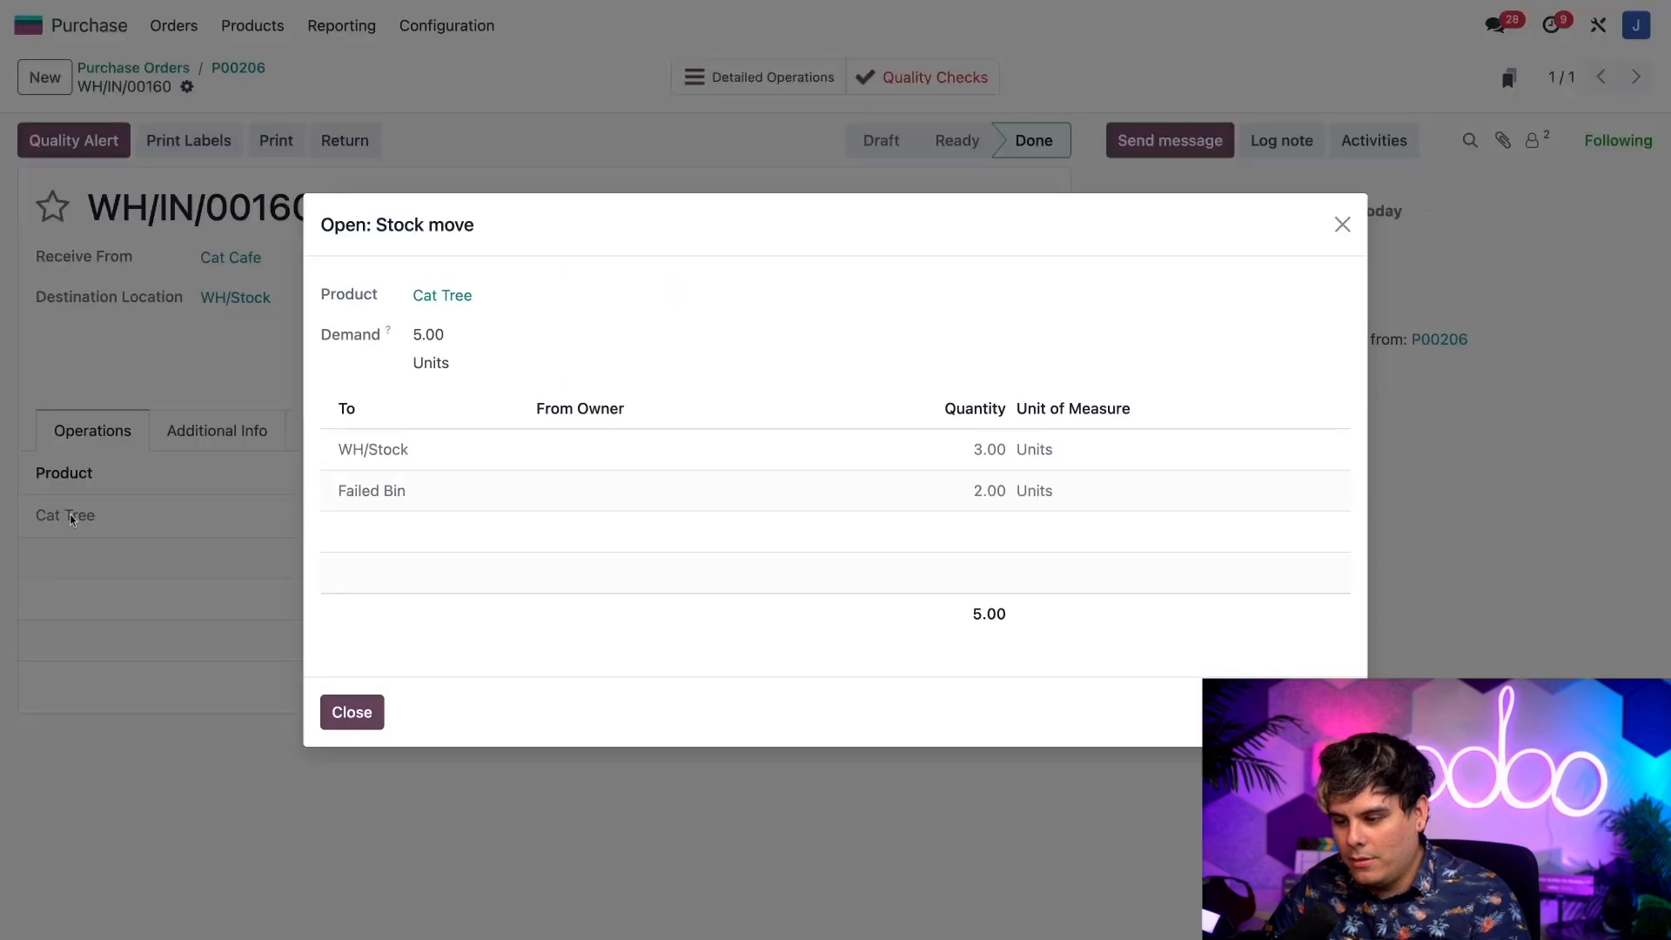
pyautogui.click(352, 712)
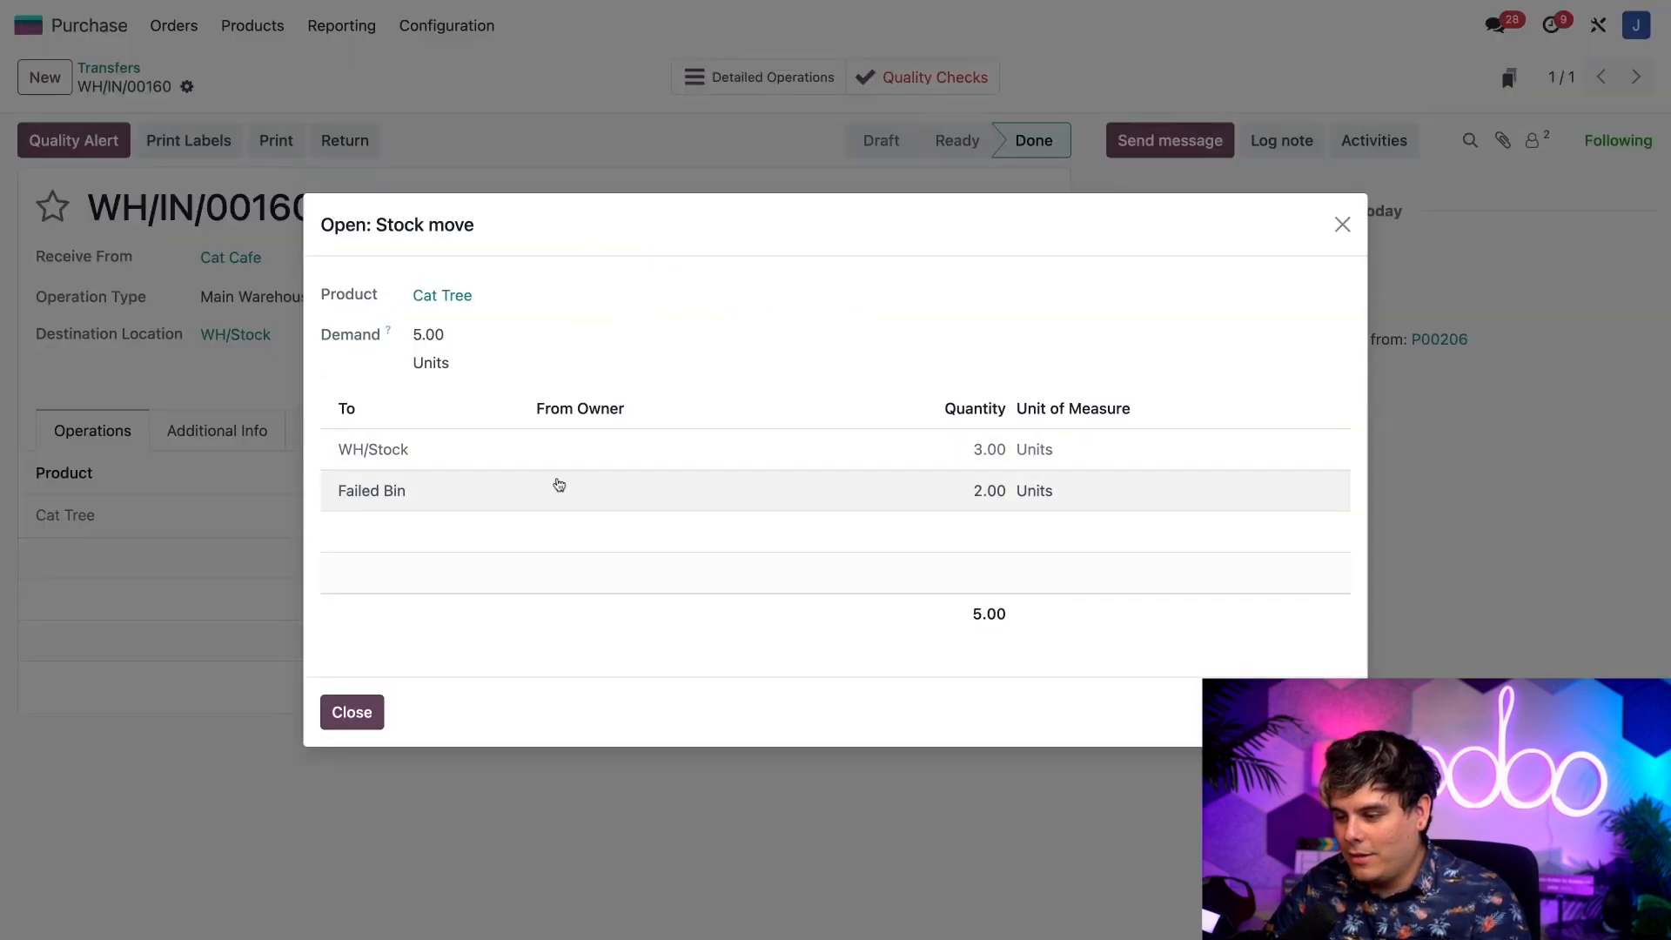
pyautogui.moveTo(646, 449)
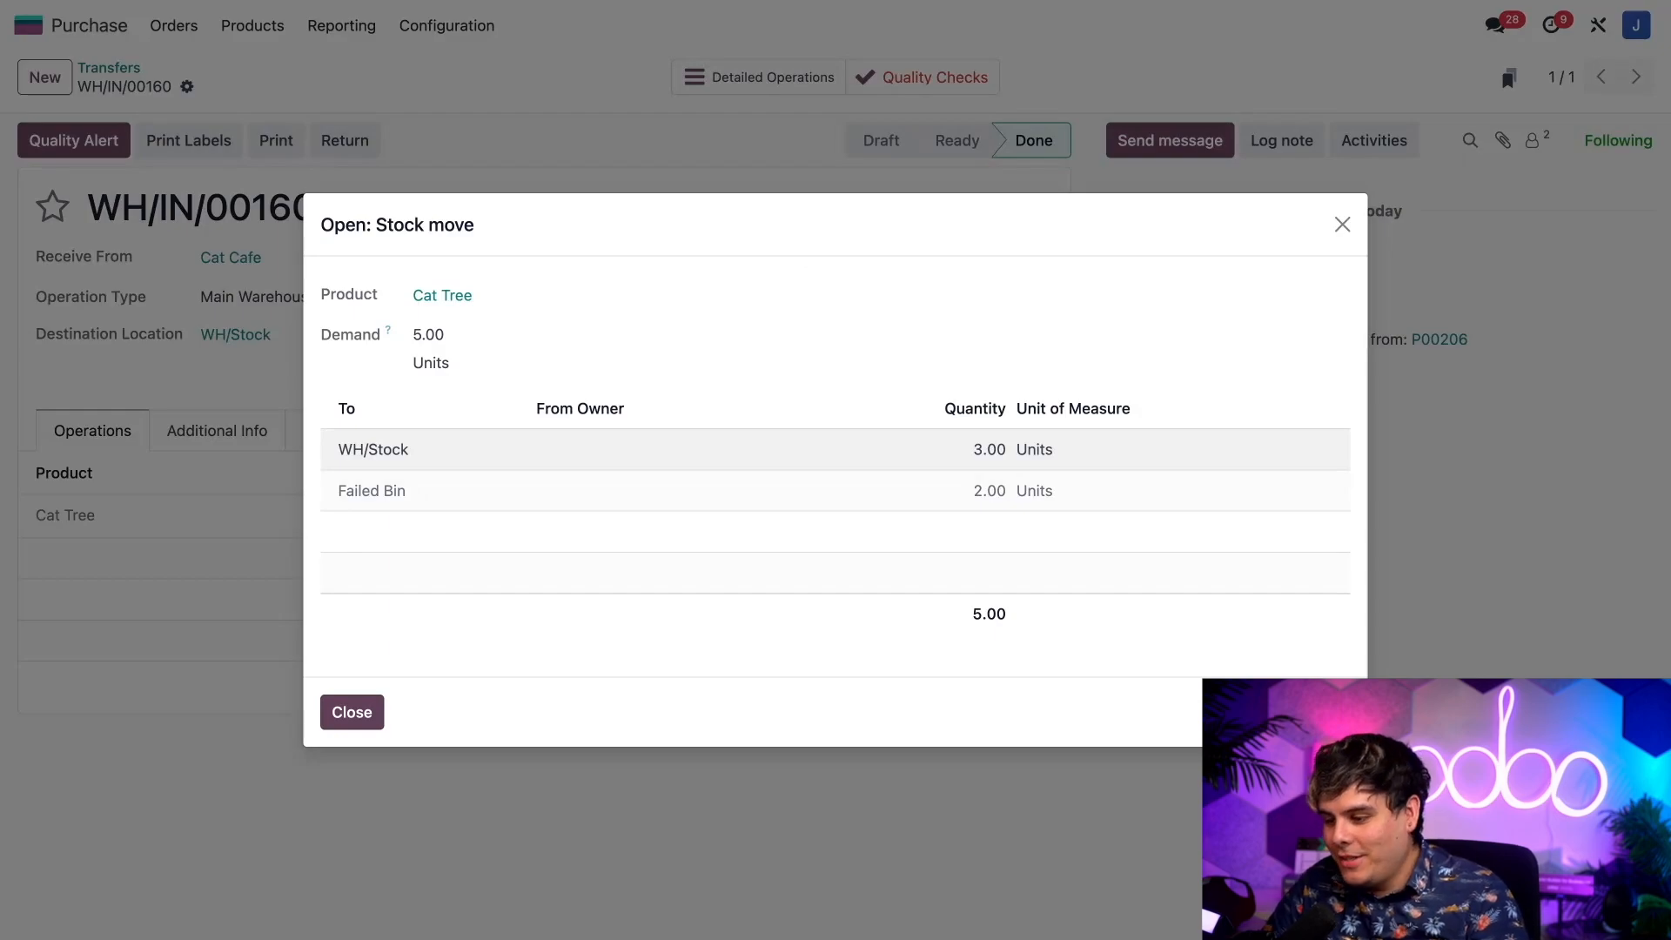
pyautogui.moveTo(670, 439)
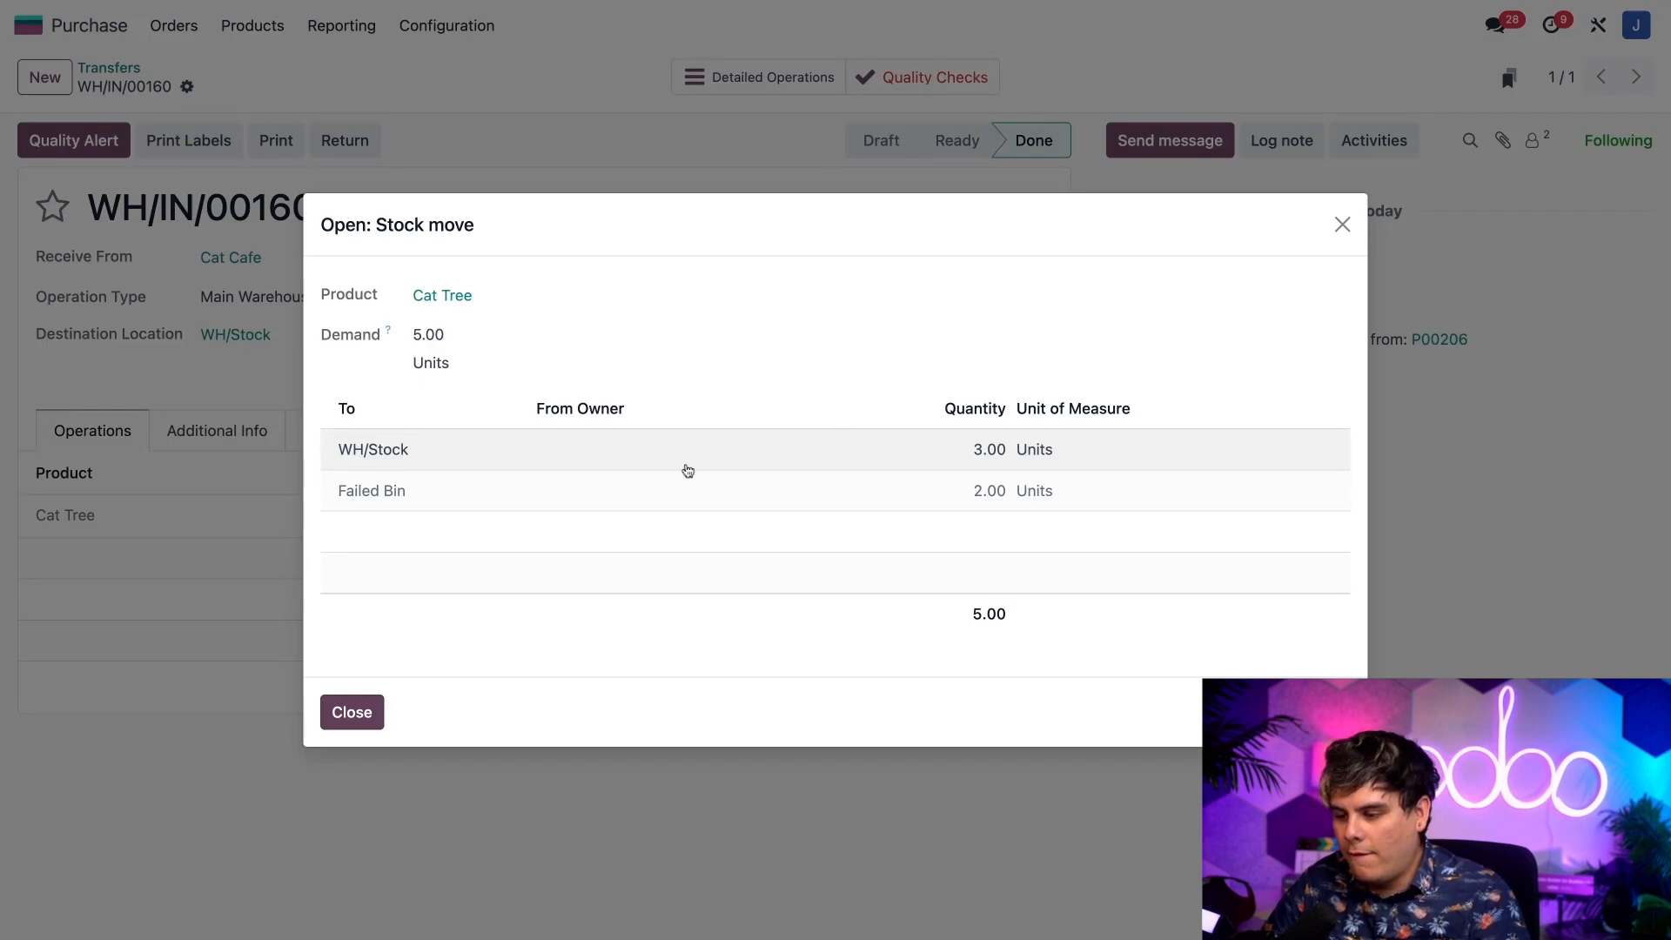
pyautogui.moveTo(653, 492)
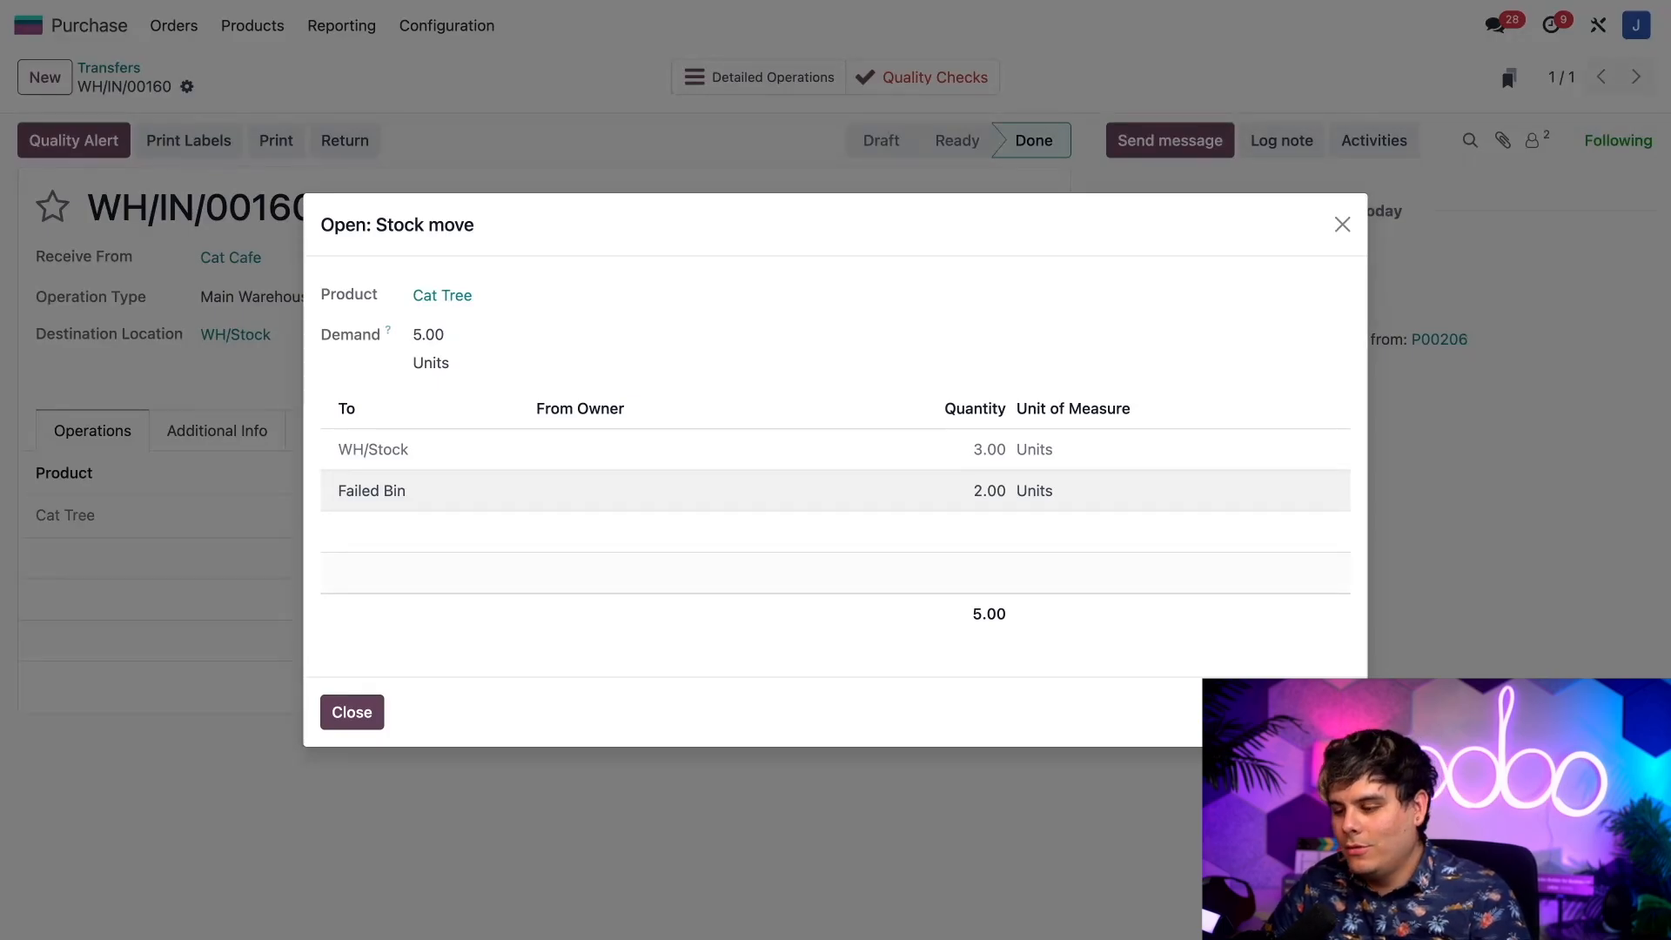
pyautogui.click(351, 712)
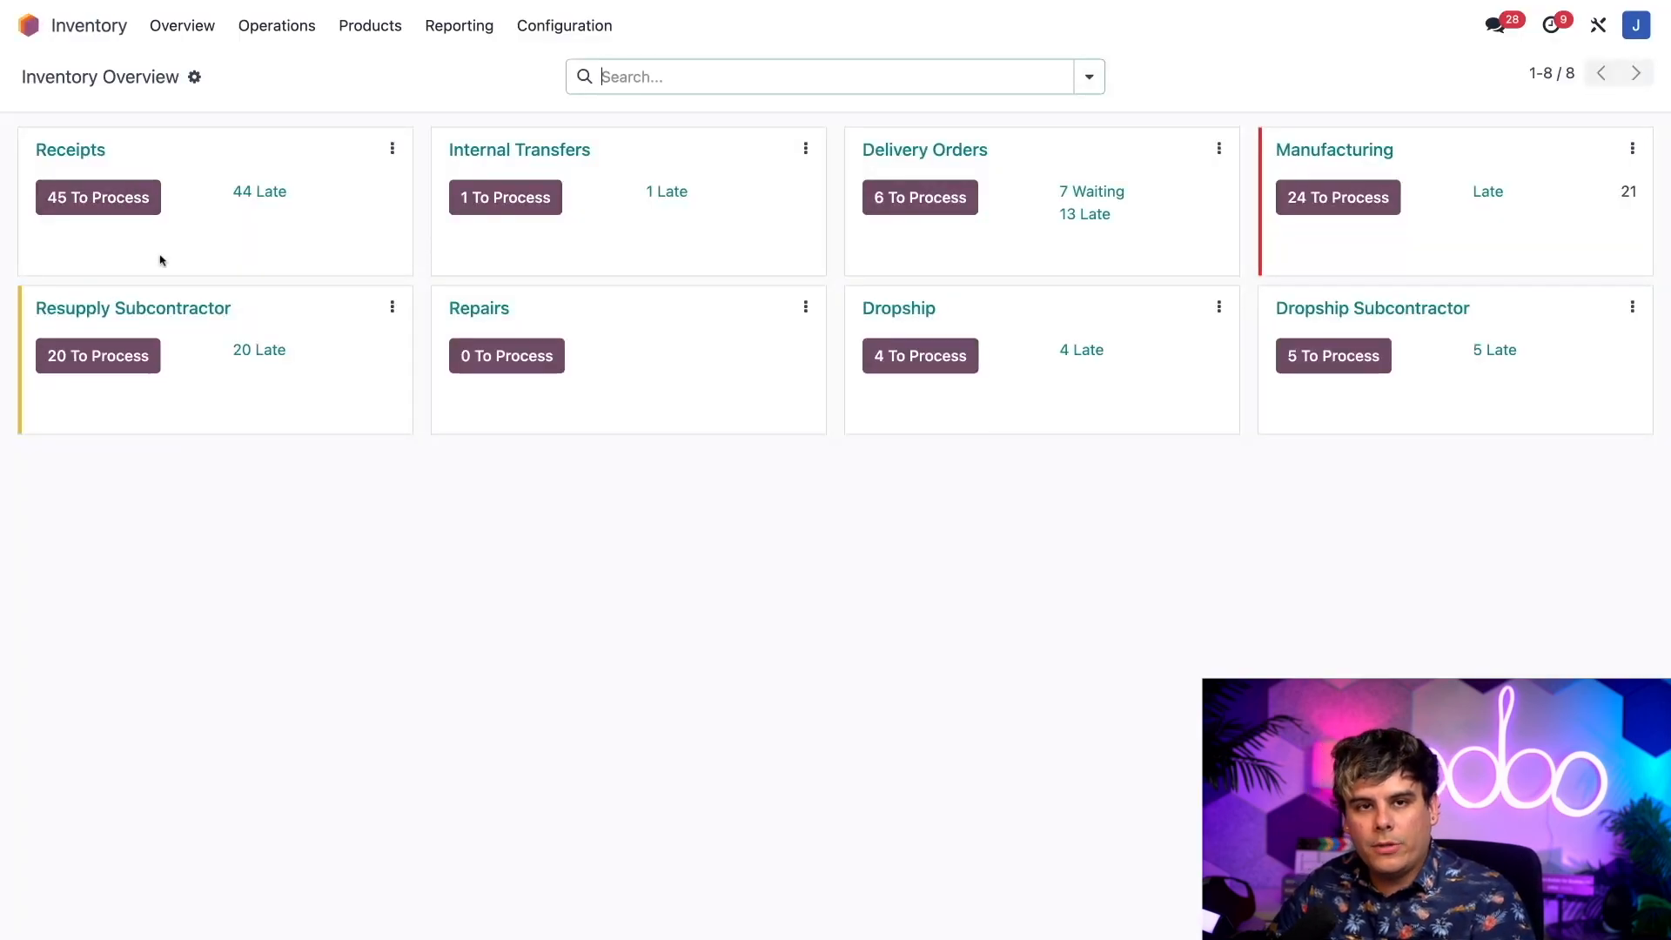
# Show Failed Bin's current stock from Locations, expanding Cat Tree to reveal 11.00 on hand
pyautogui.click(564, 24)
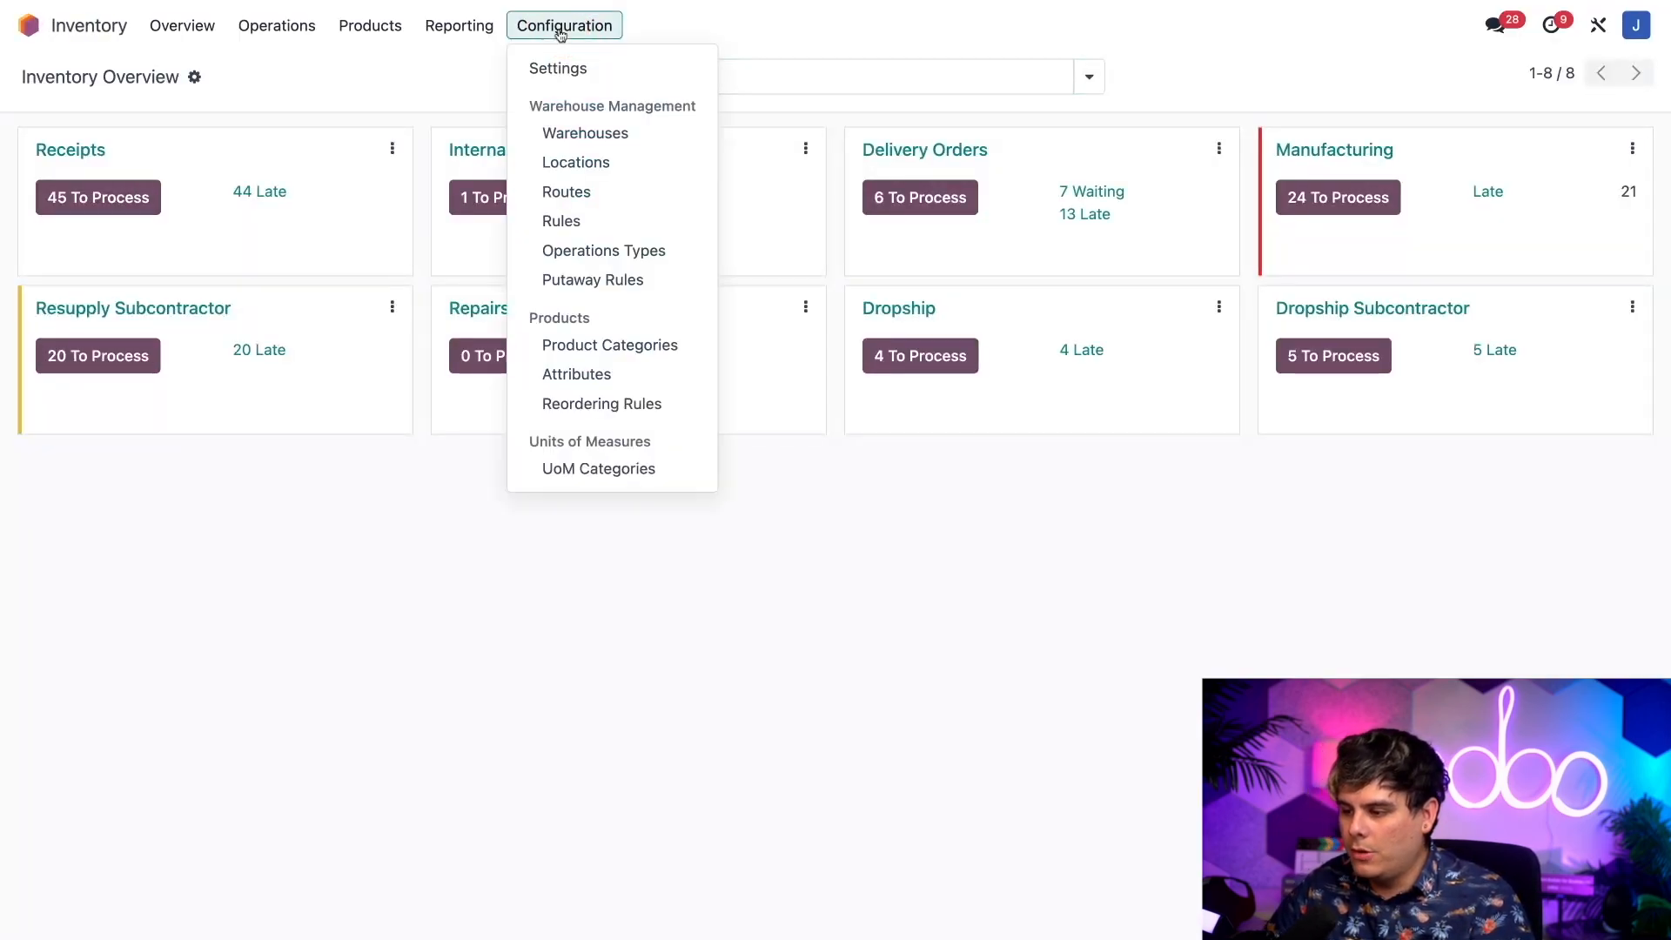
pyautogui.click(574, 164)
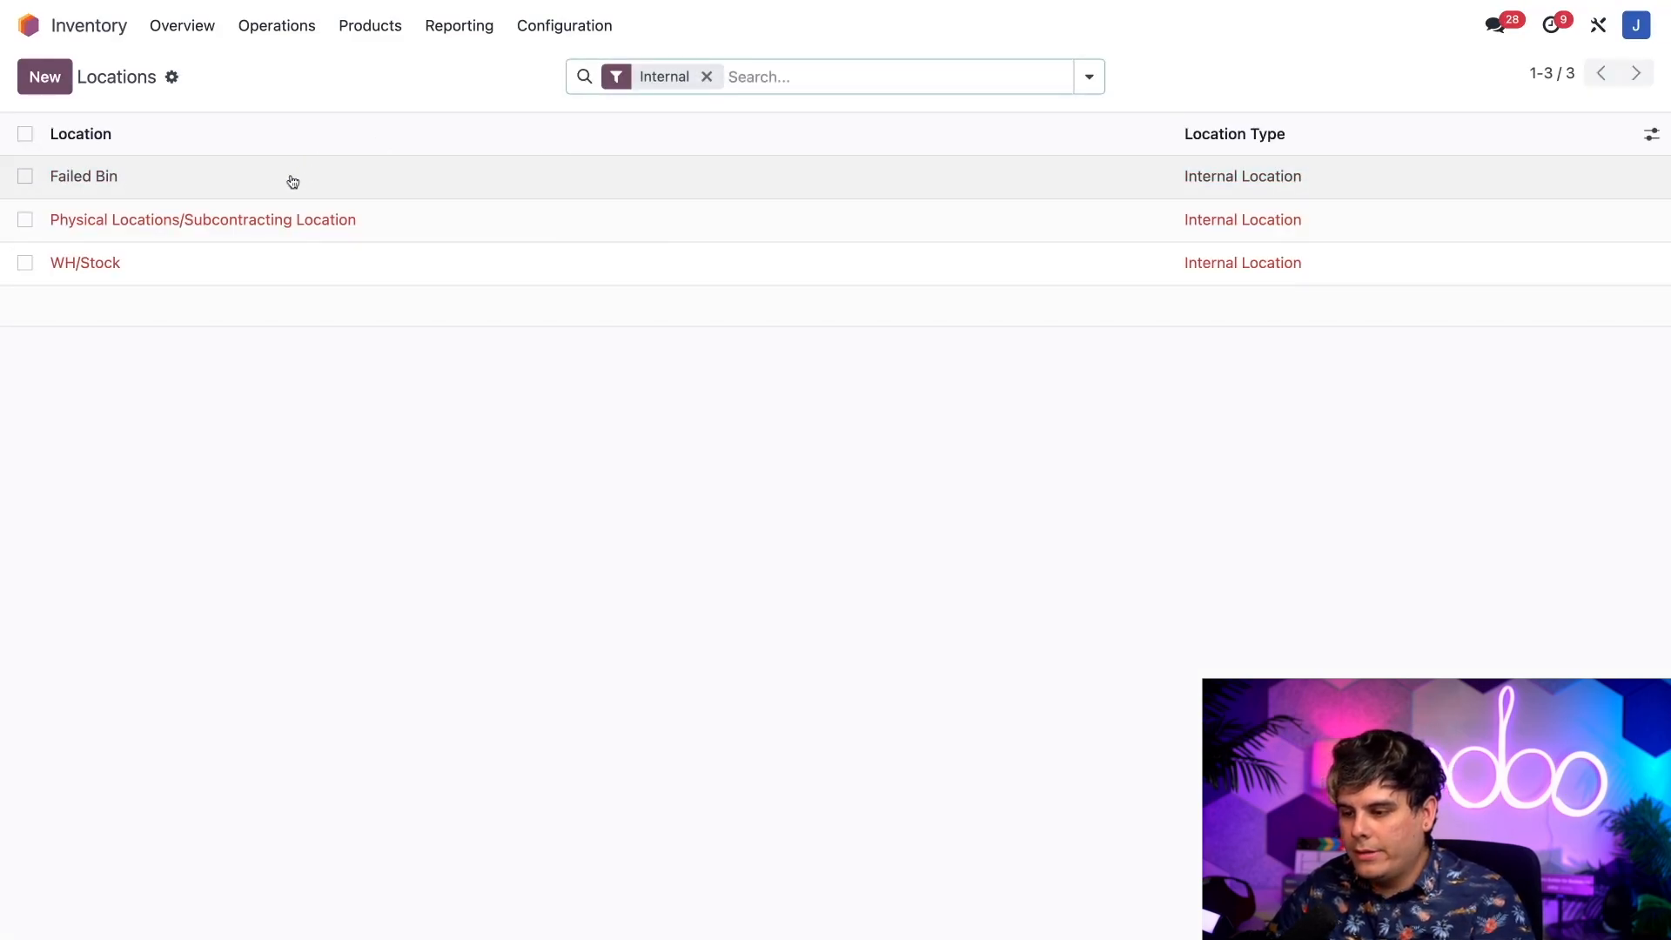
pyautogui.click(80, 175)
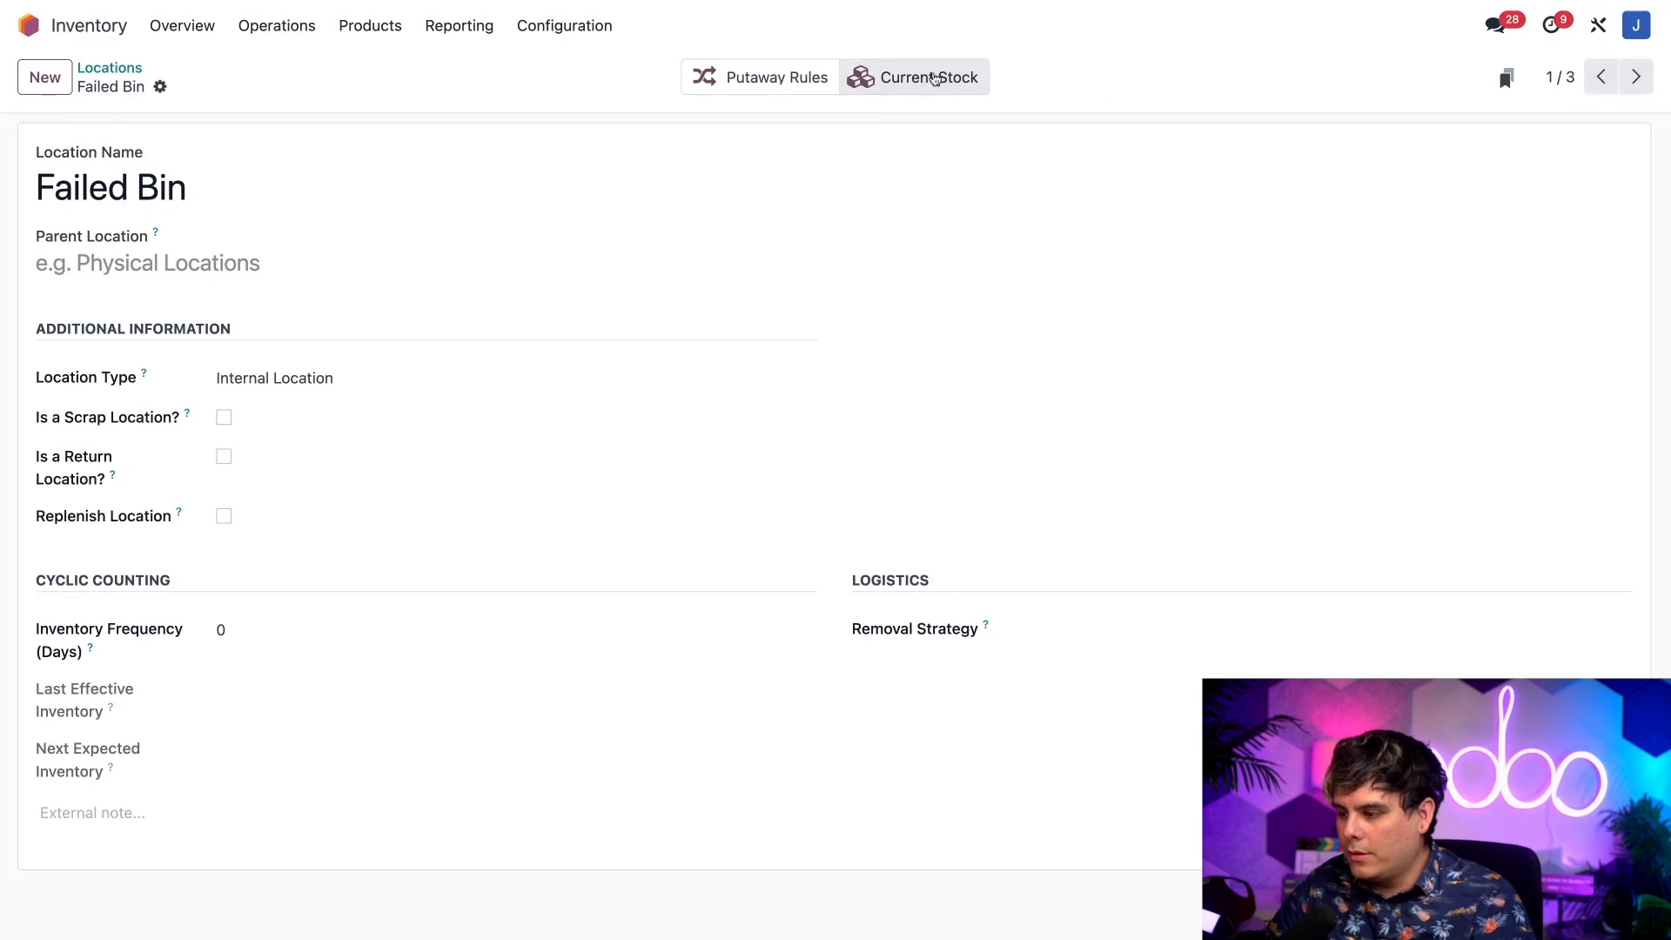
pyautogui.click(926, 78)
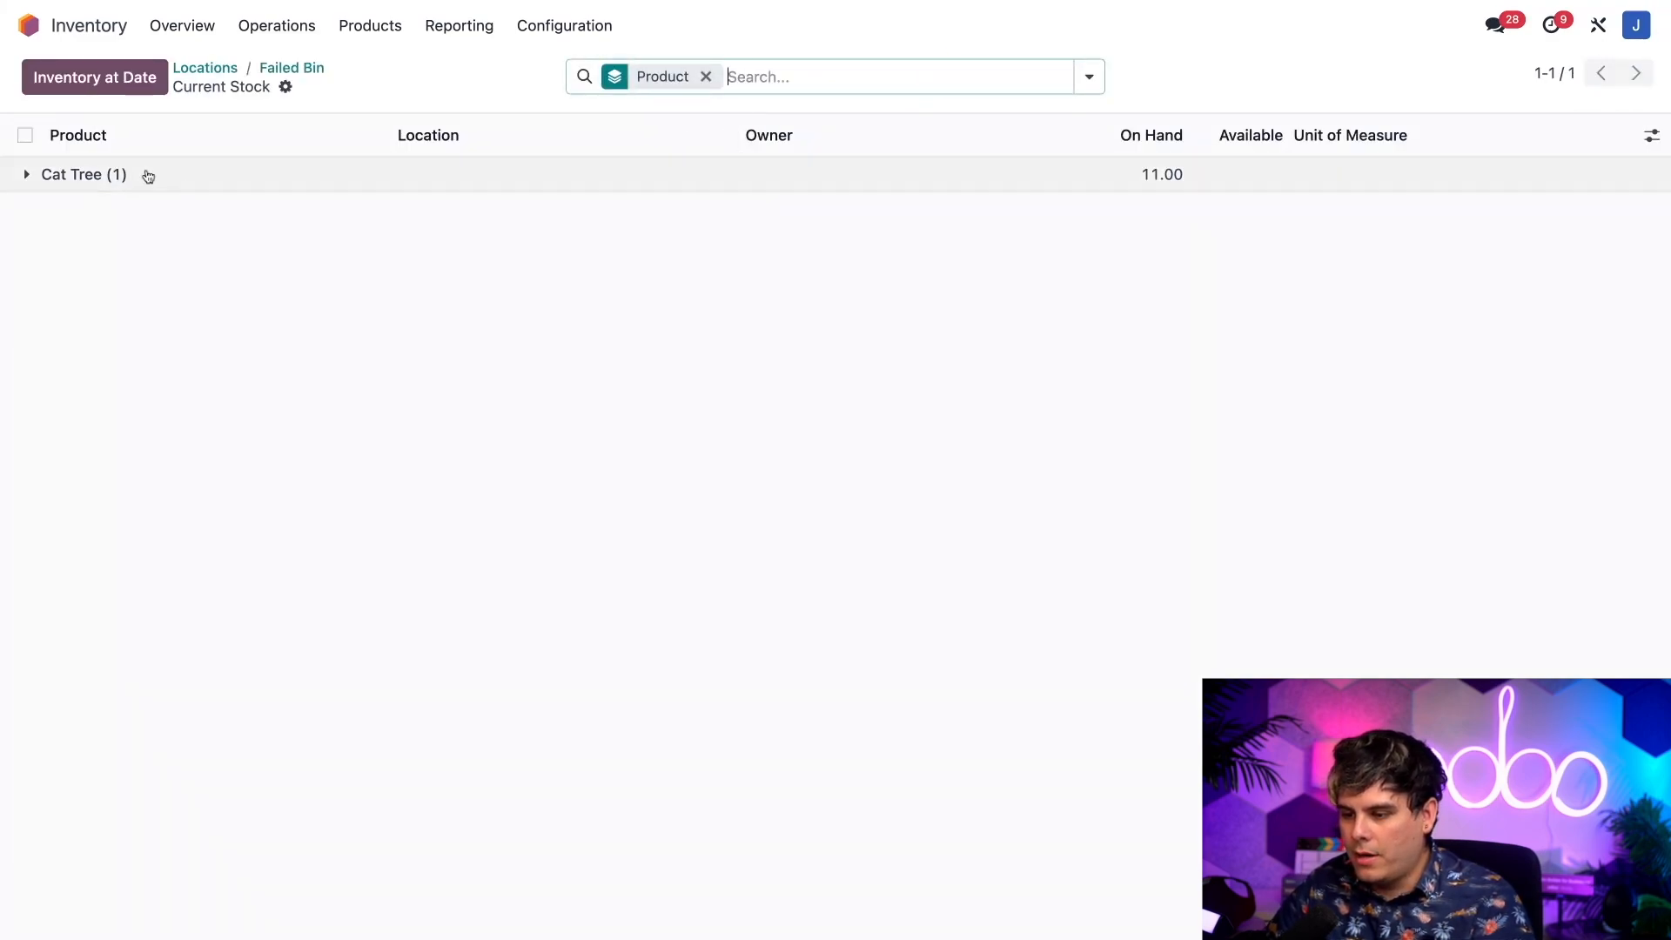
pyautogui.click(26, 174)
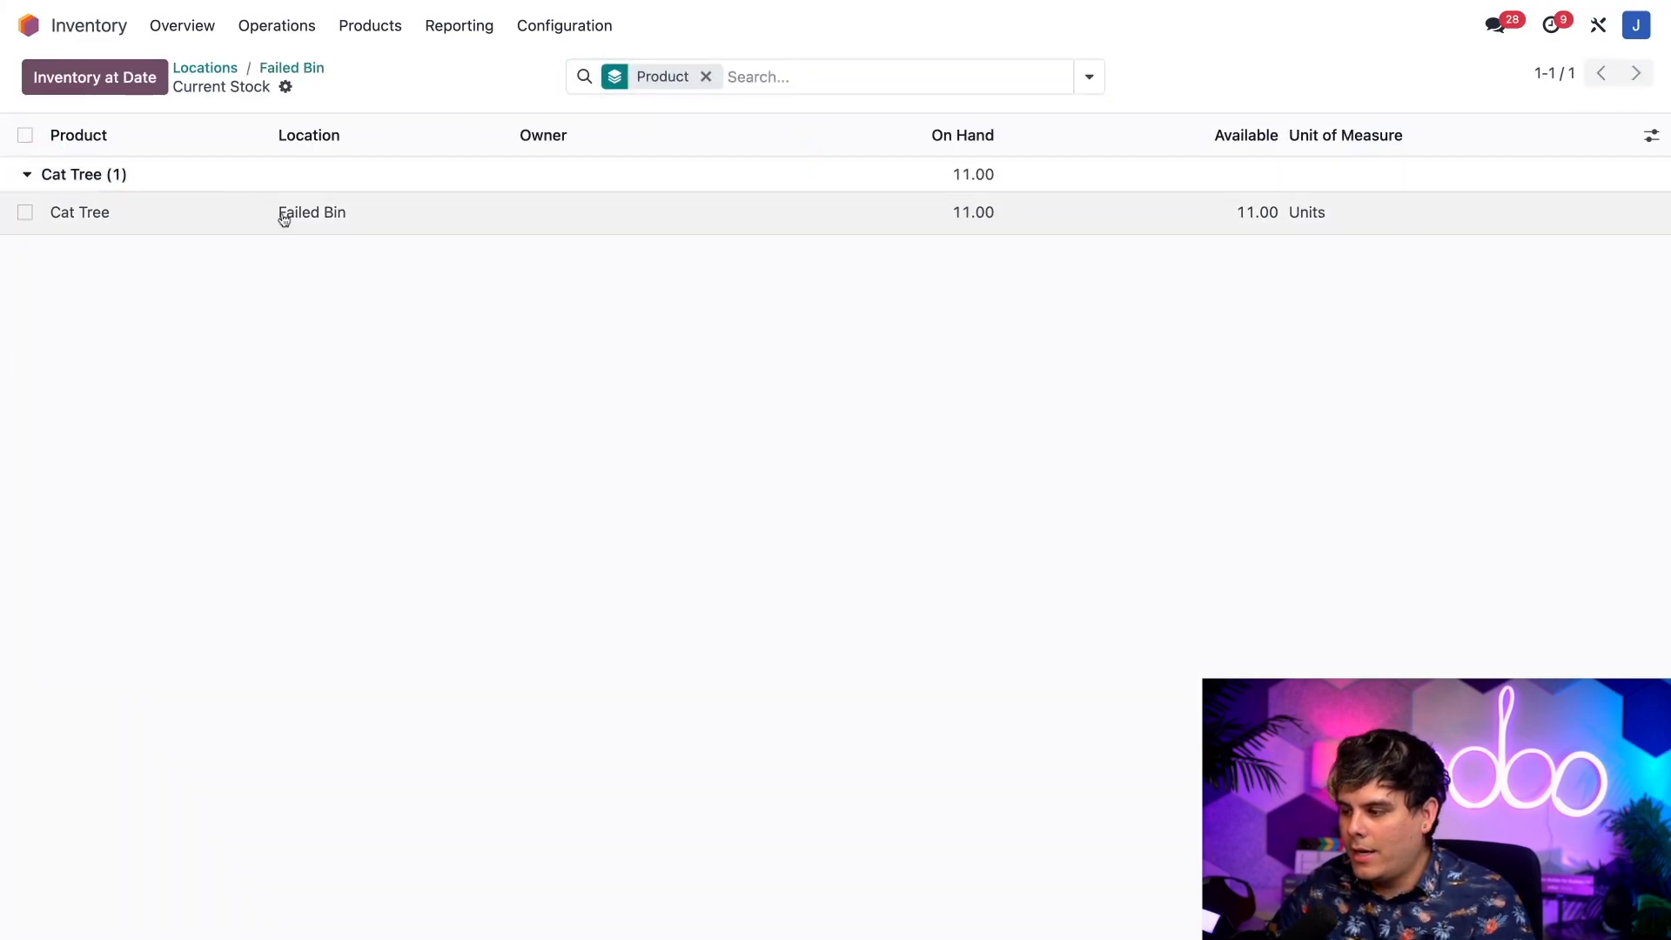
pyautogui.moveTo(282, 214)
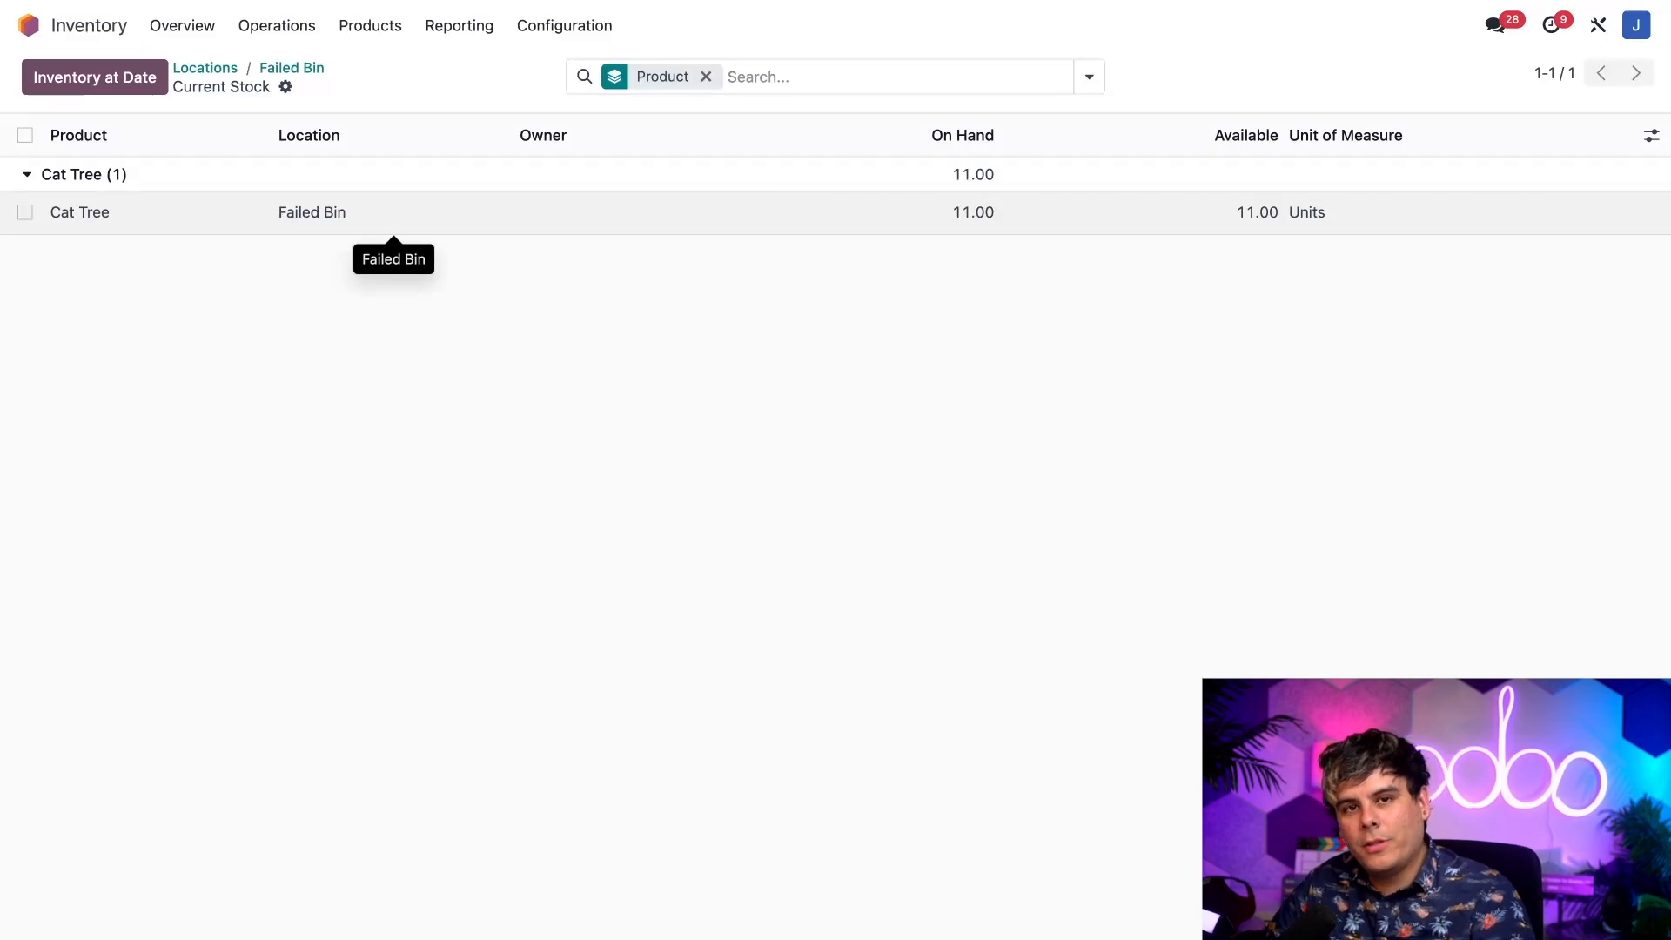